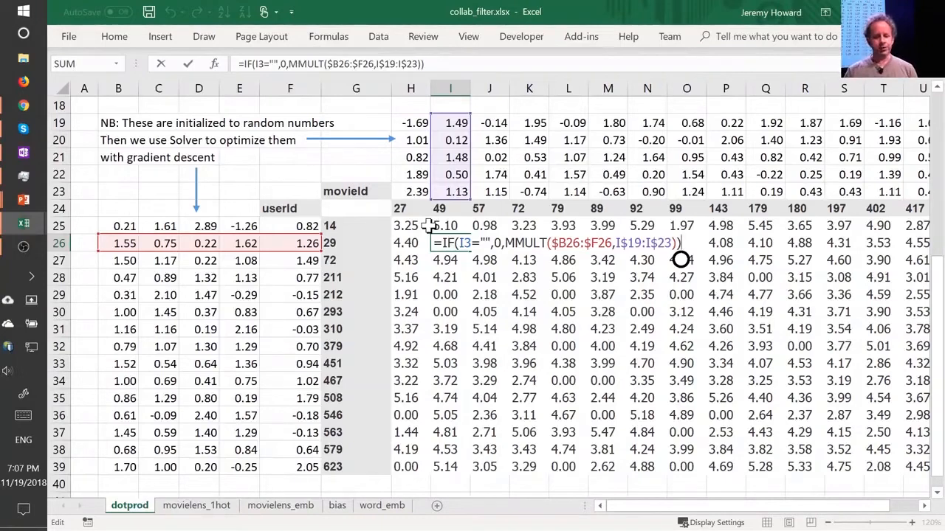
pyautogui.moveTo(352, 268)
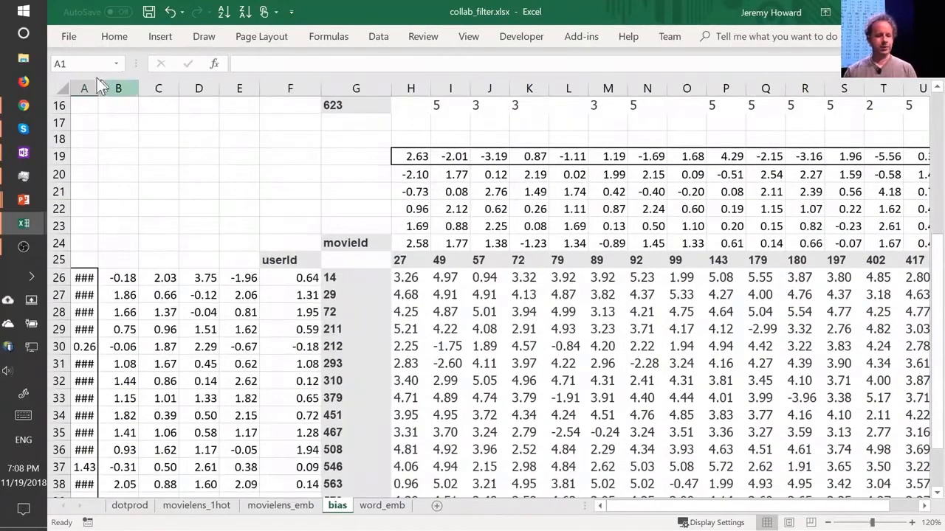
# Select the movie and user factor ranges and reveal cell I28's MMULT-plus-bias formula.
pyautogui.moveTo(96, 89); pyautogui.dragTo(100, 88)
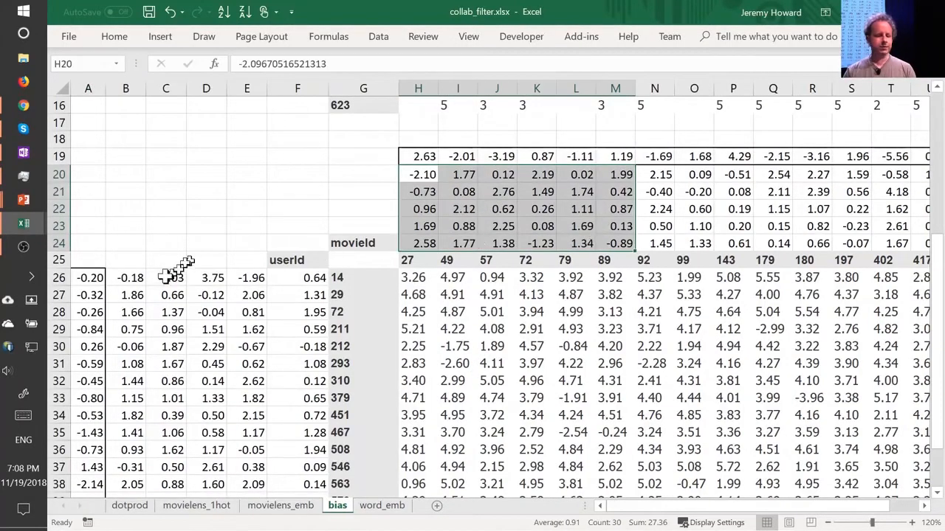
pyautogui.click(125, 278)
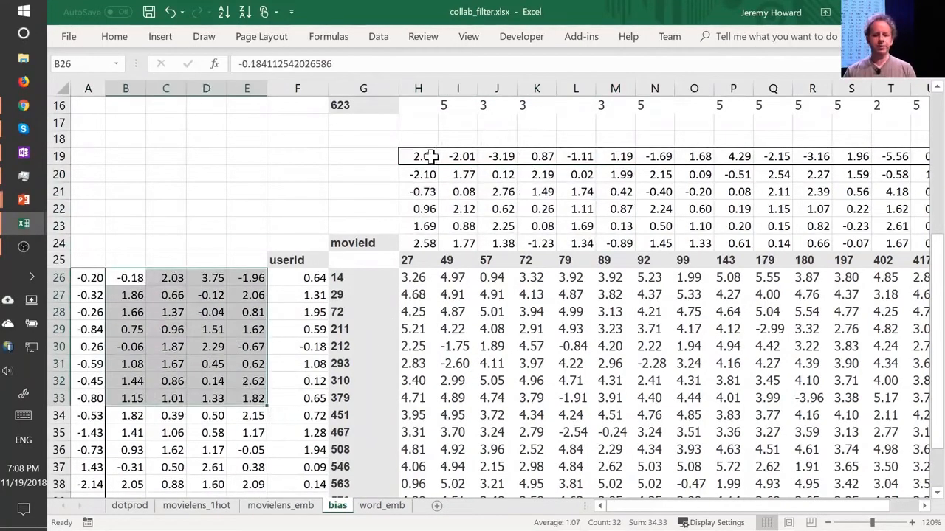
pyautogui.click(419, 156)
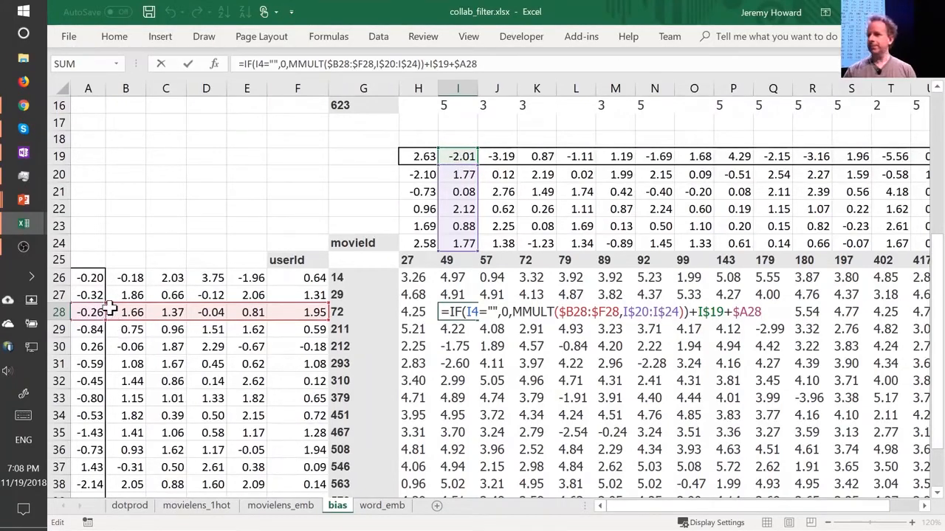
pyautogui.moveTo(369, 249)
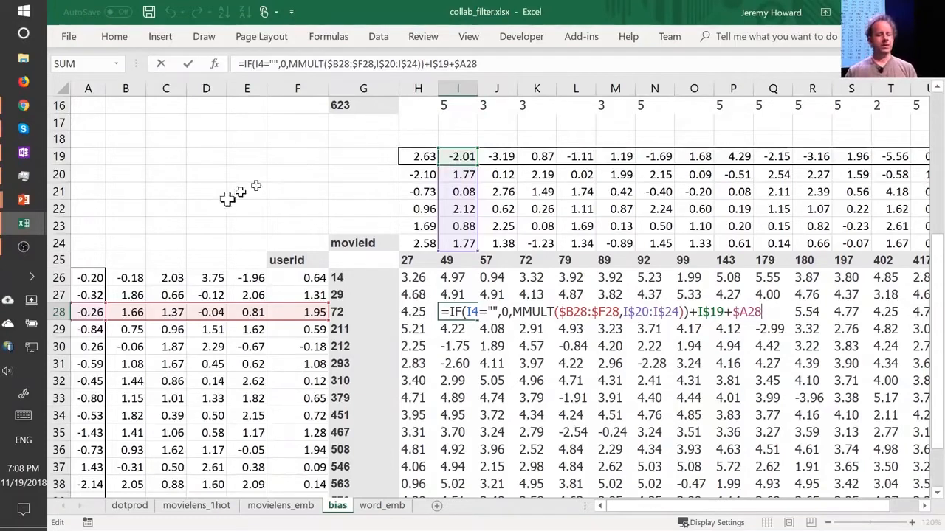
pyautogui.moveTo(85, 313)
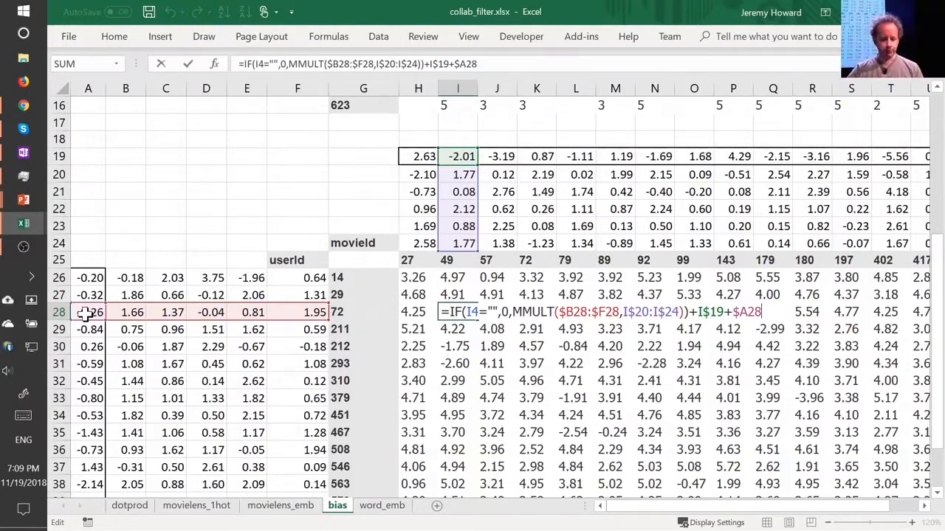
# Leave the formula, jump to the 0.32 RMSE cell V42, and switch to the dotprod sheet showing 0.39.
pyautogui.press('Return')
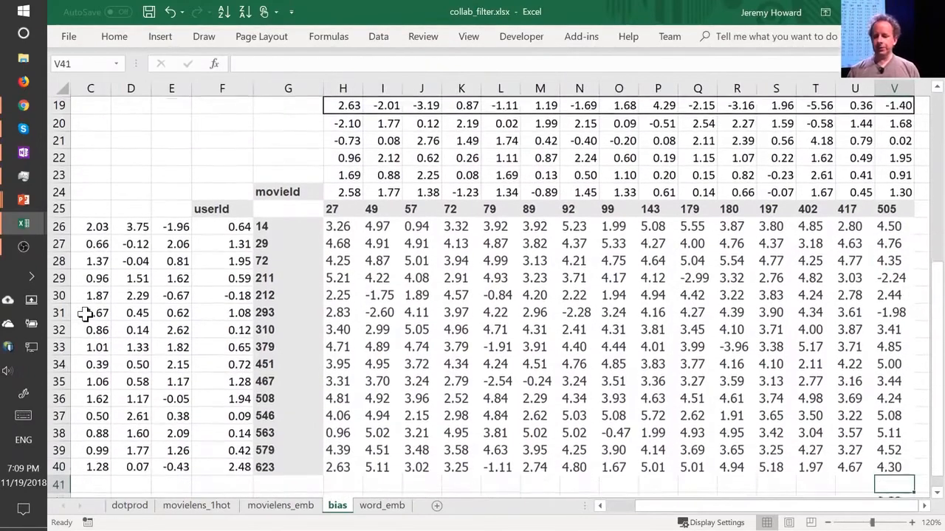
pyautogui.press('Return')
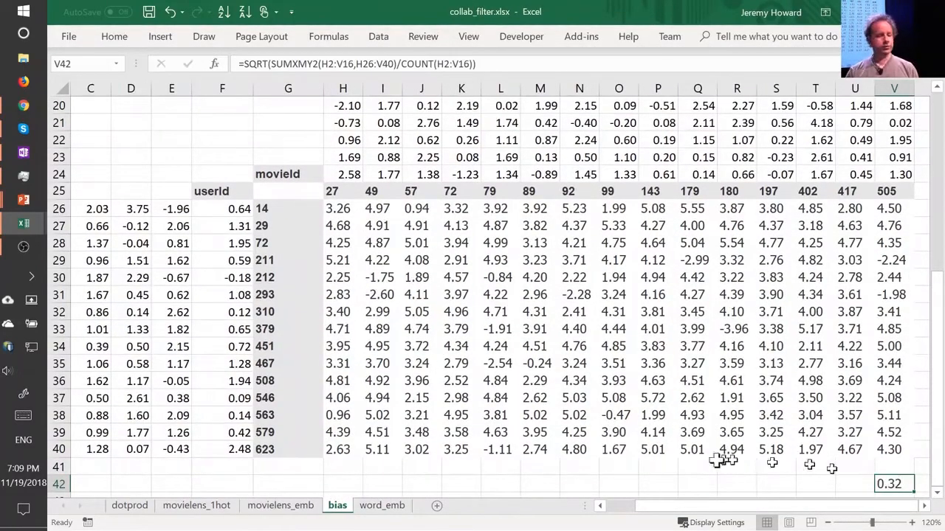
pyautogui.moveTo(147, 494)
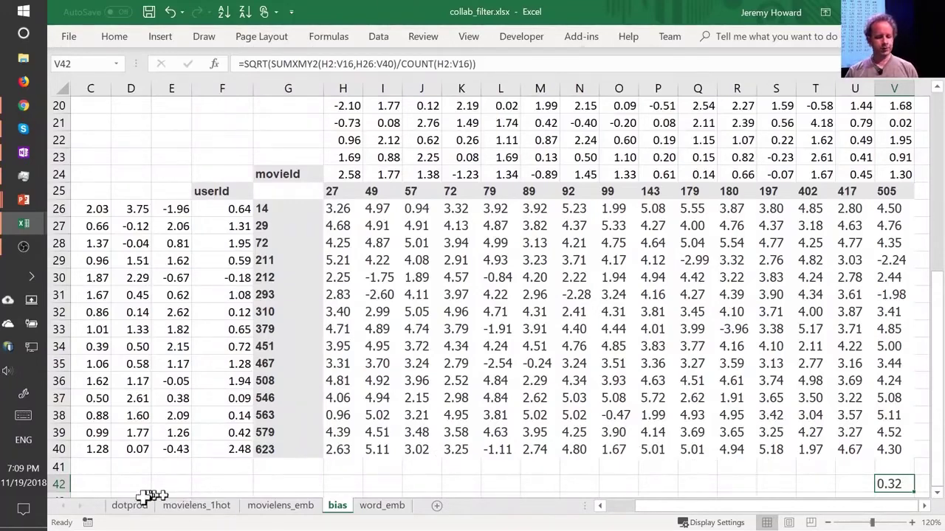
pyautogui.click(130, 505)
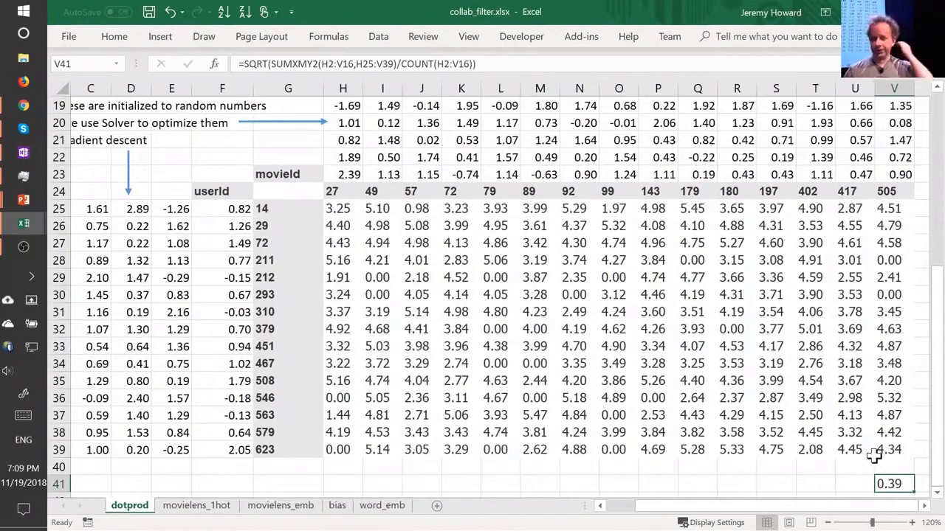
# Go back to the bias sheet with its 0.32 error.
pyautogui.click(337, 505)
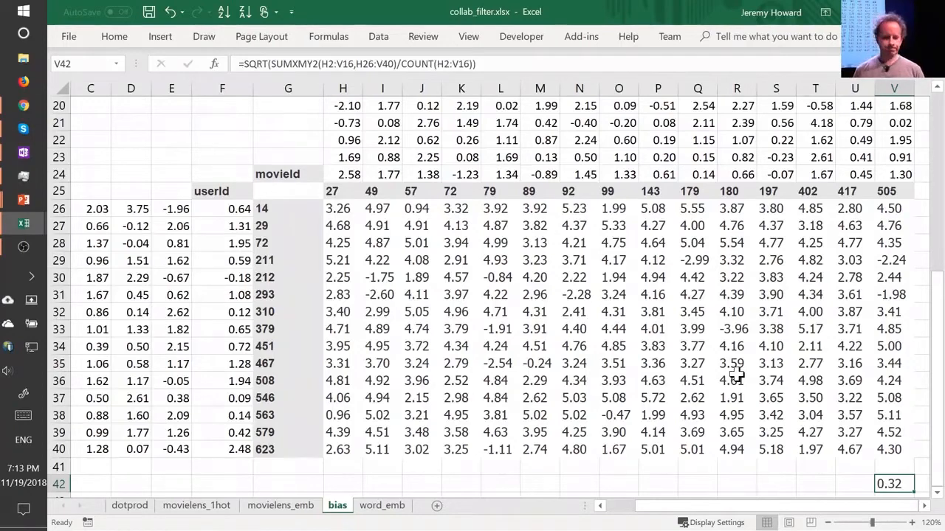
# Switch to the lesson4-collab notebook and select the In [17] cell loading u.data.
pyautogui.press('alt+tab')
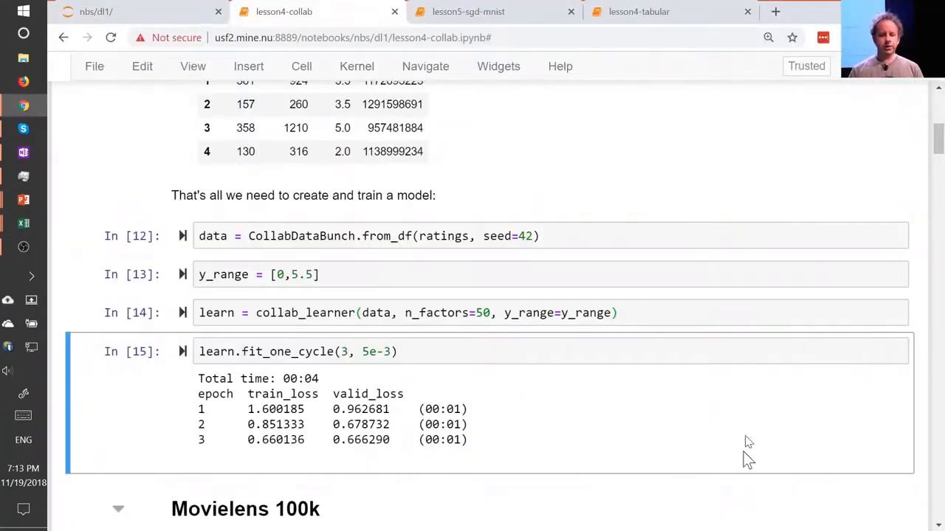
pyautogui.moveTo(750, 458)
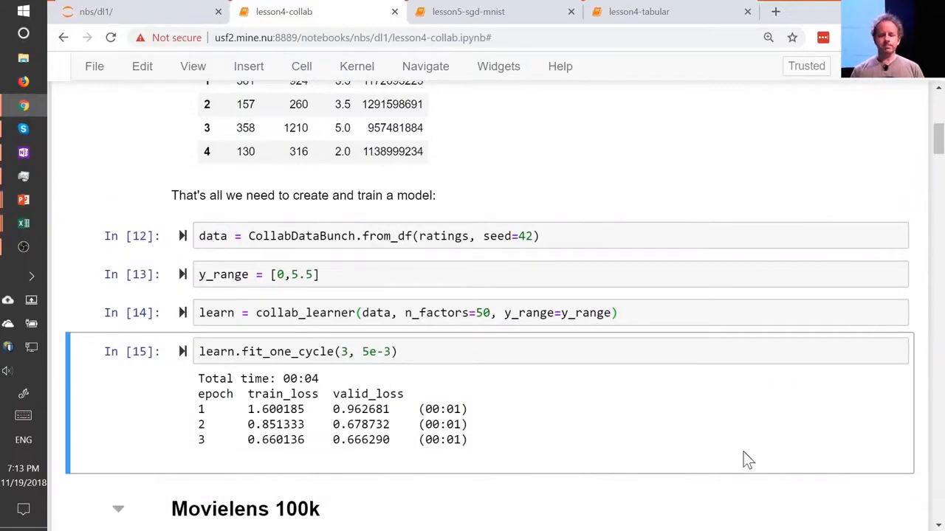
pyautogui.scroll(-3)
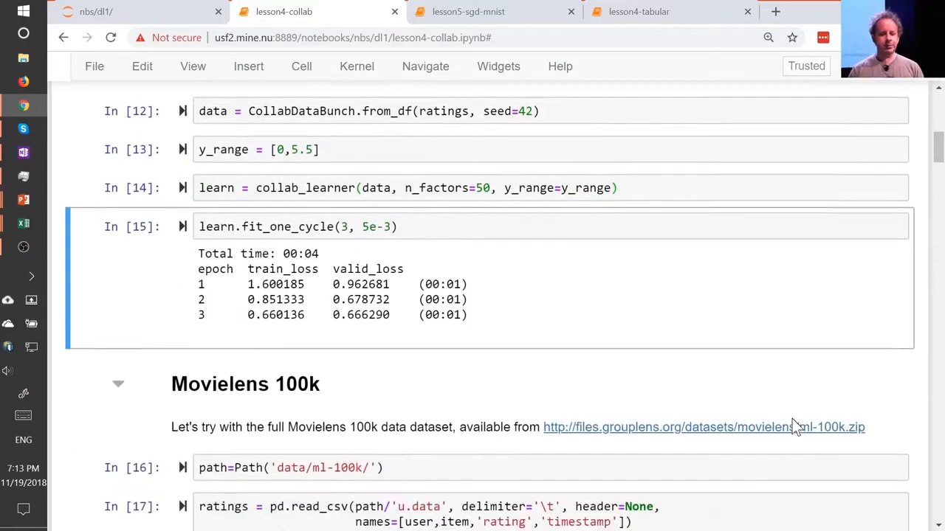
pyautogui.scroll(-3)
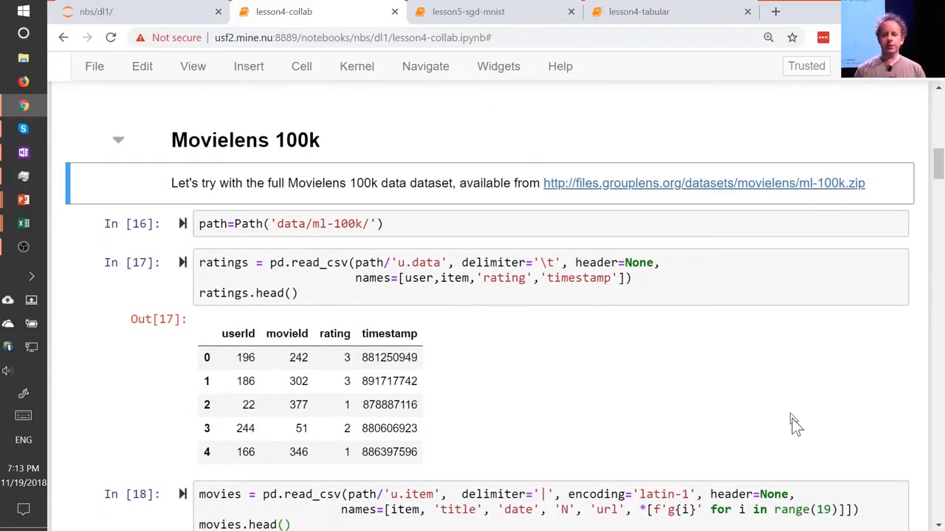
pyautogui.moveTo(410, 238)
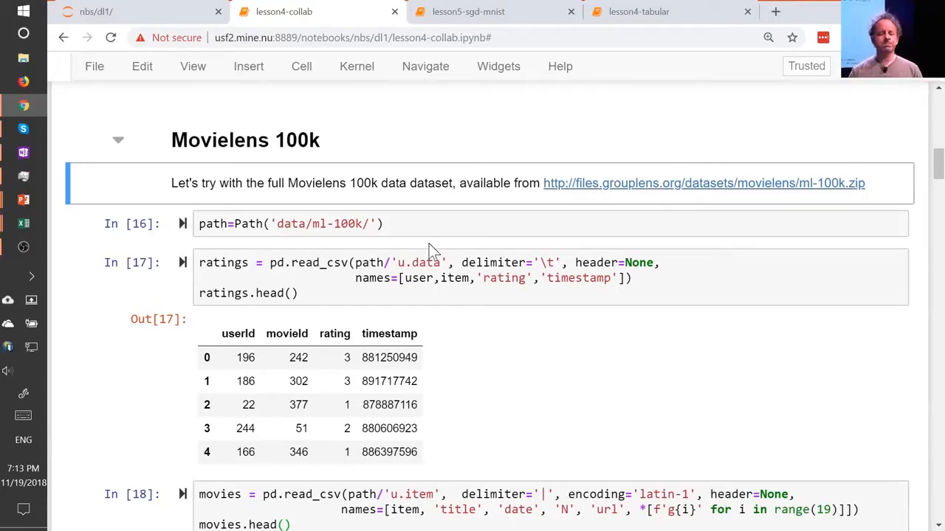
pyautogui.moveTo(391, 214)
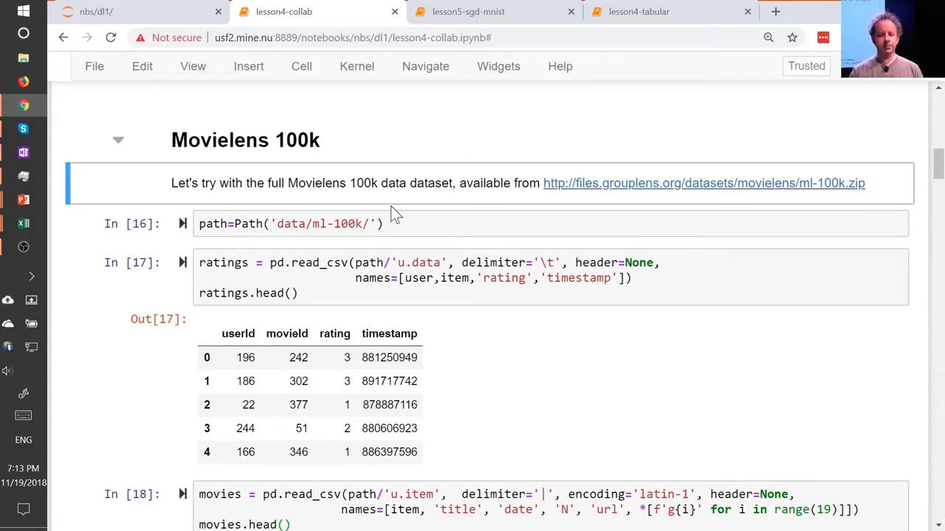
pyautogui.moveTo(598, 204)
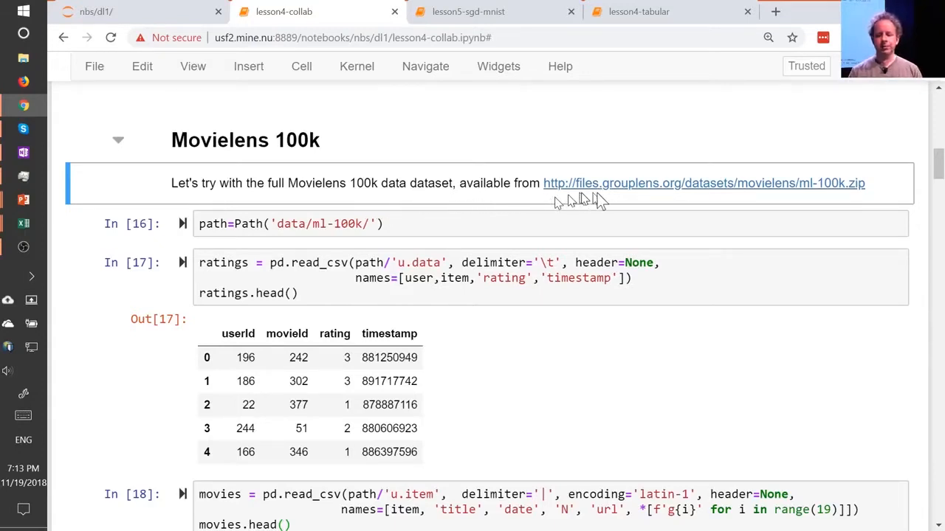
pyautogui.moveTo(583, 199)
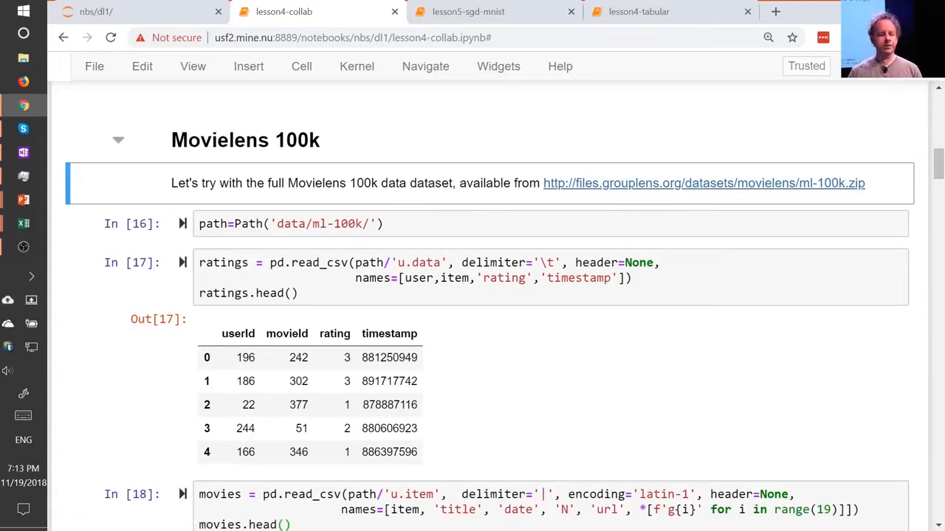
pyautogui.moveTo(529, 210)
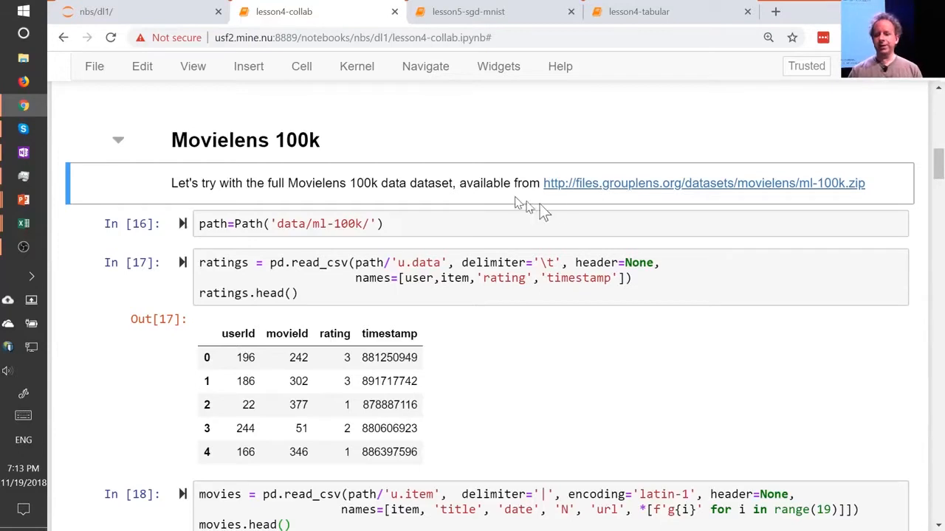
pyautogui.moveTo(608, 183)
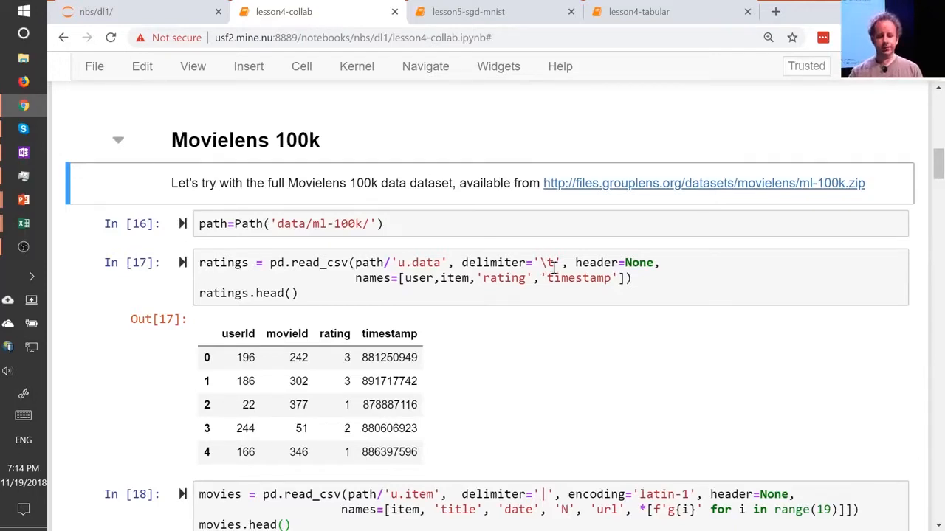
pyautogui.click(677, 359)
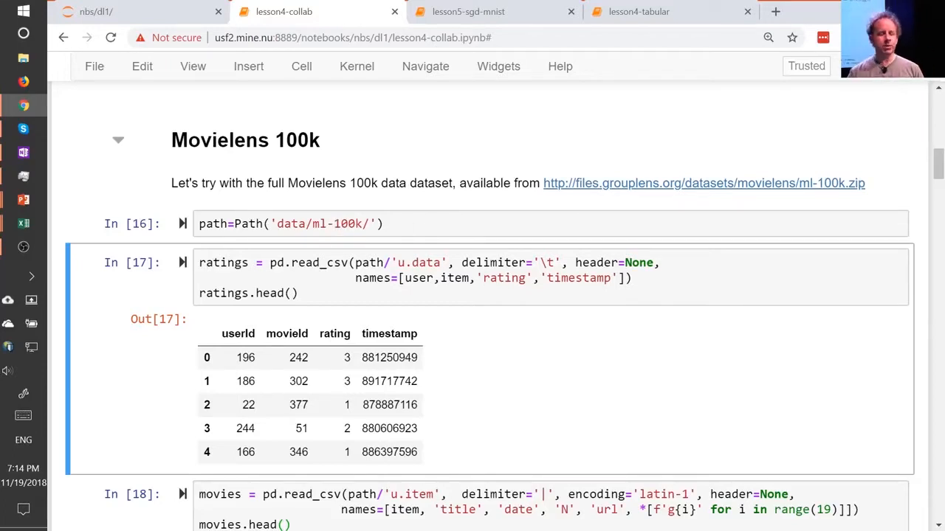
pyautogui.moveTo(464, 311)
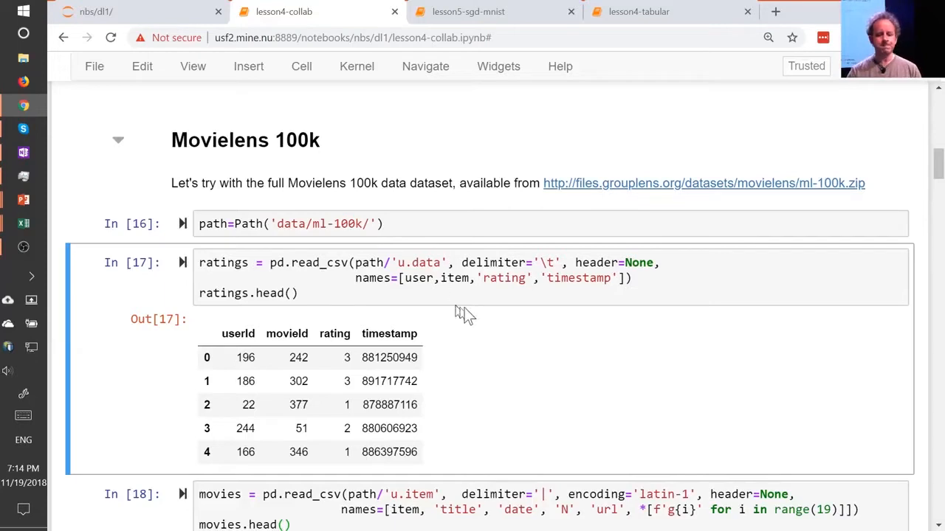
pyautogui.moveTo(535, 315)
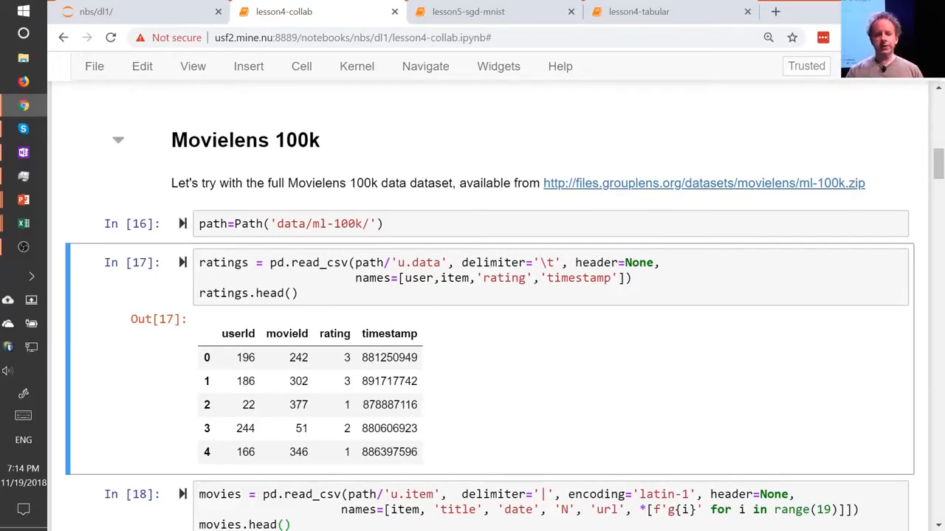
# View the head() outputs of the u.data ratings table and the latin-1 u.item movies table.
pyautogui.scroll(3)
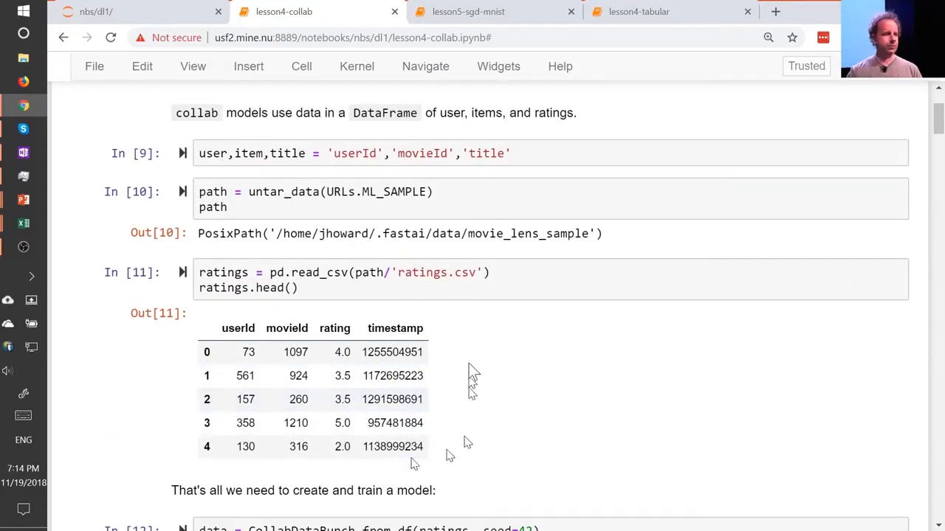
pyautogui.scroll(-3)
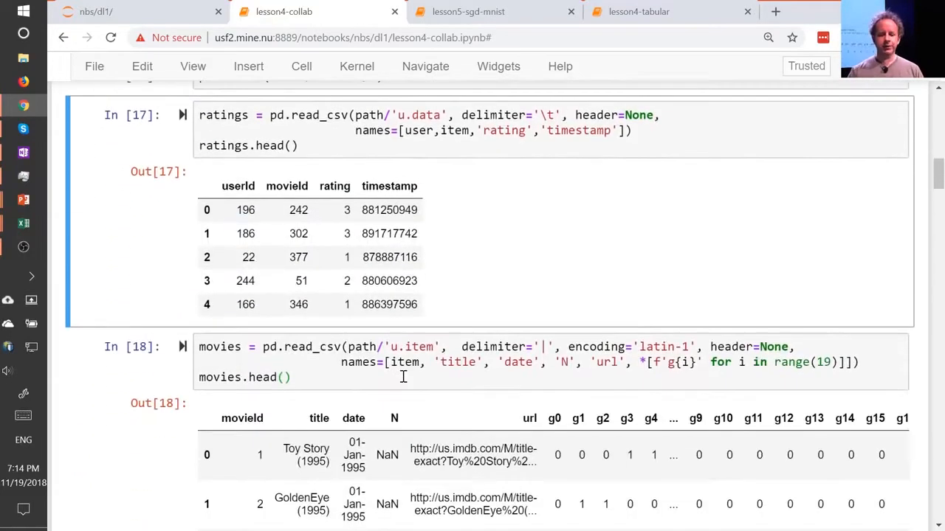
pyautogui.scroll(3)
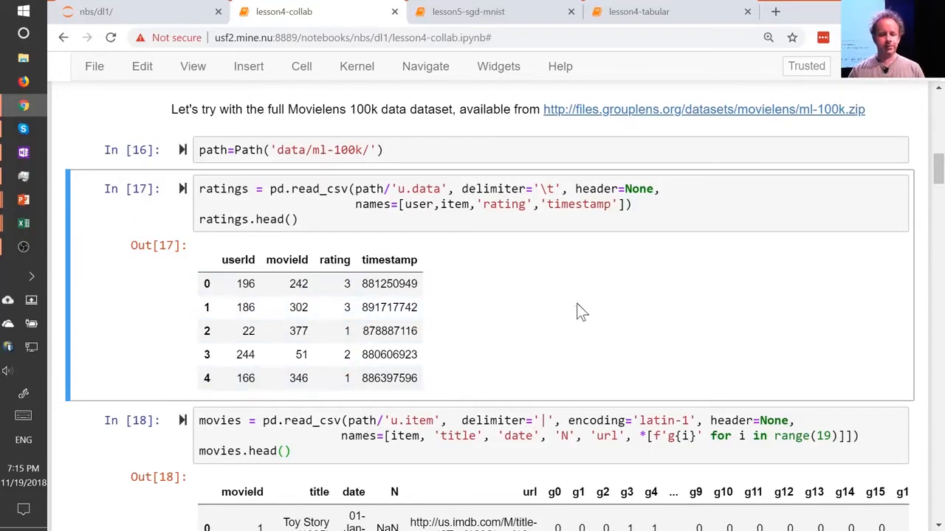
pyautogui.scroll(-3)
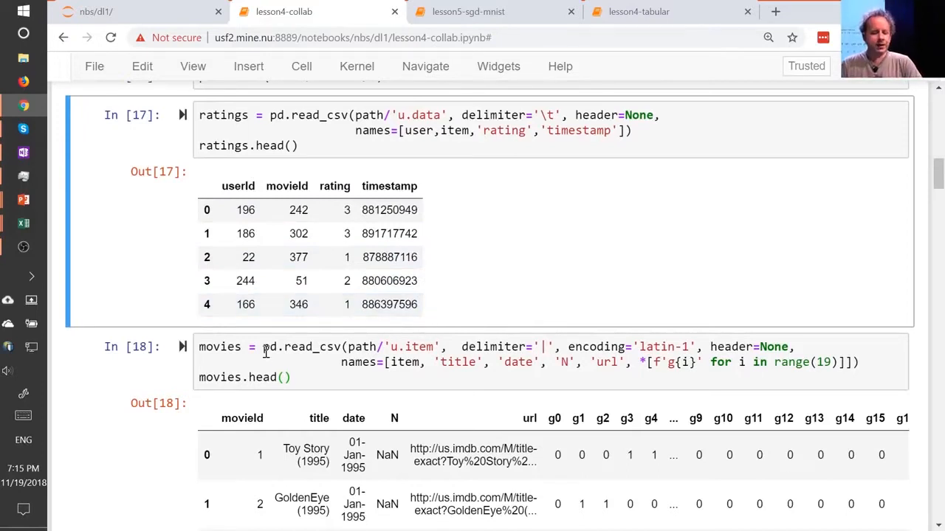
# Show the u.item read_csv cell without an encoding and its UnicodeDecodeError traceback.
pyautogui.scroll(-3)
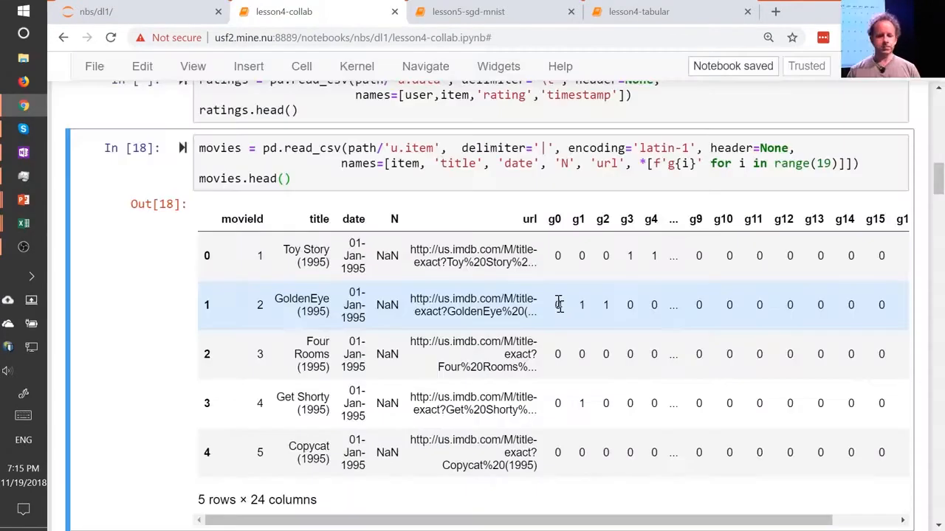
pyautogui.click(619, 163)
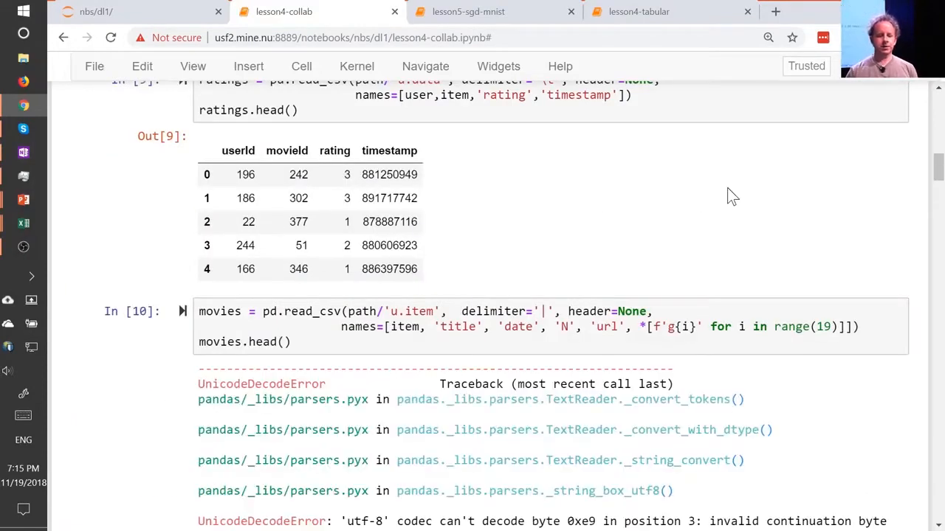
pyautogui.scroll(-3)
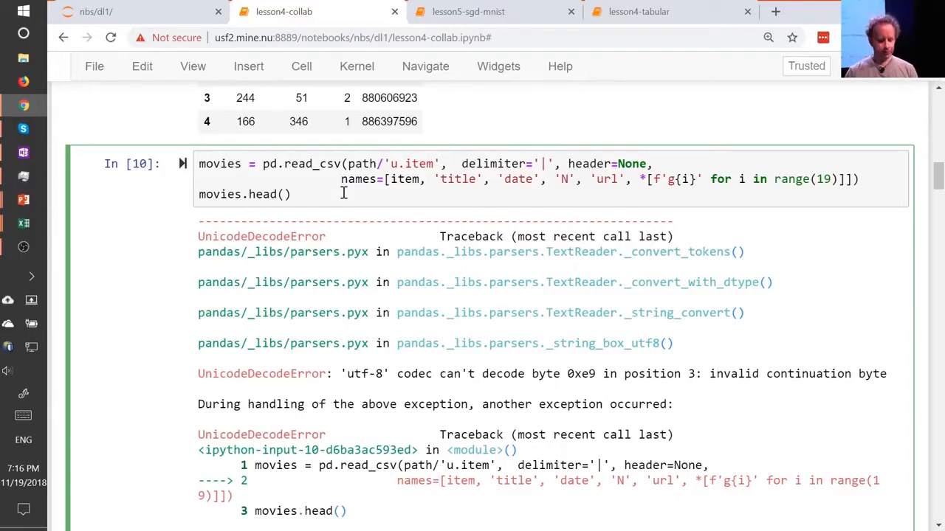
# Add encoding='latin-1' to the movies read_csv call and run it to show the first five movies.
pyautogui.write("encoding='latin-1',")
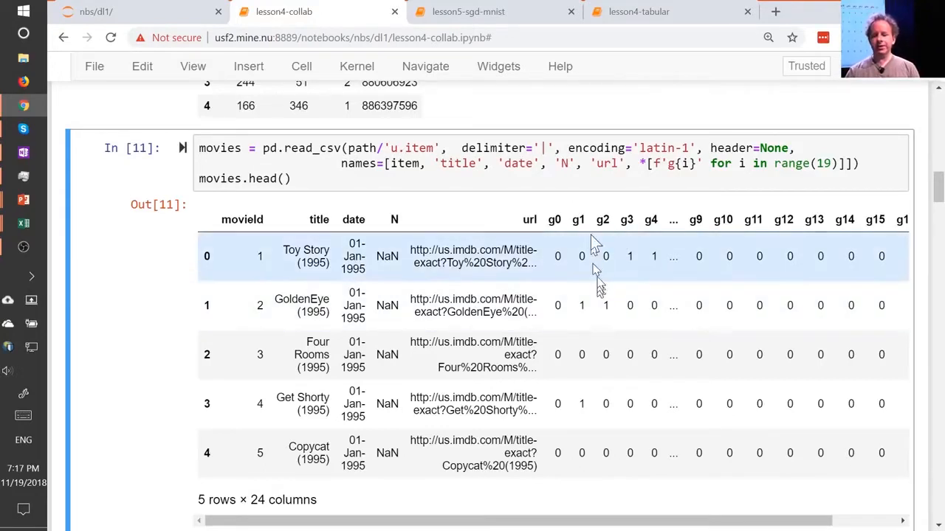
pyautogui.moveTo(871, 254)
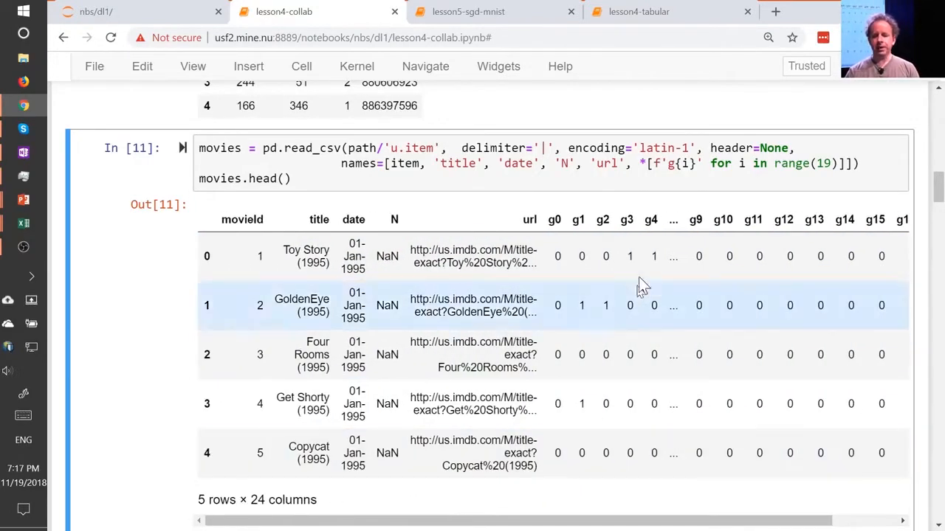
pyautogui.moveTo(643, 353)
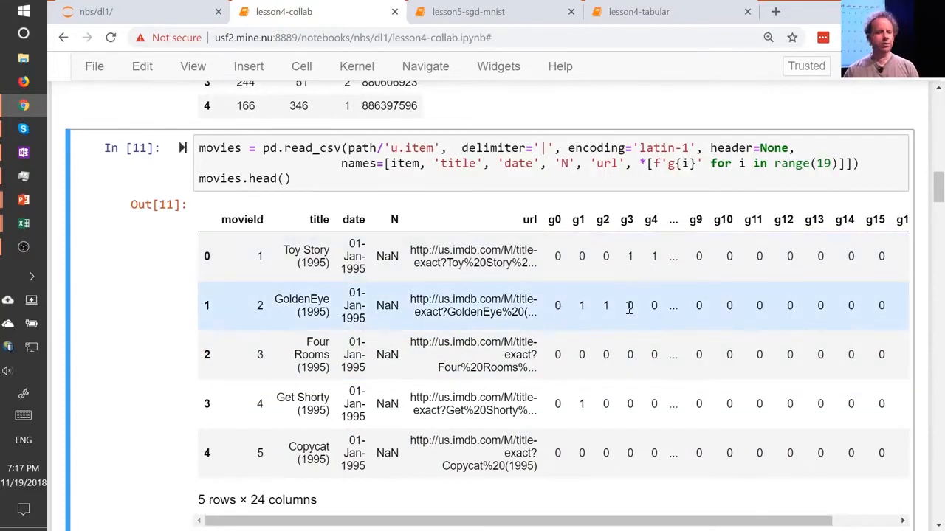
pyautogui.moveTo(625, 334)
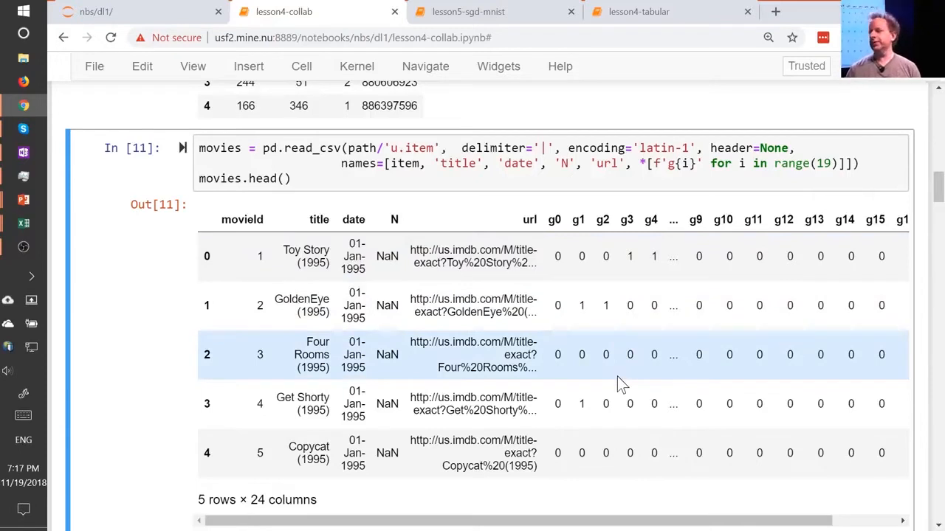
pyautogui.moveTo(605, 376)
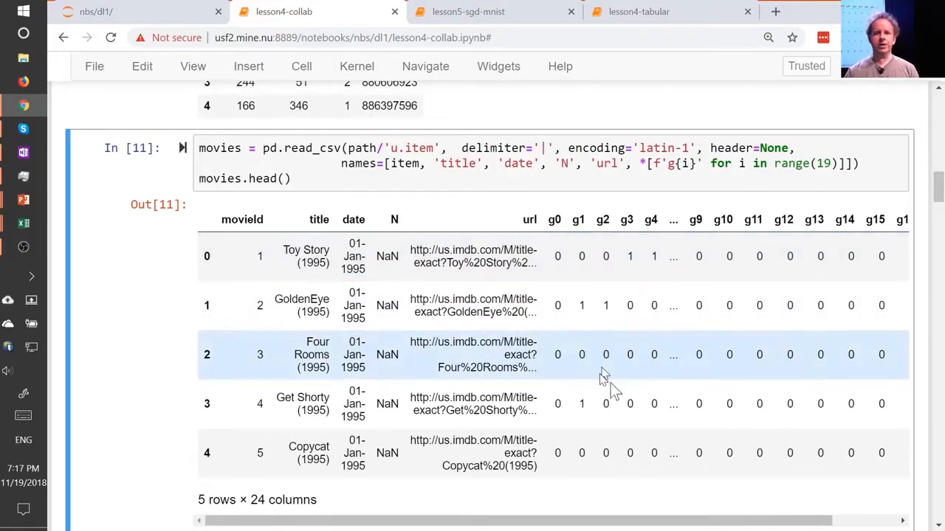
pyautogui.moveTo(605, 304)
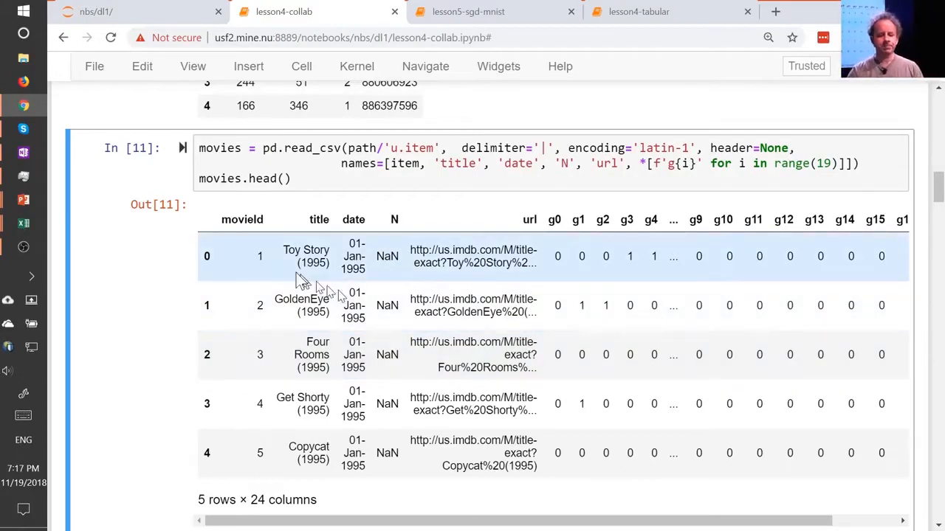
pyautogui.scroll(-3)
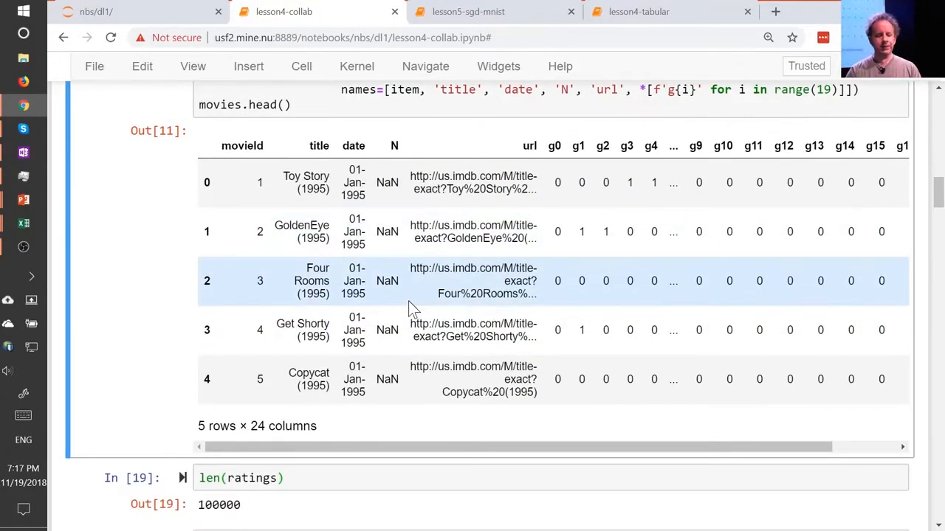
pyautogui.scroll(-3)
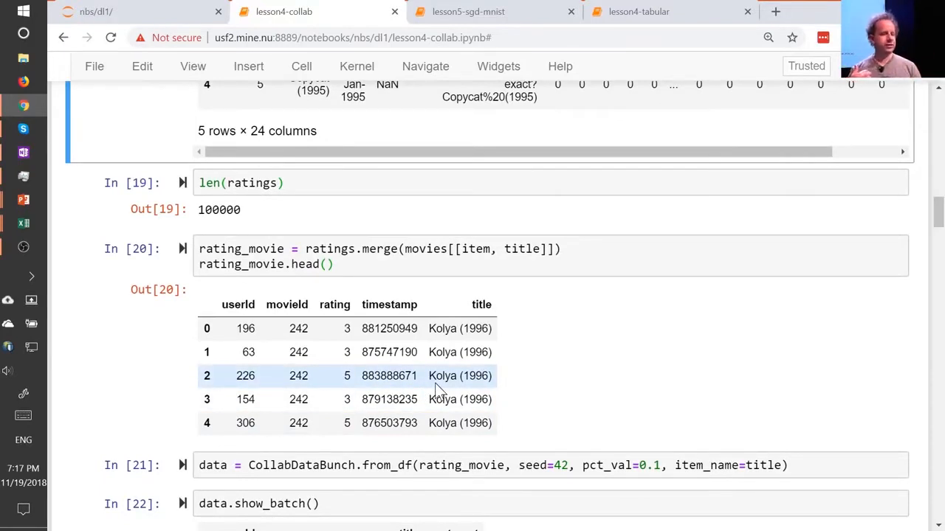
pyautogui.moveTo(455, 398)
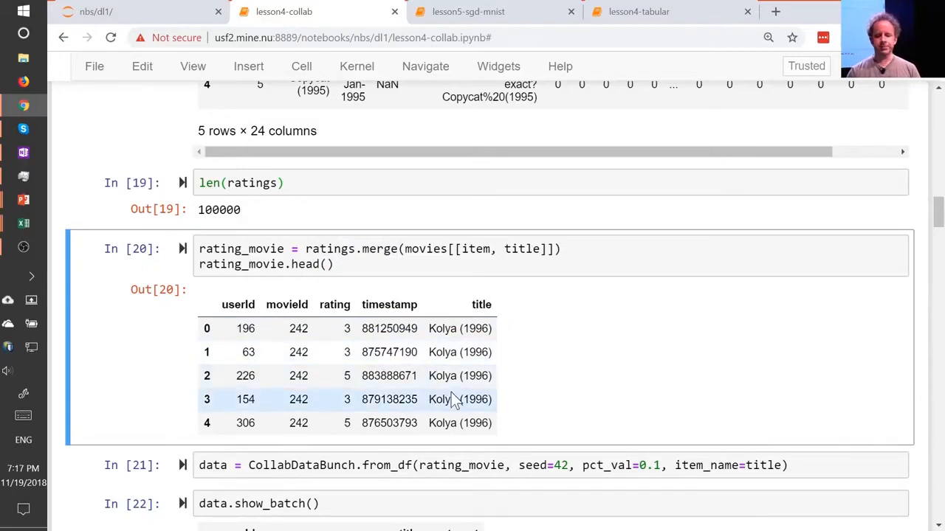
pyautogui.scroll(-3)
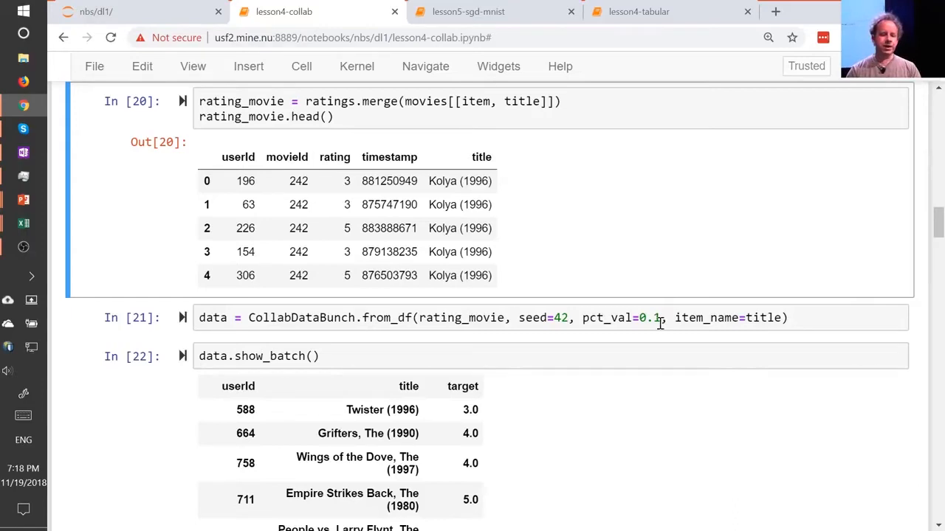
pyautogui.scroll(3)
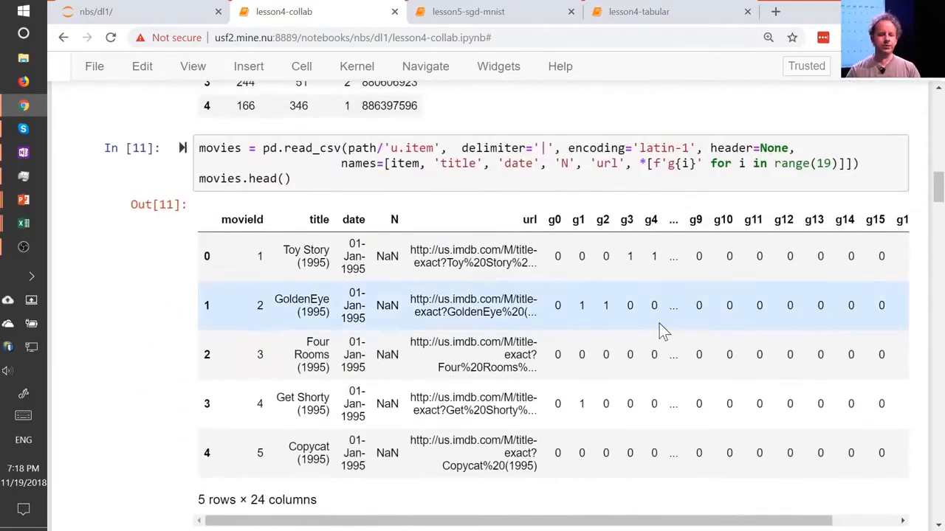
pyautogui.scroll(3)
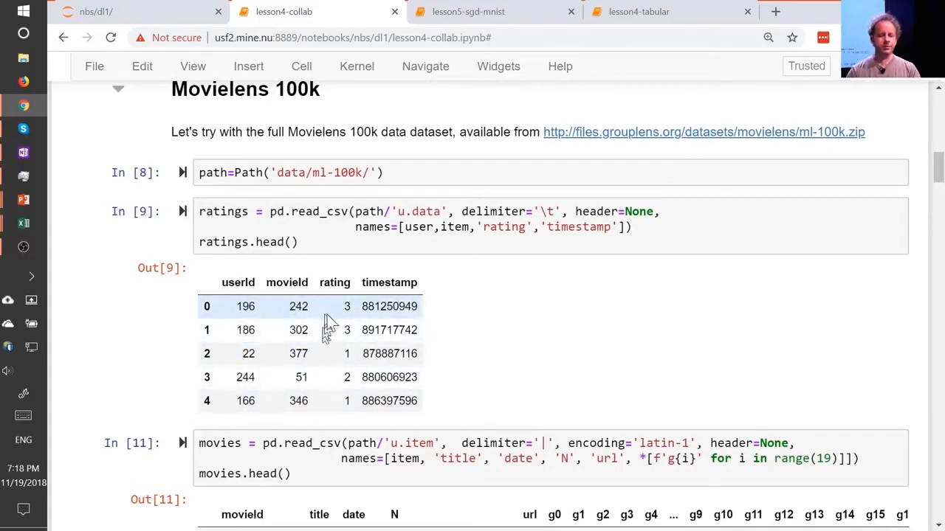
pyautogui.scroll(-3)
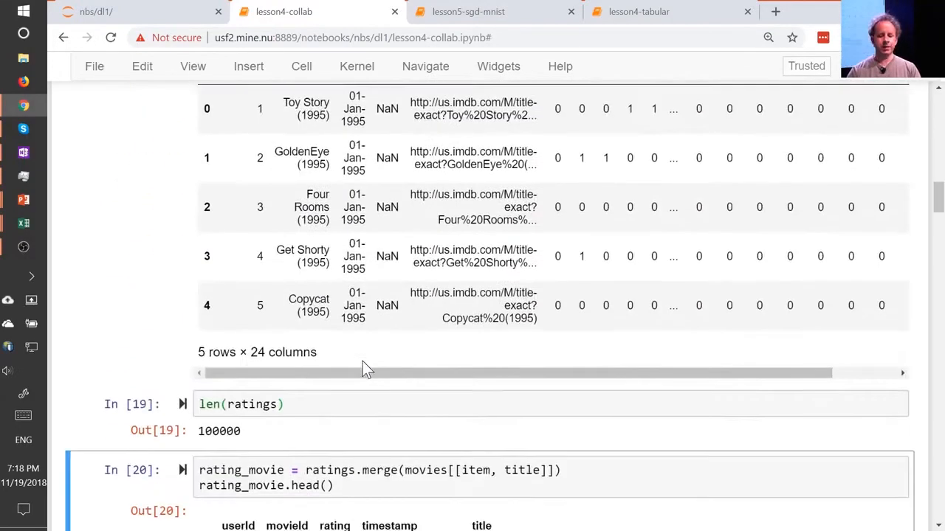
pyautogui.scroll(-3)
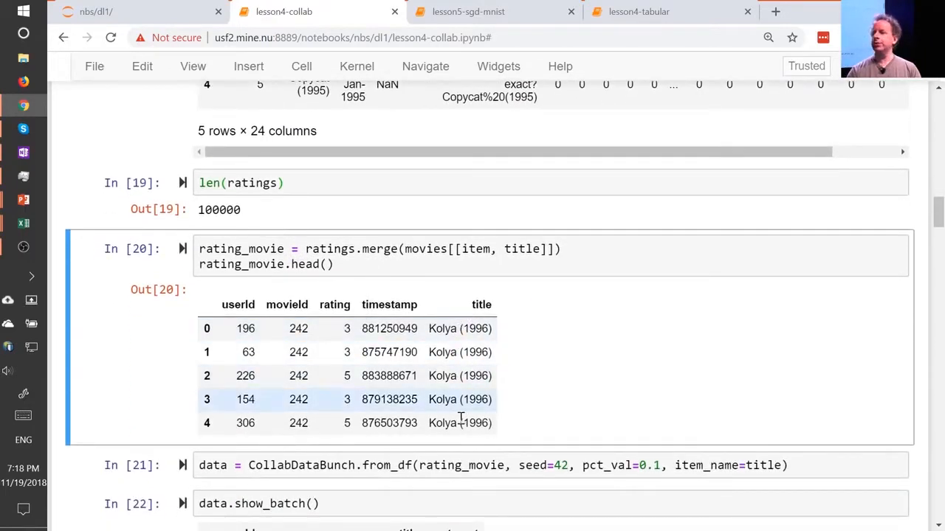
pyautogui.scroll(-3)
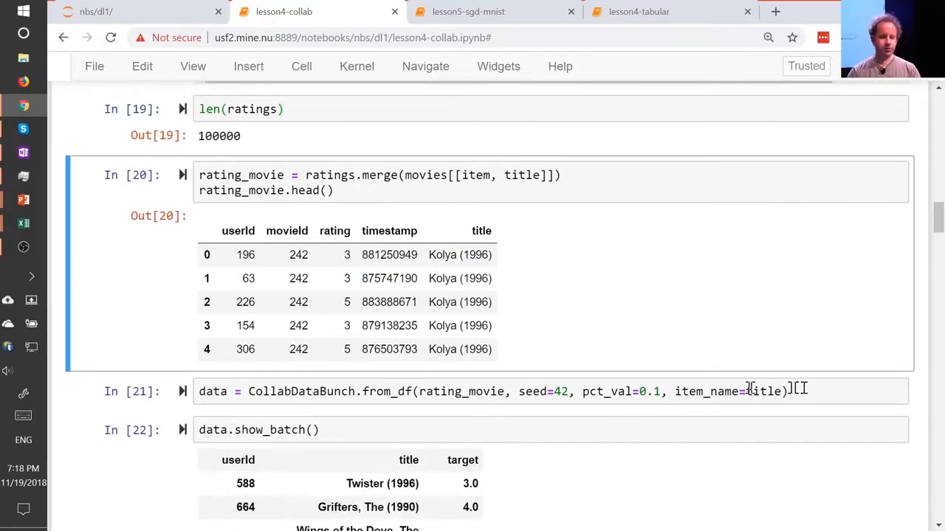
pyautogui.scroll(-3)
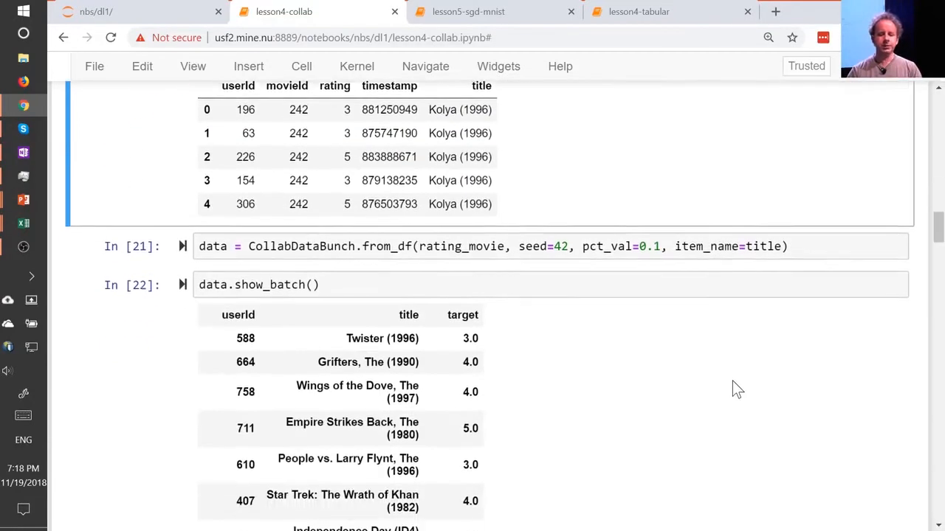
pyautogui.scroll(-3)
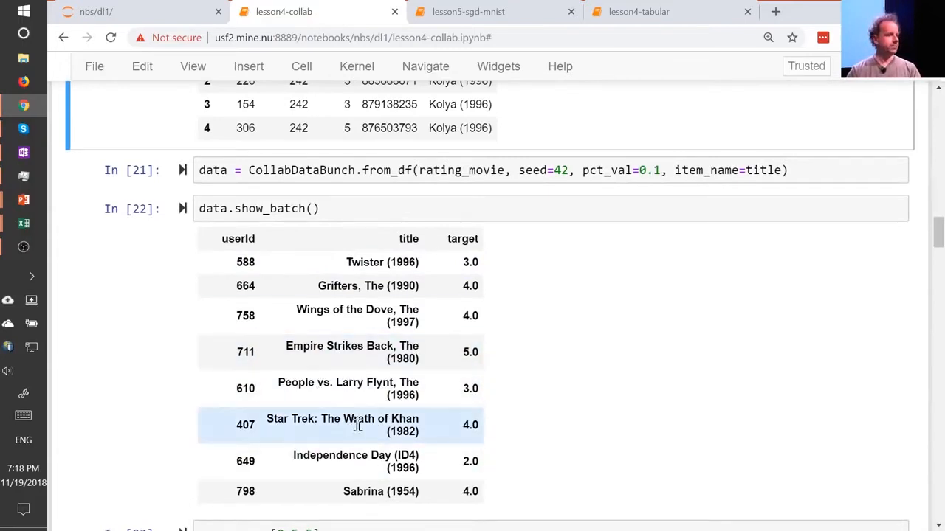
pyautogui.moveTo(516, 423)
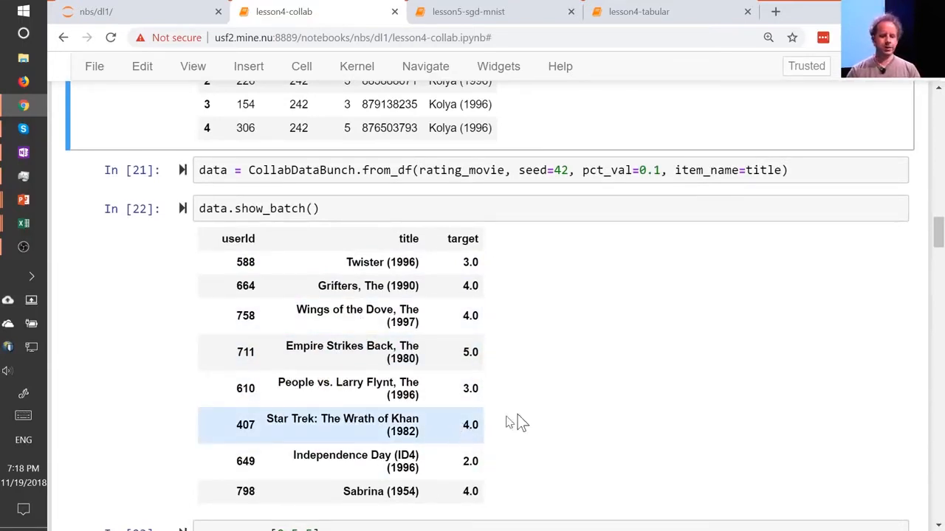
pyautogui.scroll(-3)
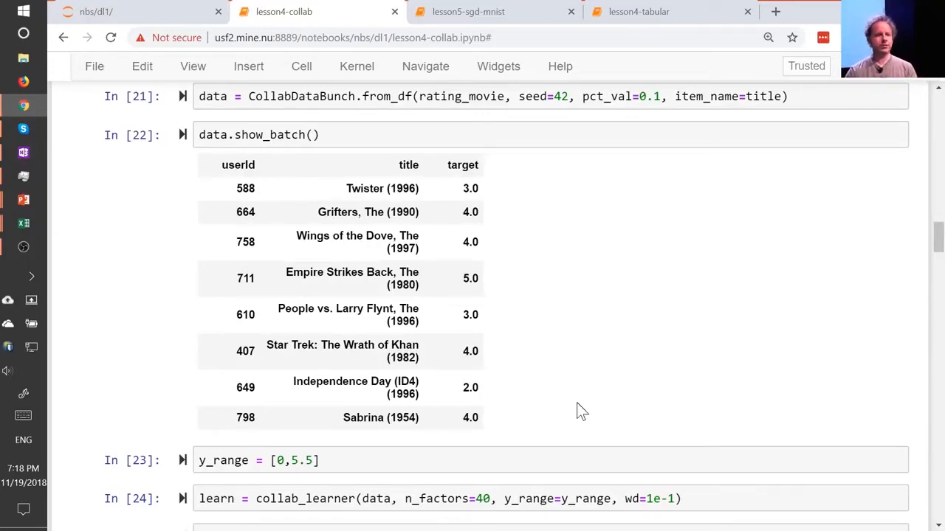
pyautogui.moveTo(494, 405)
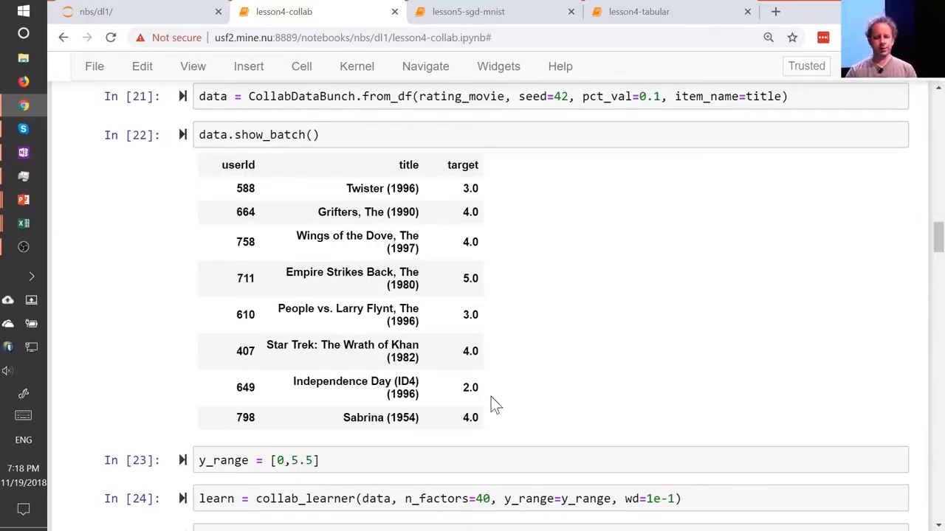
pyautogui.scroll(-3)
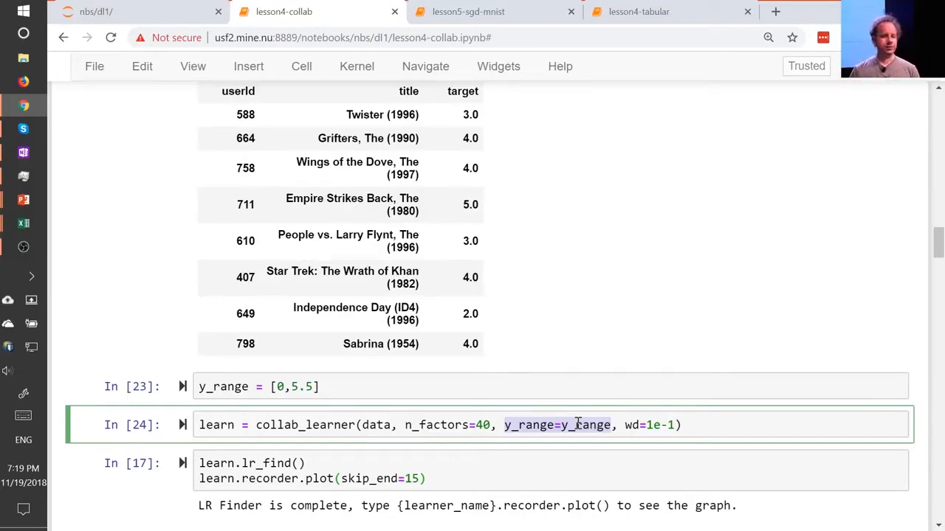
# Switch to collab_filter.xlsx's bias sheet and inspect the 0.32 error formula in V42.
pyautogui.click(23, 223)
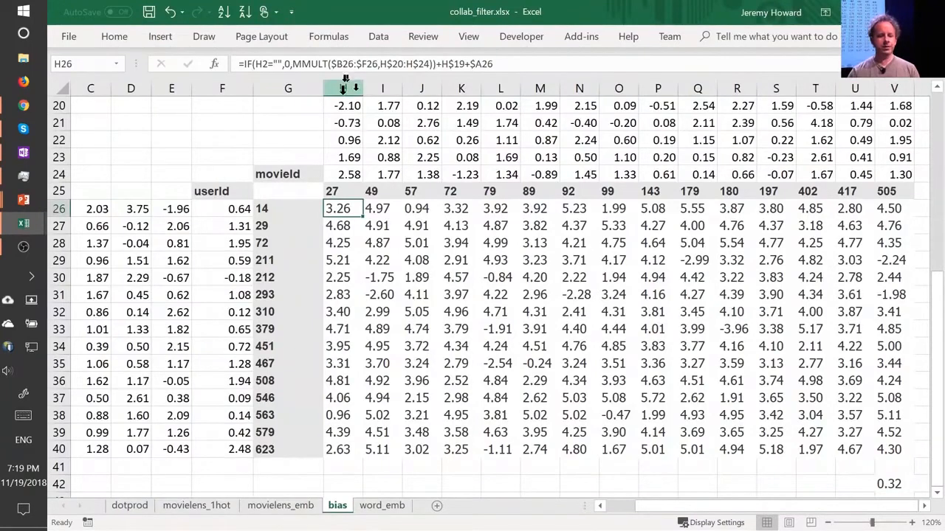
pyautogui.moveTo(328, 97)
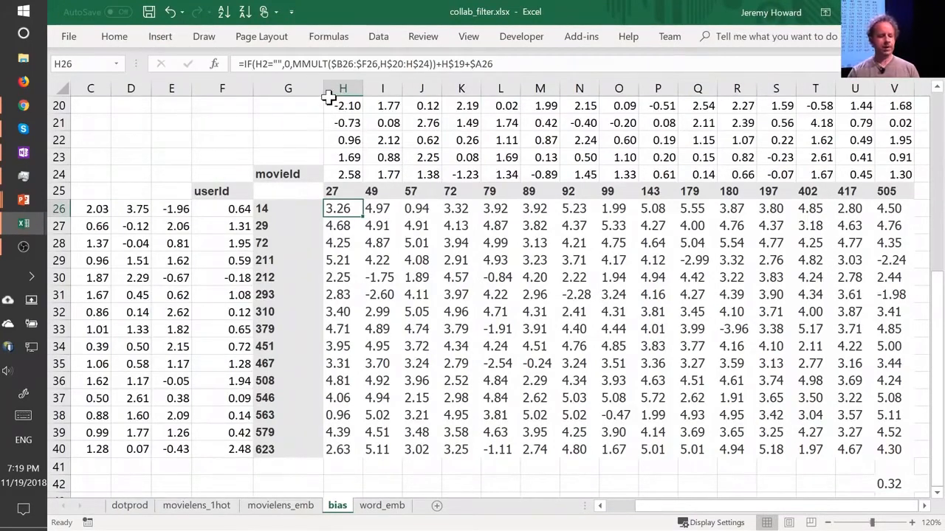
pyautogui.click(381, 296)
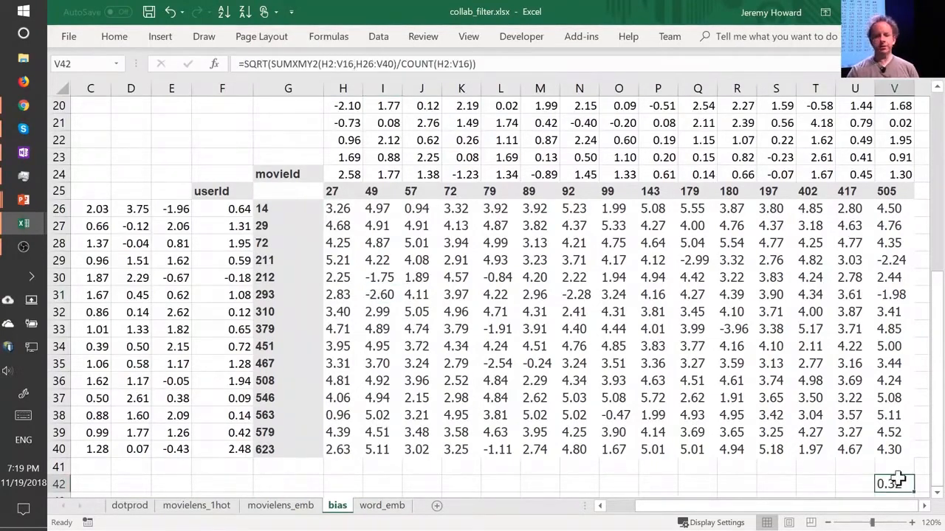
pyautogui.click(422, 278)
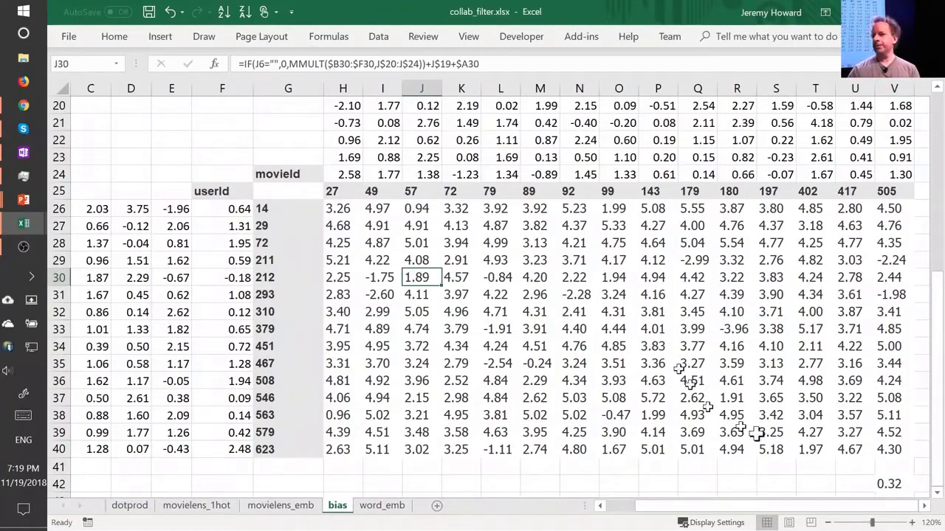
pyautogui.moveTo(771, 443)
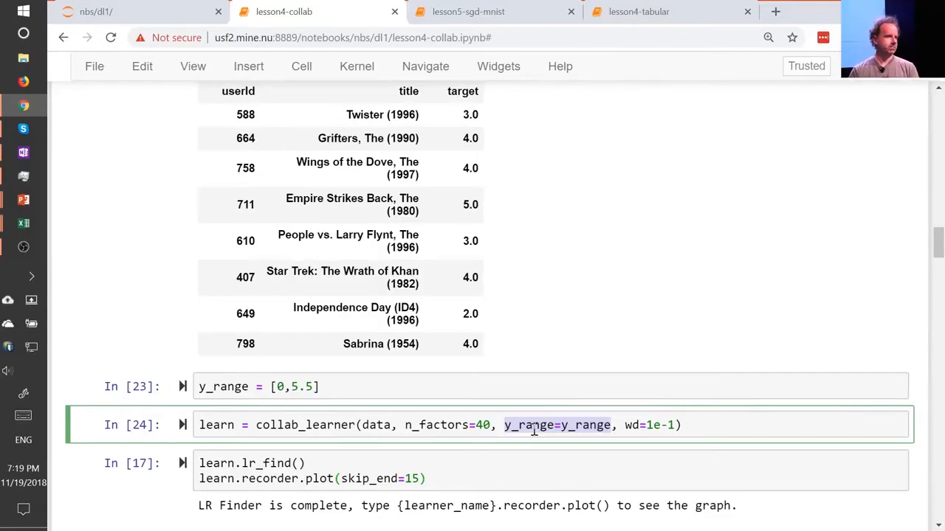
pyautogui.moveTo(281, 411)
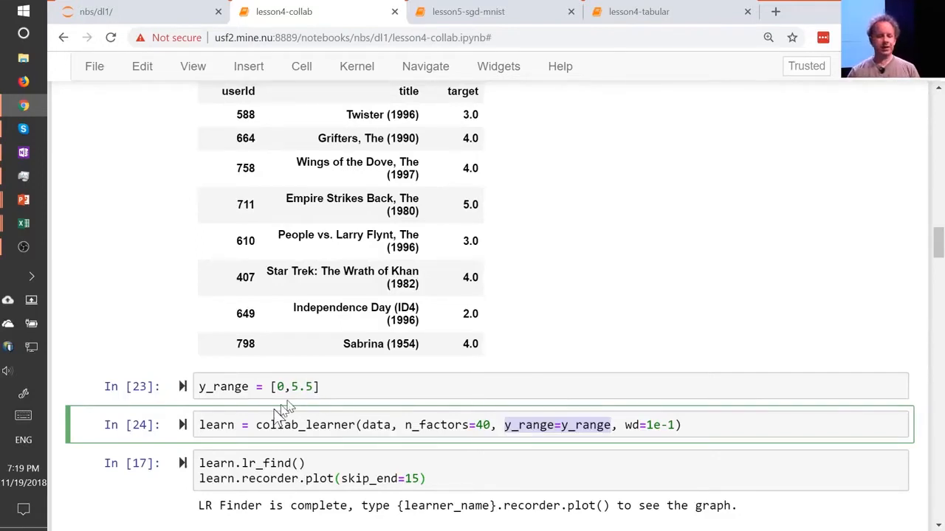
# Leave edit mode on the collab_learner cell with y_range 0 to 5.5.
pyautogui.click(295, 387)
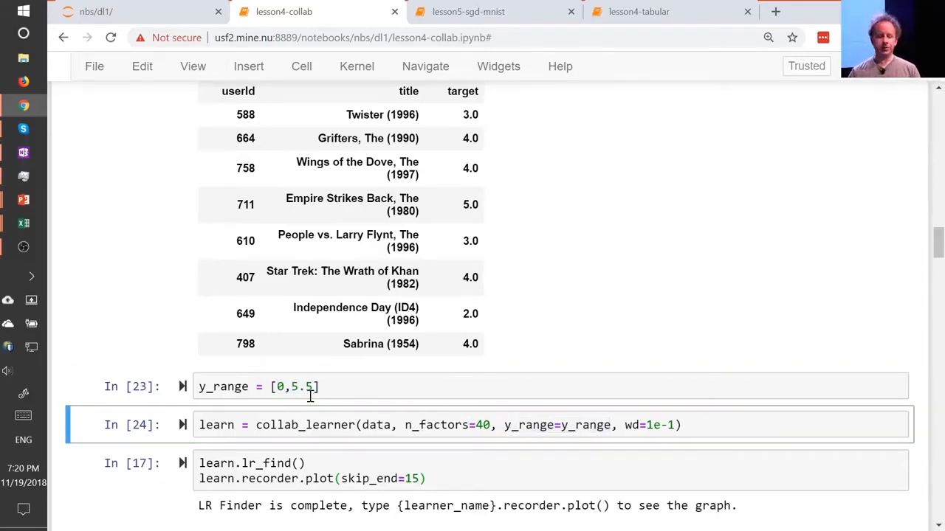
pyautogui.moveTo(501, 434)
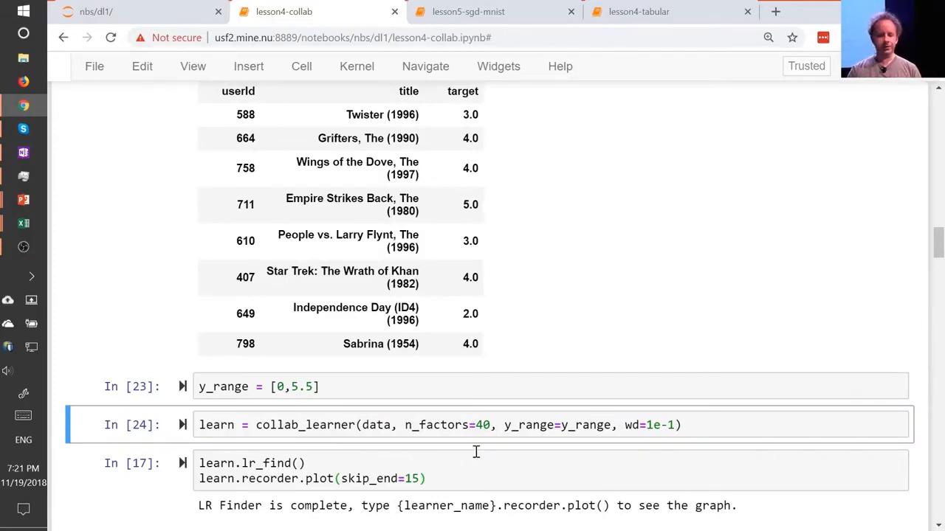
# Review the lr_find learning-rate plot below the collab_learner cell.
pyautogui.scroll(-3)
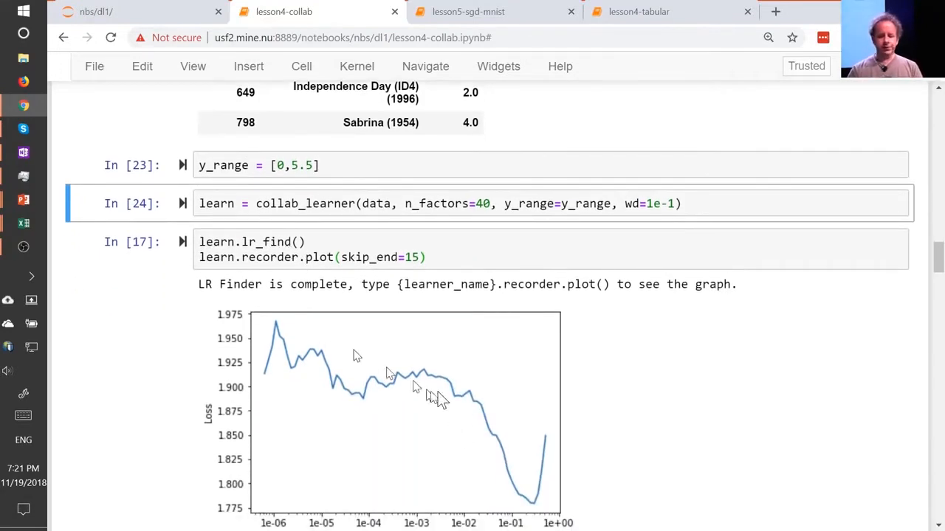
pyautogui.scroll(-3)
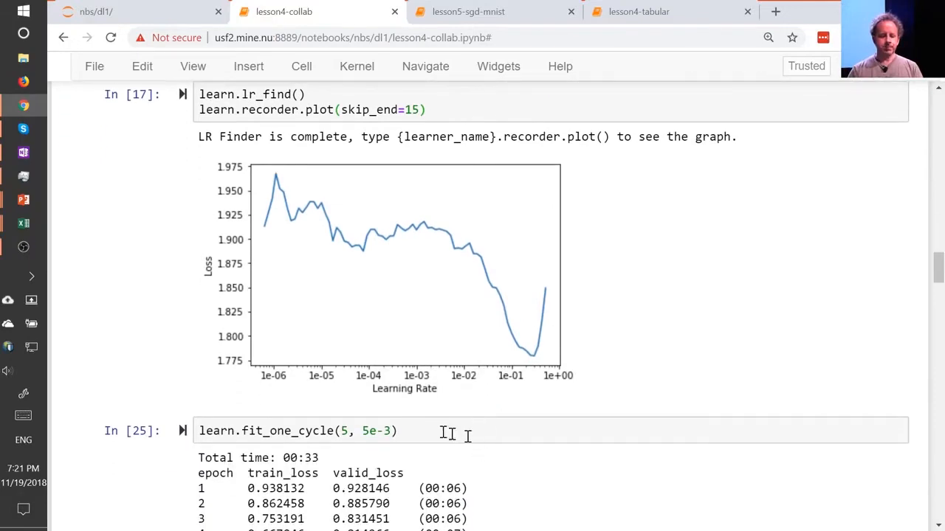
pyautogui.scroll(-3)
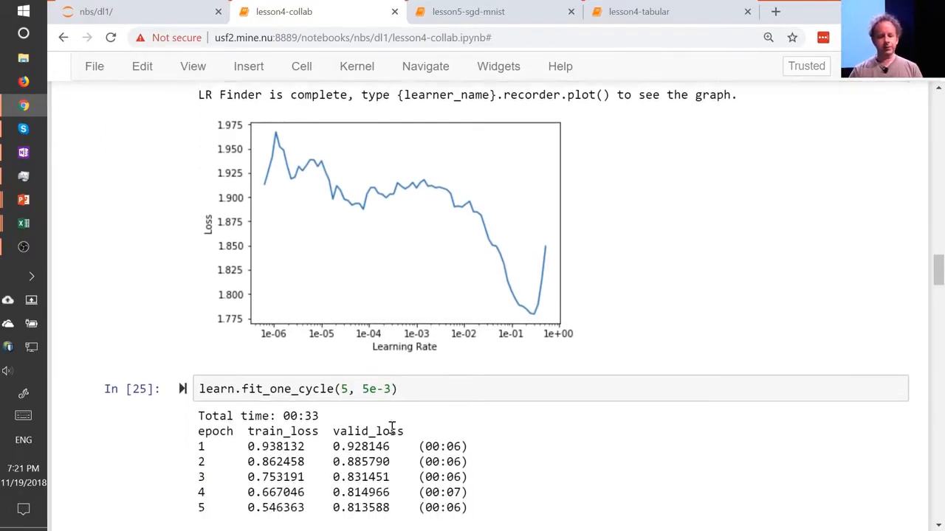
pyautogui.scroll(3)
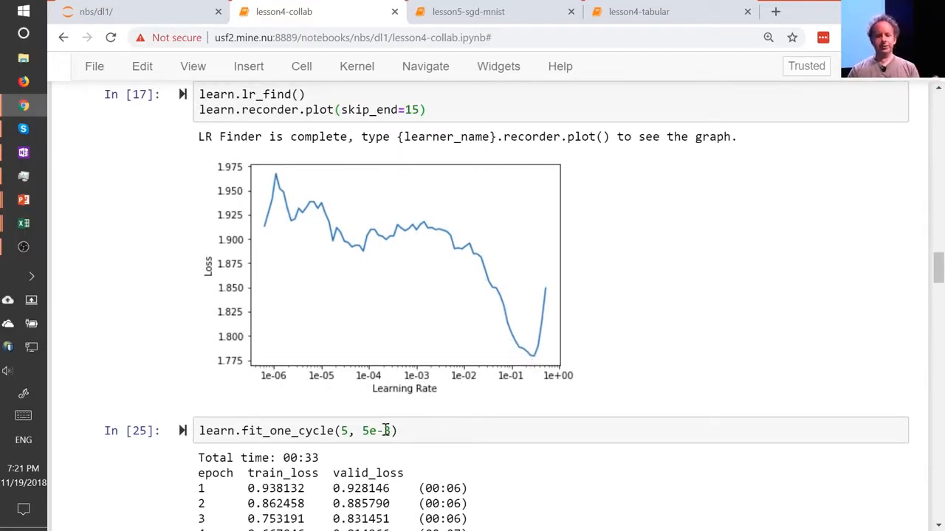
pyautogui.moveTo(531, 359)
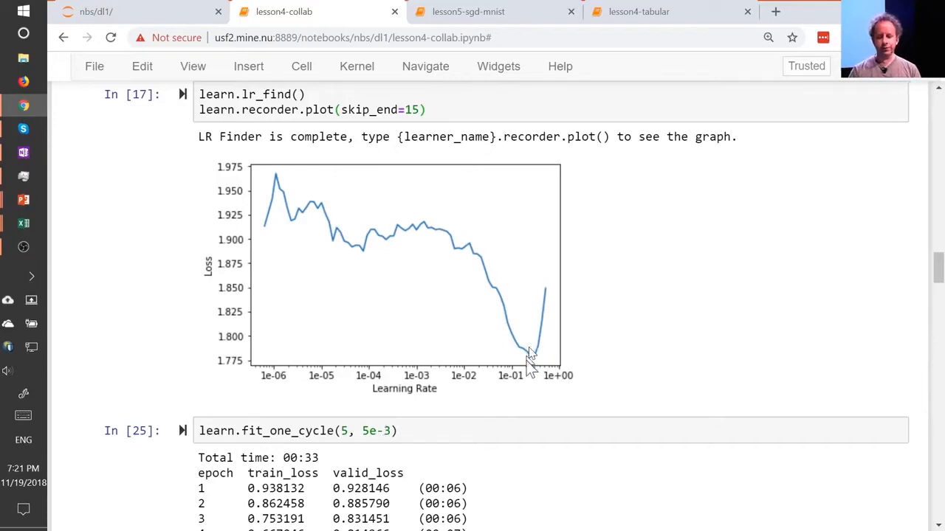
pyautogui.moveTo(490, 293)
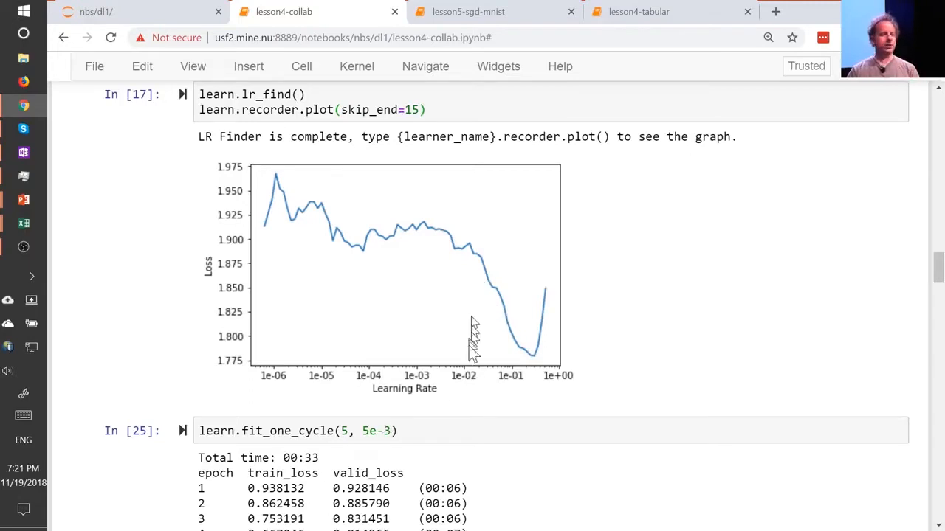
pyautogui.moveTo(476, 298)
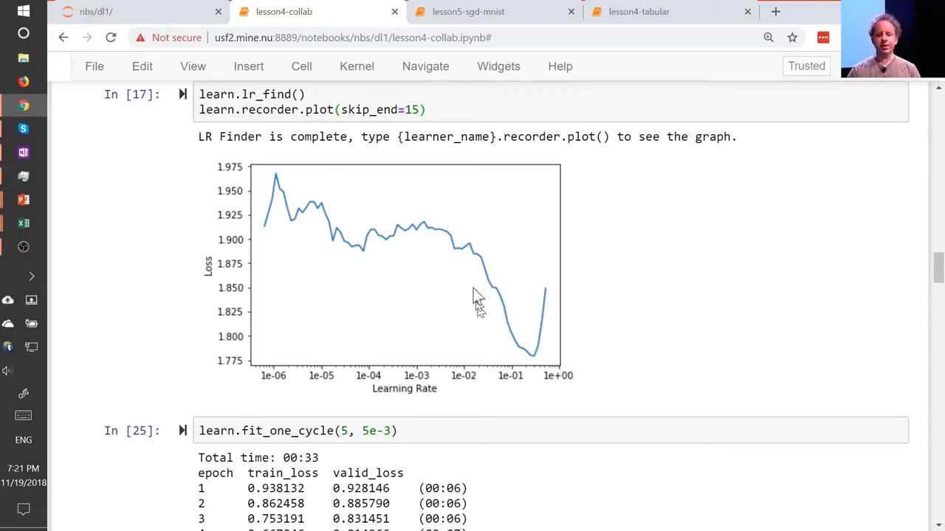
pyautogui.moveTo(495, 278)
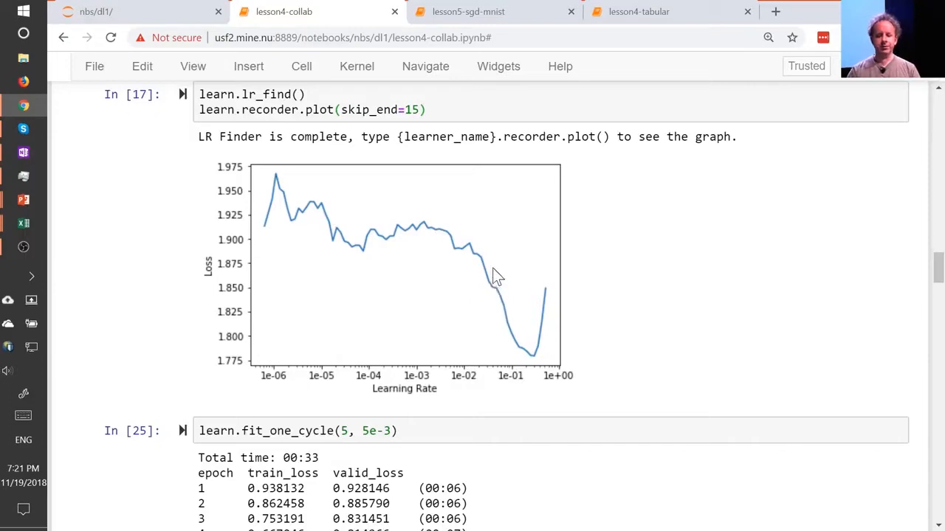
pyautogui.moveTo(486, 279)
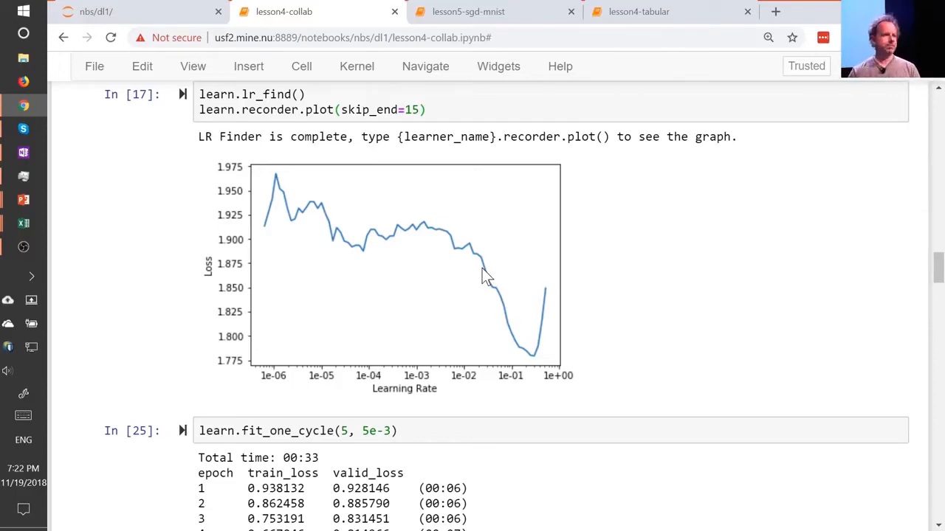
# Select the fit_one_cycle cell and review its five epochs down to 0.8136 validation loss and the LibRec benchmarks note.
pyautogui.doubleClick(370, 431)
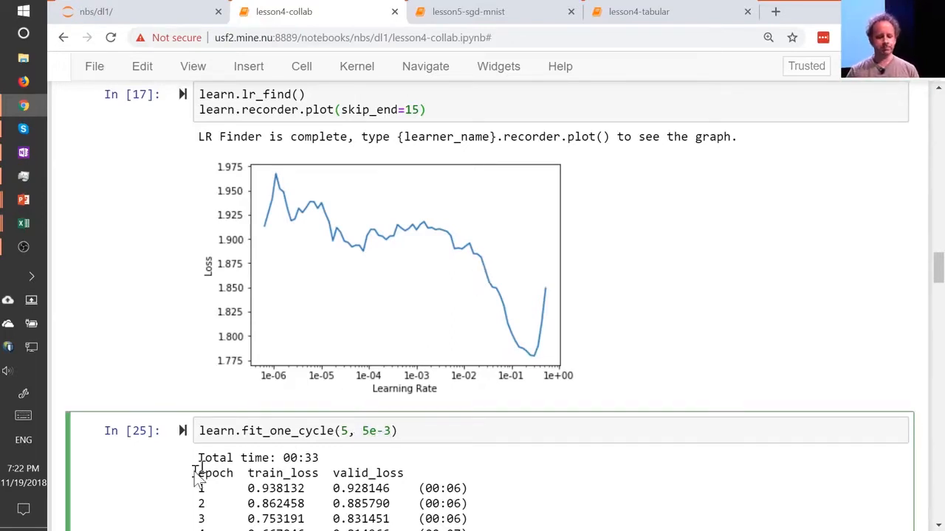
pyautogui.scroll(-3)
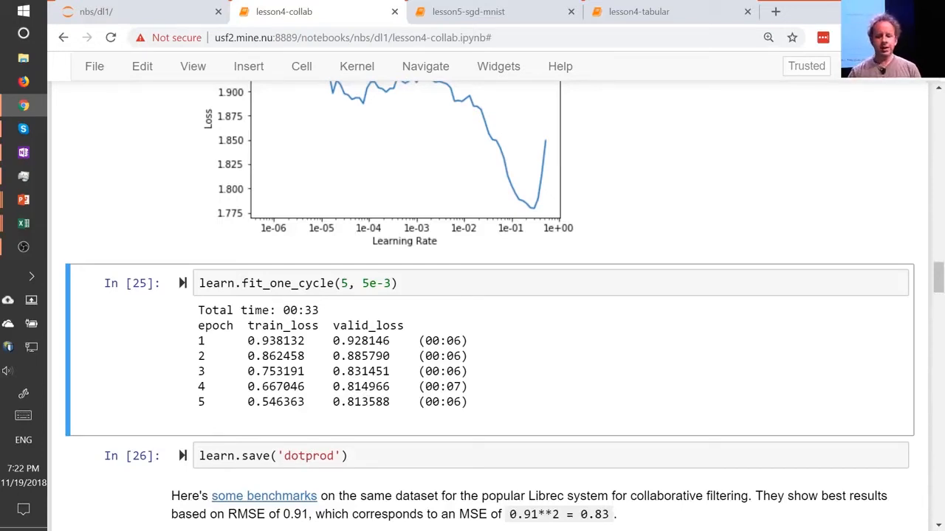
pyautogui.scroll(-3)
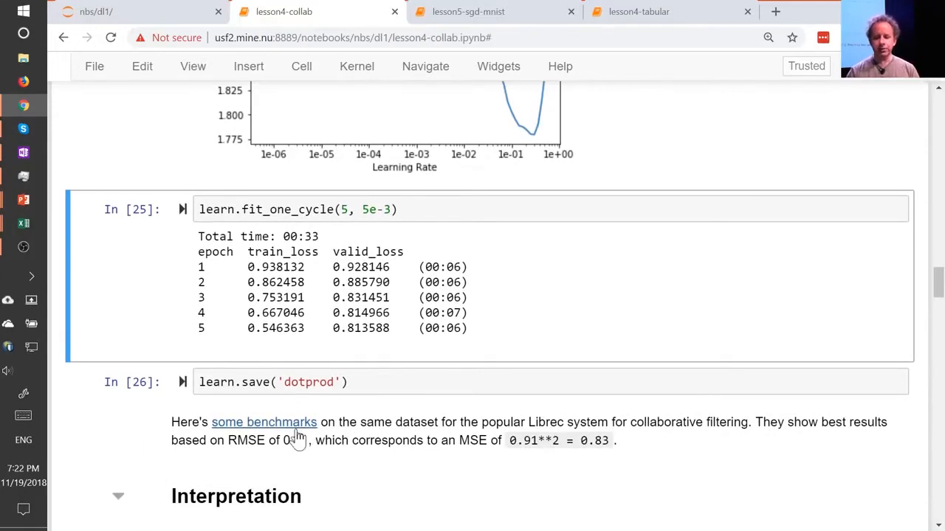
pyautogui.click(262, 422)
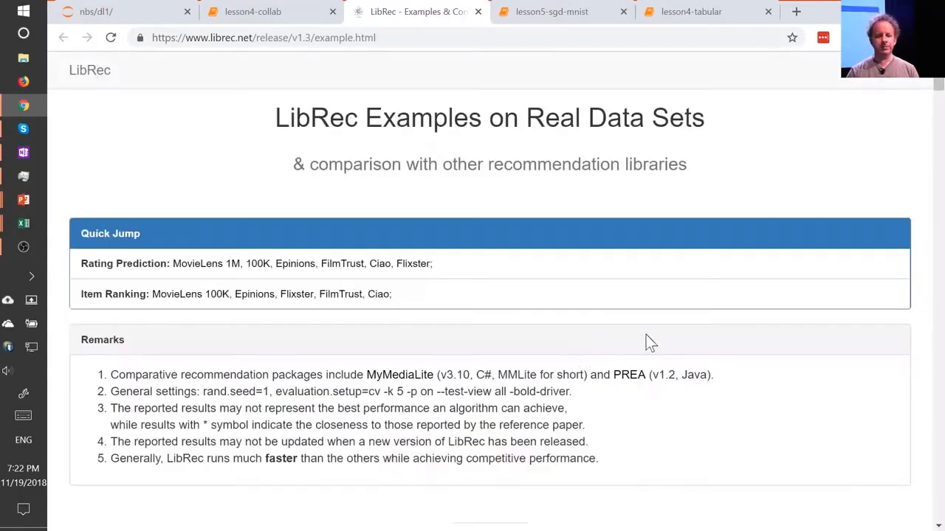
pyautogui.scroll(-3)
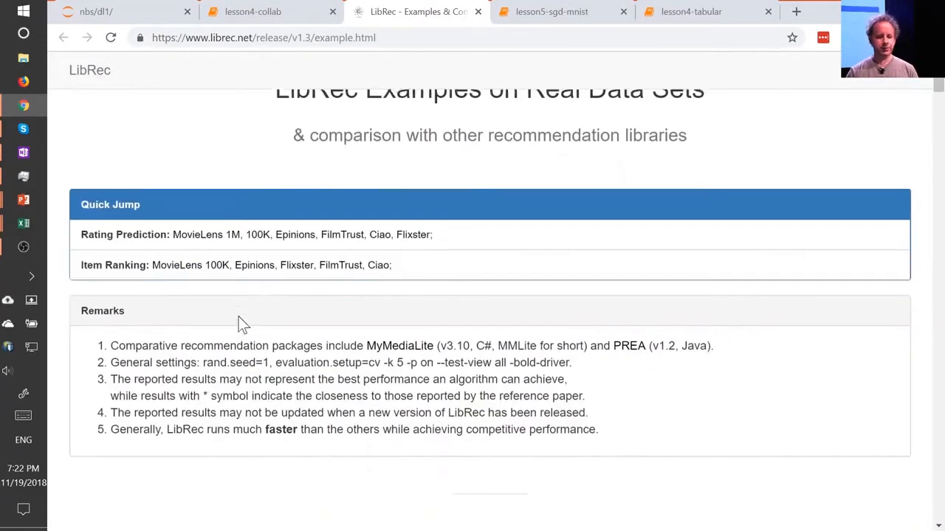
pyautogui.scroll(-3)
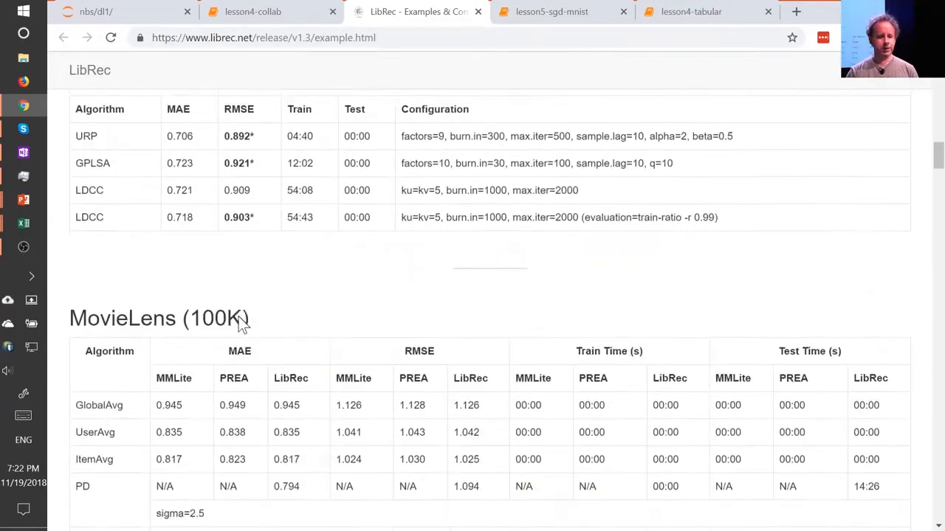
pyautogui.scroll(-3)
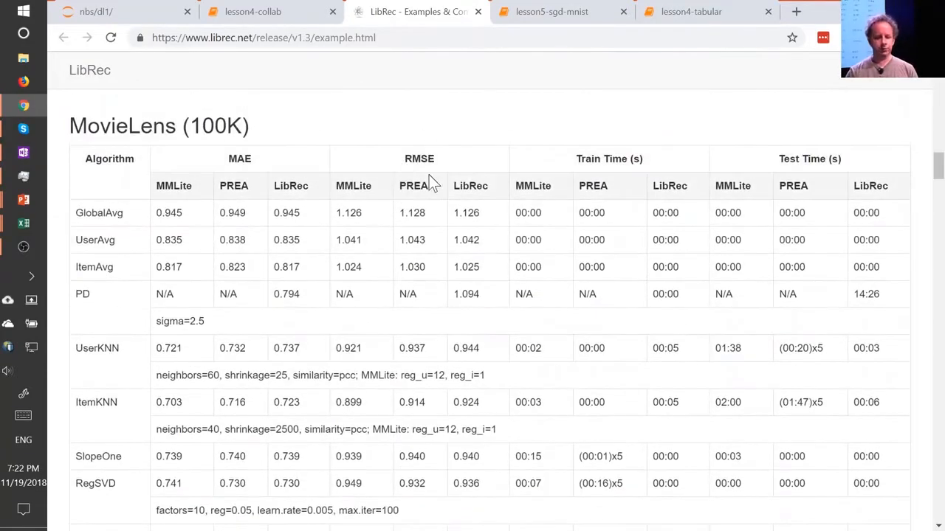
pyautogui.scroll(-3)
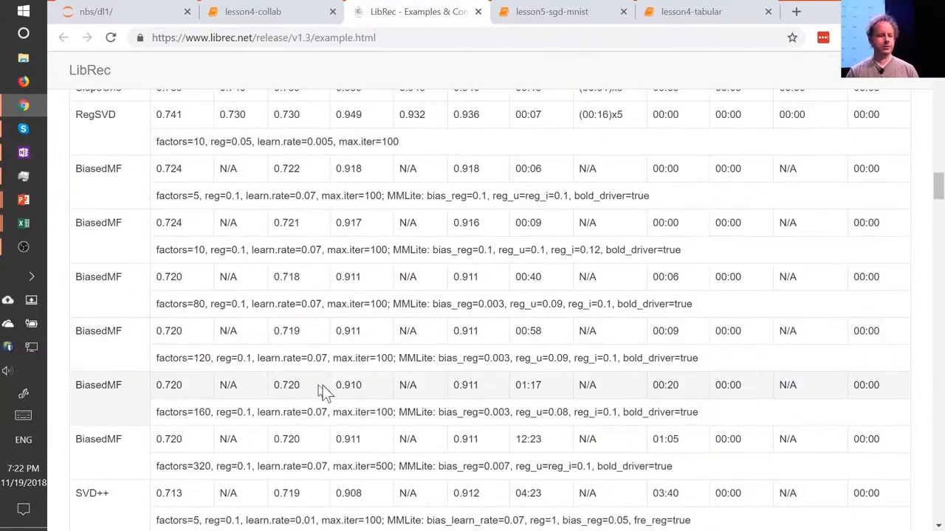
pyautogui.click(284, 12)
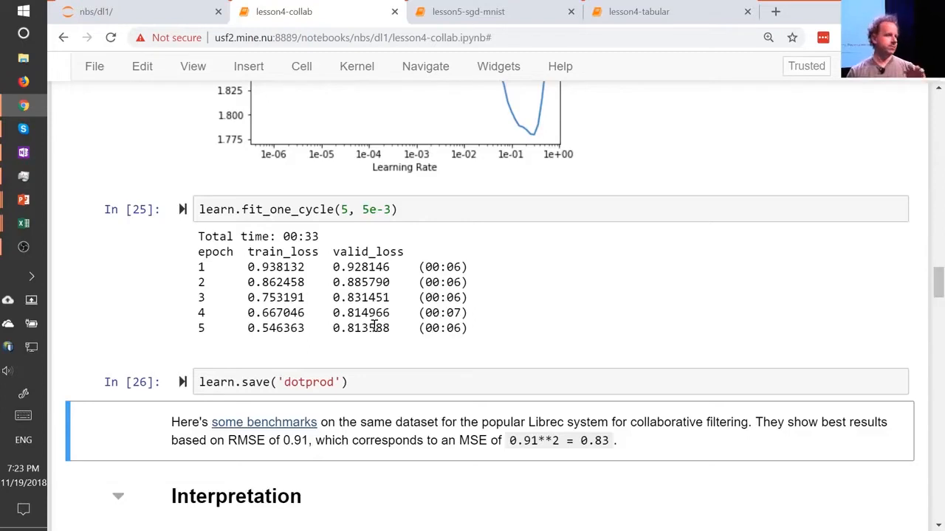
# Scroll the notebook down before switching to the collab_filter bias sheet.
pyautogui.scroll(-3)
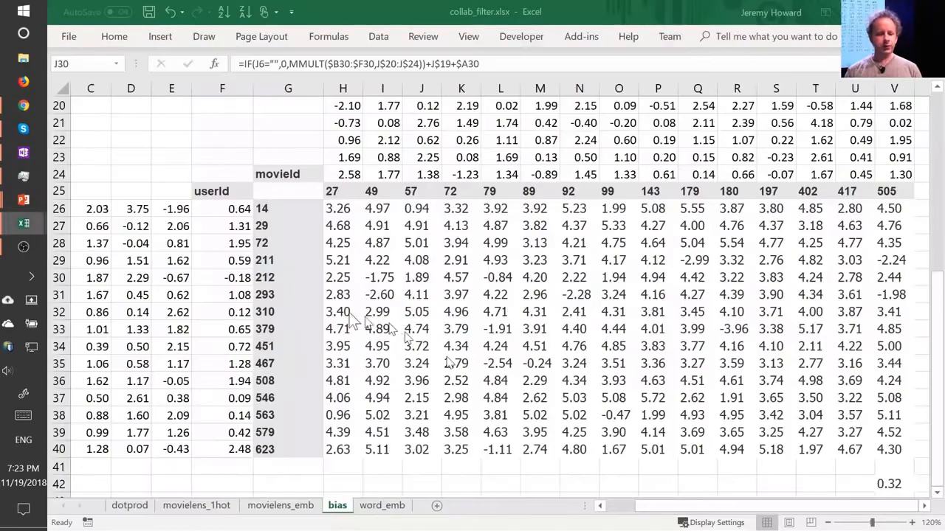
# Revisit the movielens_emb sheet and inspect the SUMPRODUCT prediction formula in X5.
pyautogui.click(422, 277)
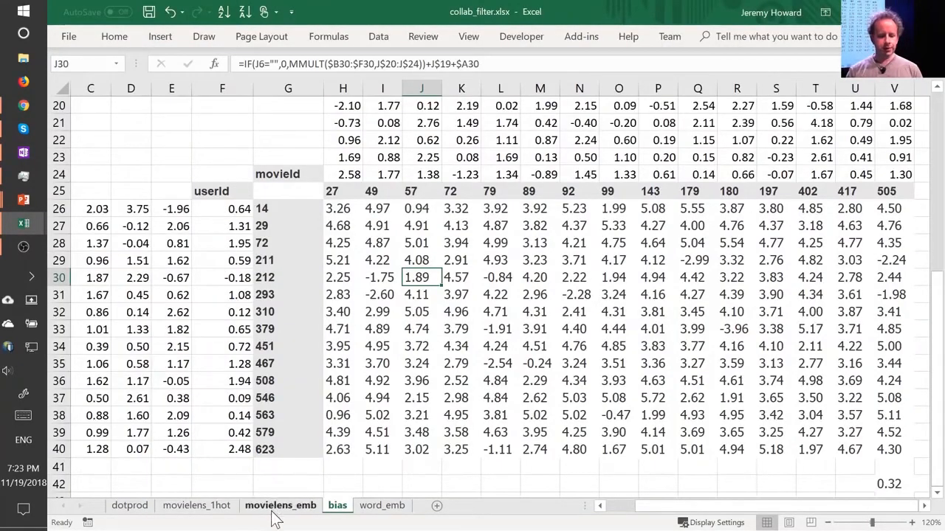
pyautogui.click(281, 505)
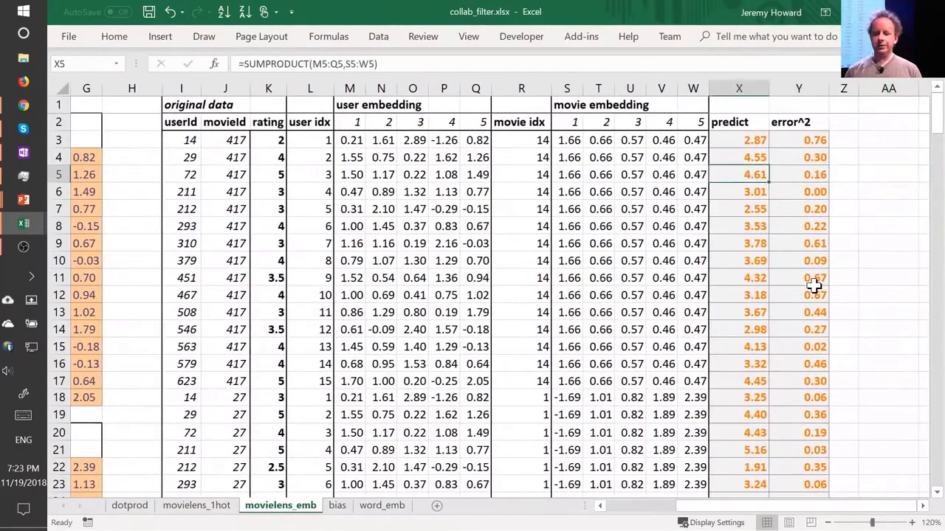
pyautogui.doubleClick(754, 175)
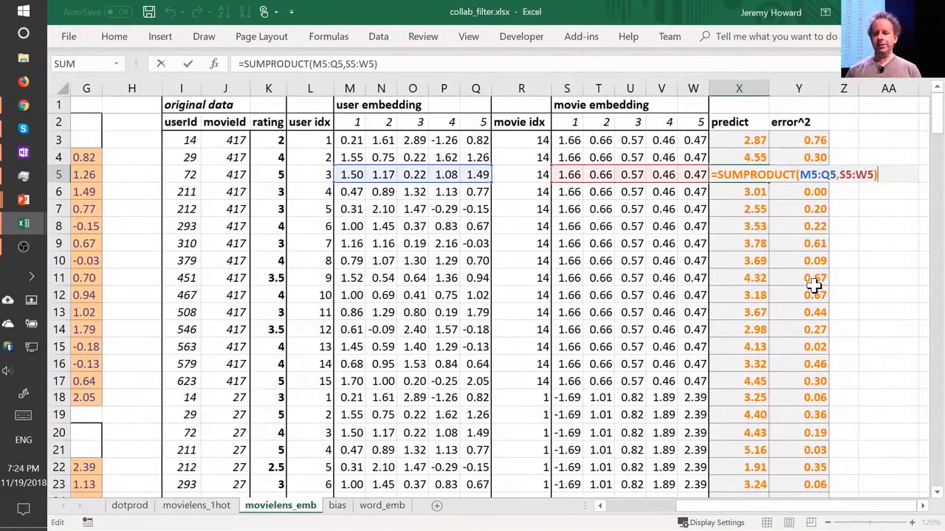
pyautogui.press('Return')
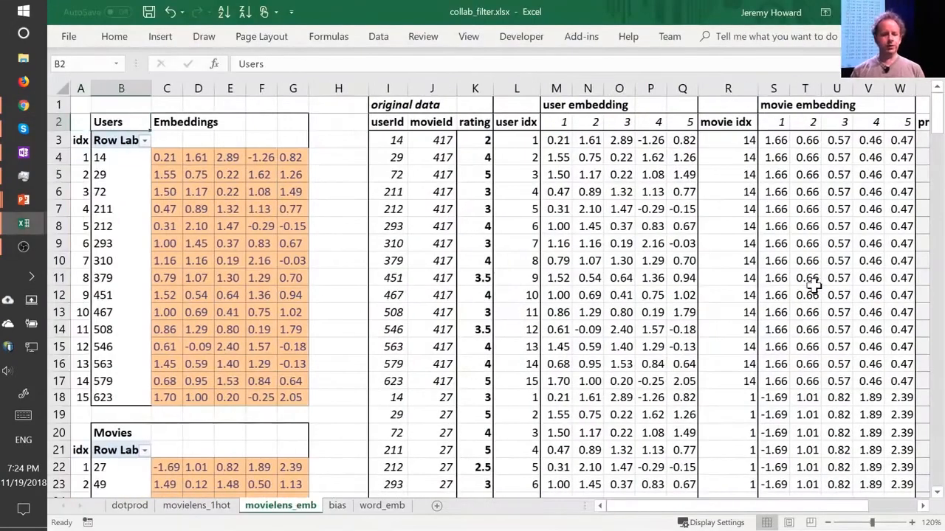
# Review the dotprod user factors, selecting the first value 0.21, then return to the bias worksheet.
pyautogui.click(130, 505)
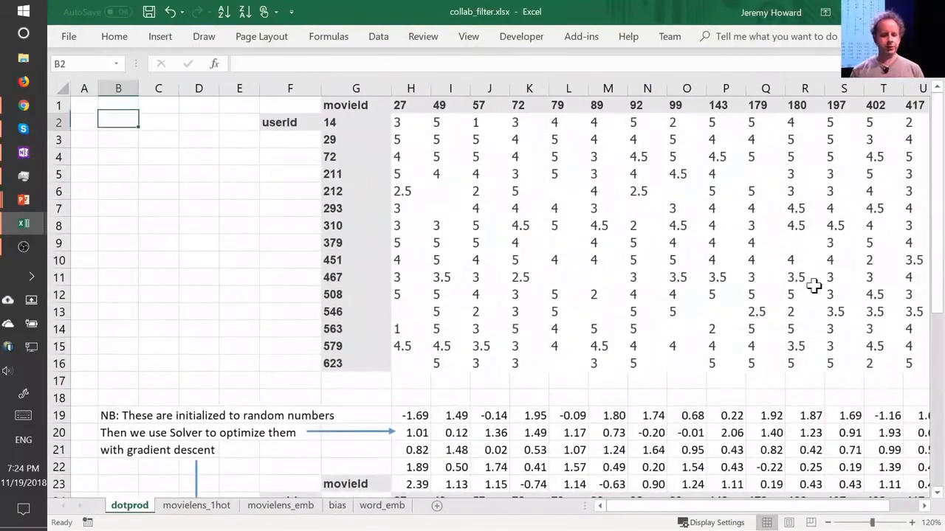
pyautogui.scroll(-3)
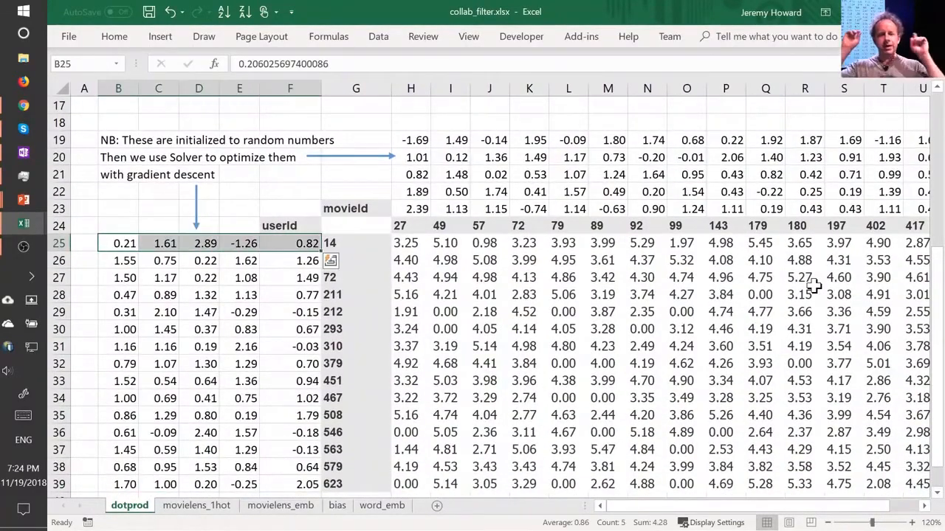
pyautogui.click(83, 243)
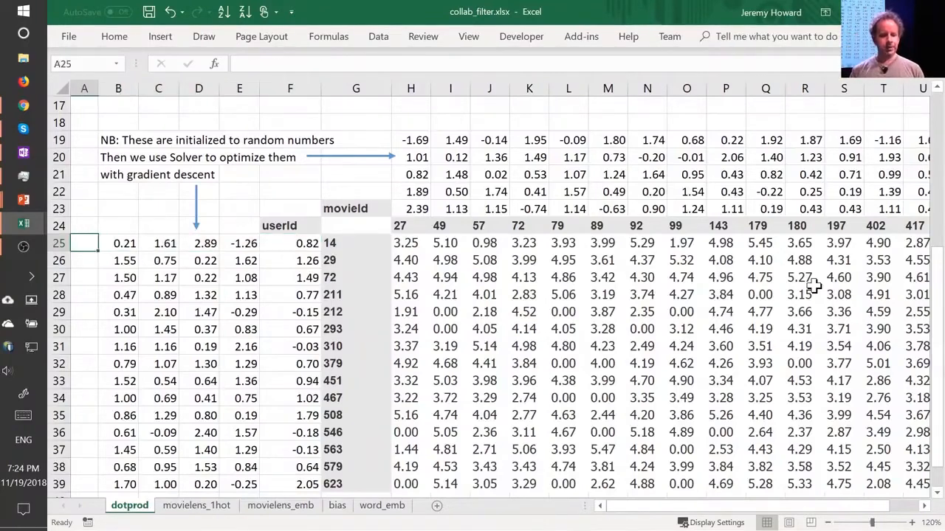
pyautogui.click(119, 242)
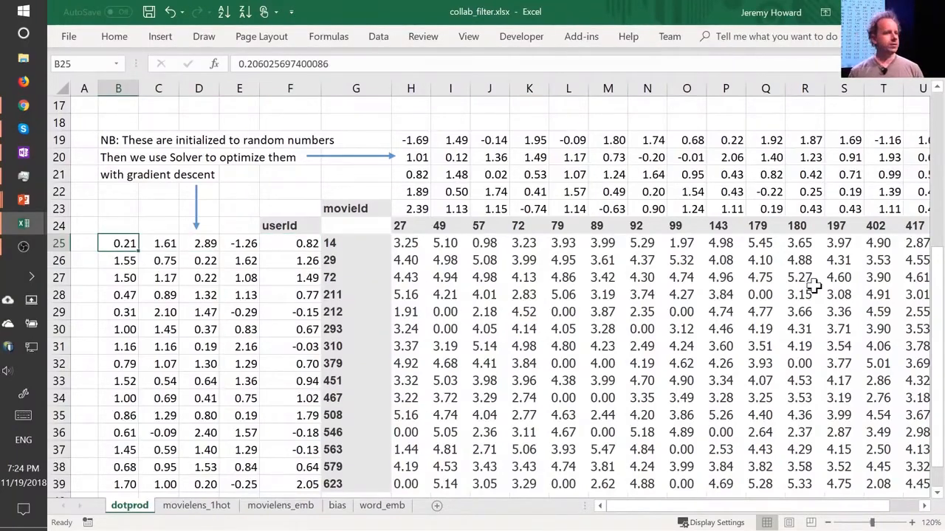
pyautogui.click(337, 504)
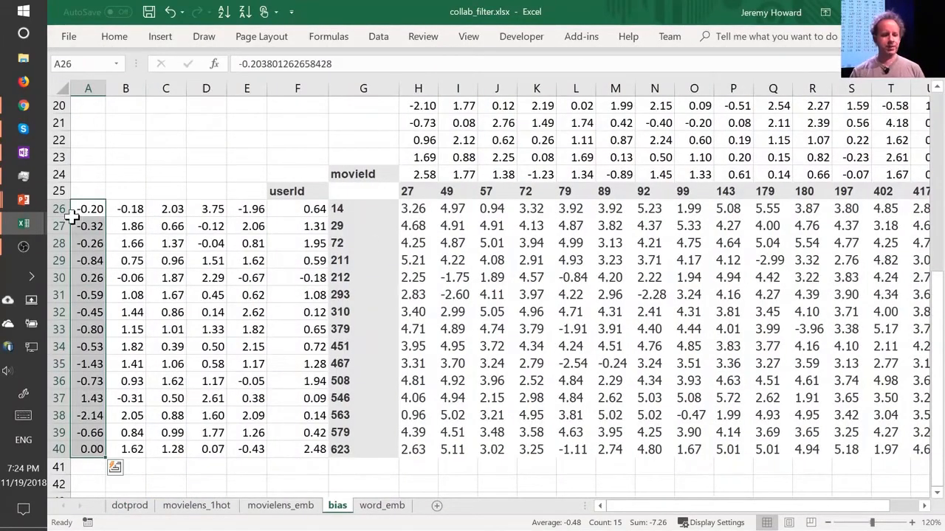
# Review the user bias, the movie bias row H19:M19 and the J31 prediction formula, then return to the notebook.
pyautogui.click(126, 208)
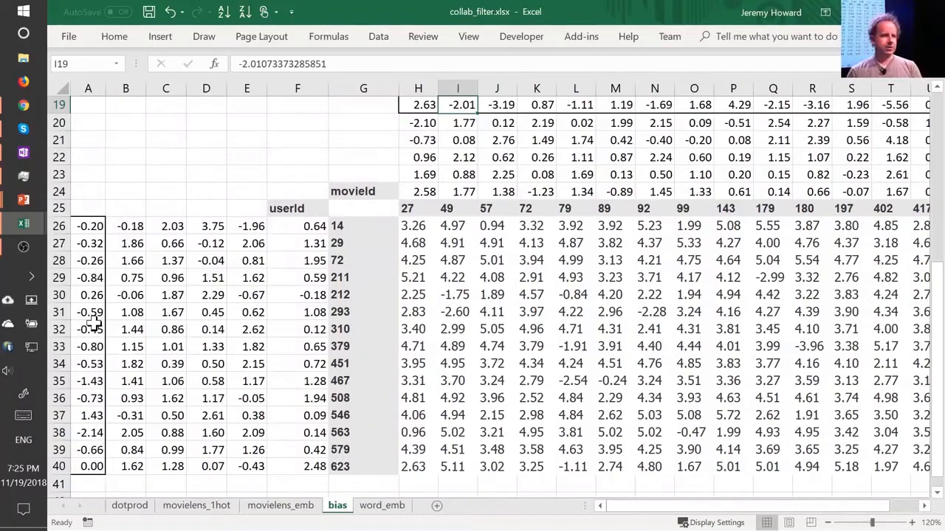
pyautogui.scroll(3)
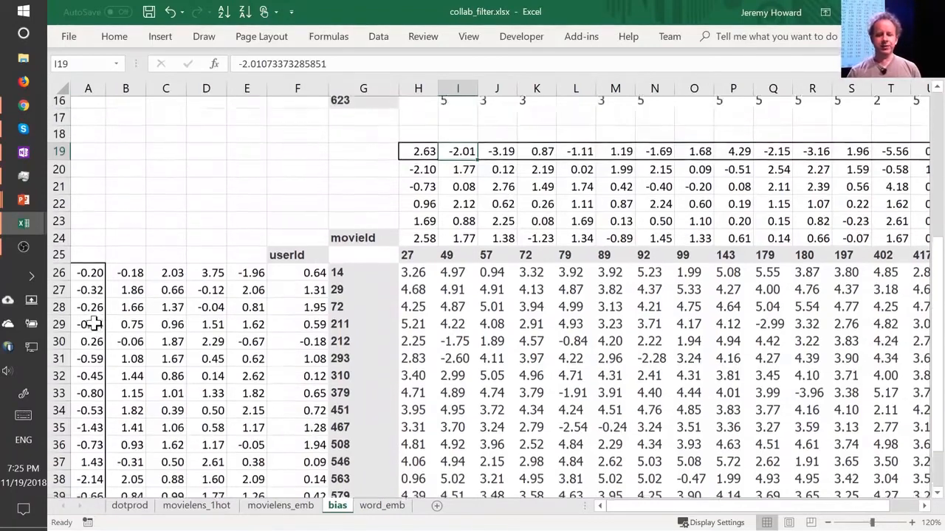
pyautogui.moveTo(417, 151); pyautogui.dragTo(614, 156)
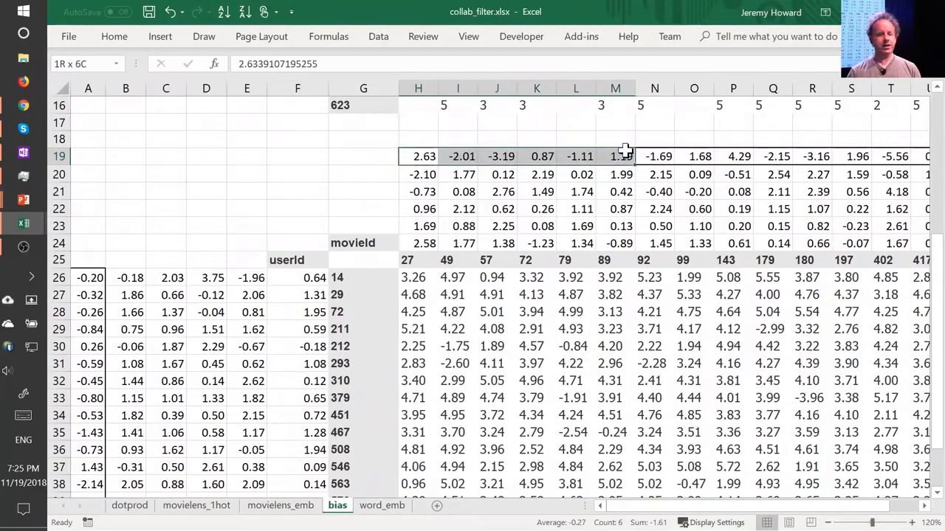
pyautogui.click(419, 156)
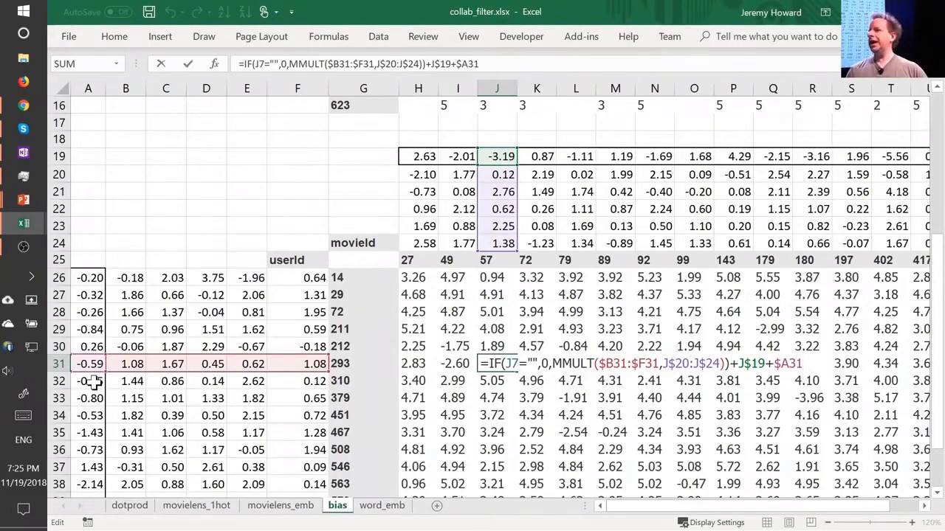
pyautogui.moveTo(111, 387)
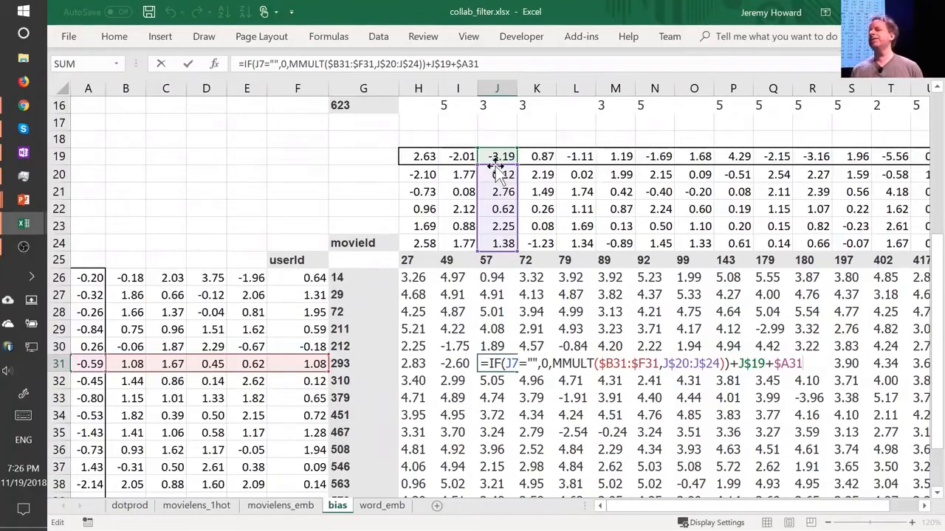
pyautogui.press('Return')
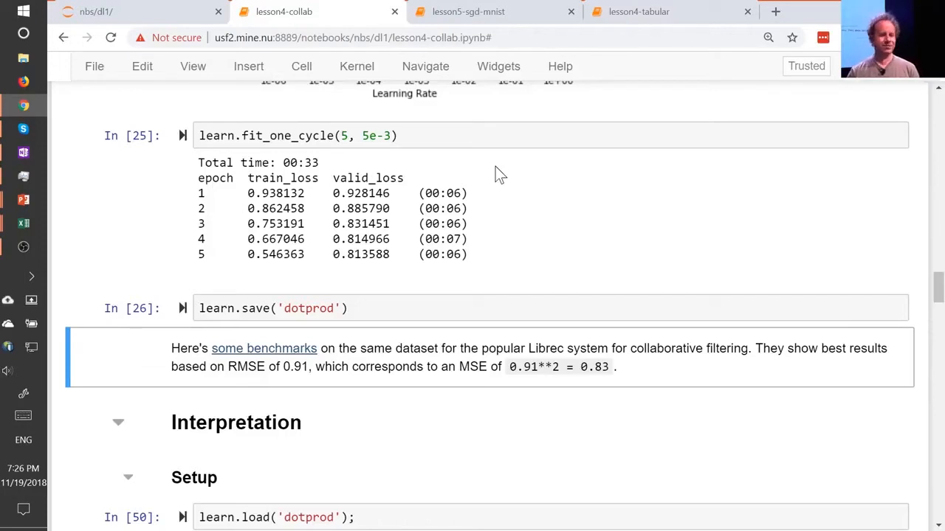
# Scroll to the Interpretation section and highlight top_movies in the movie bias code.
pyautogui.scroll(-3)
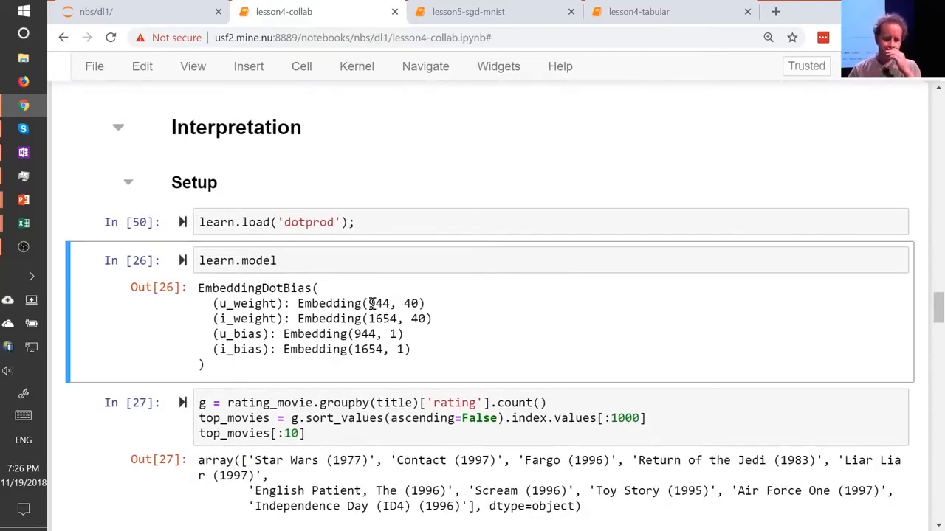
pyautogui.scroll(-3)
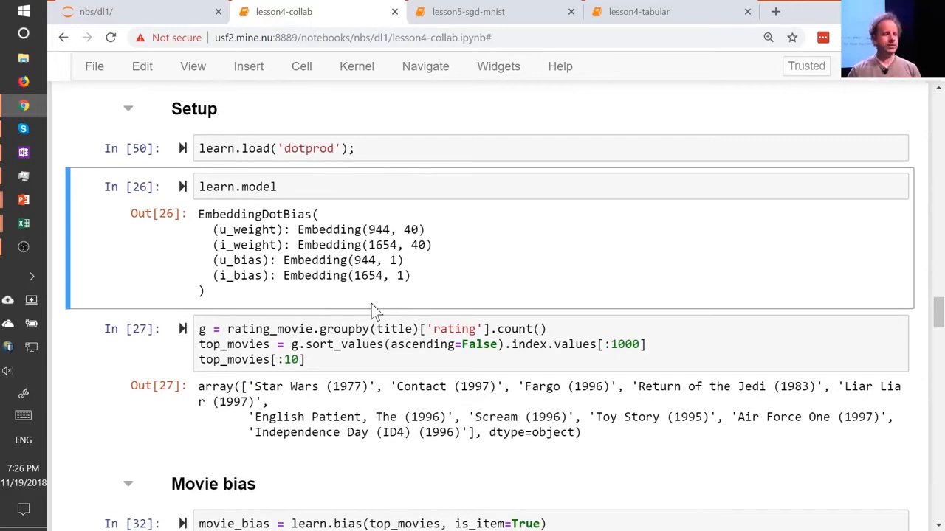
pyautogui.click(370, 344)
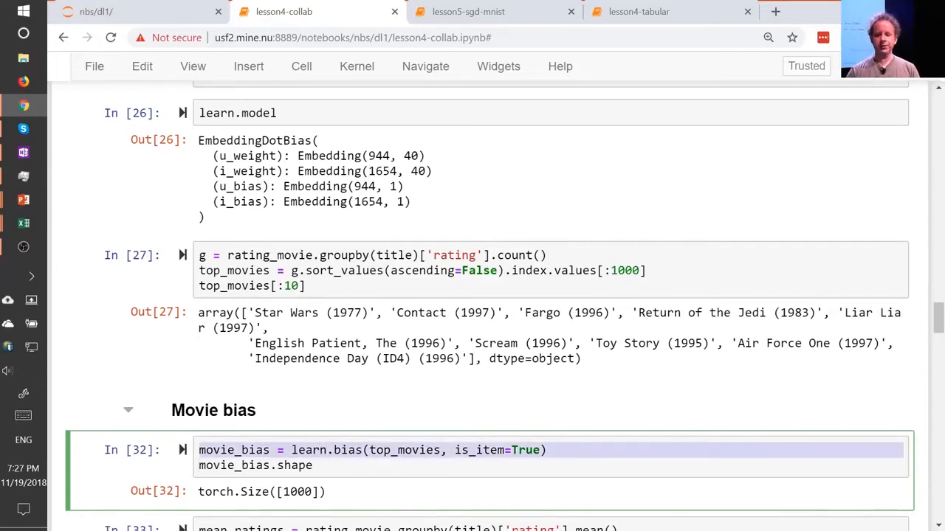
pyautogui.click(391, 451)
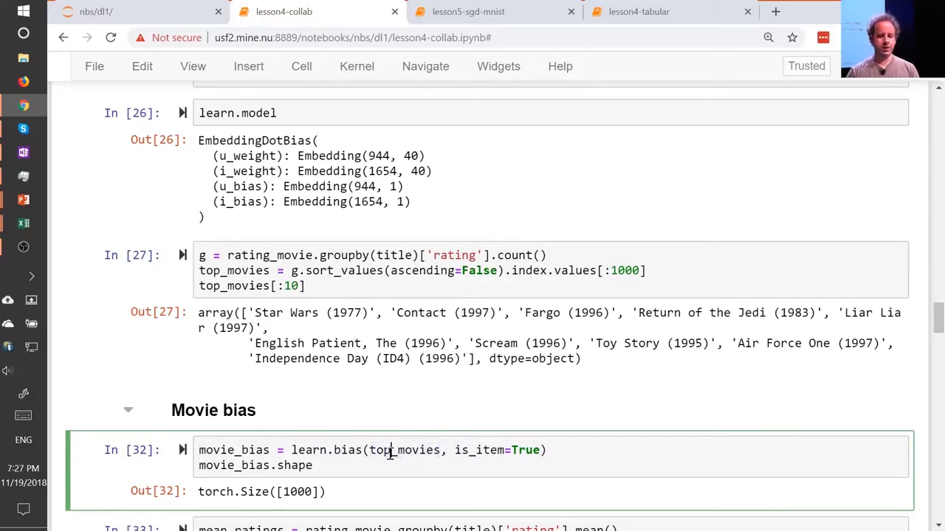
pyautogui.doubleClick(496, 448)
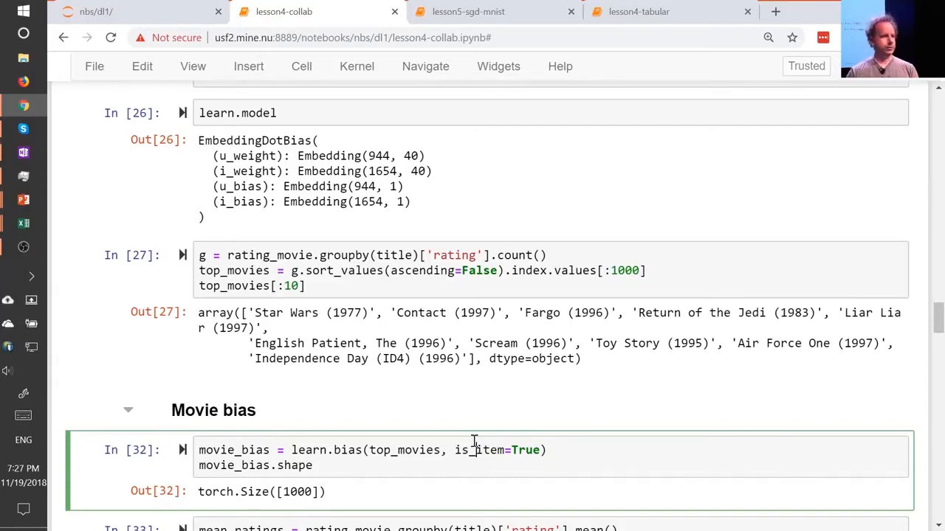
# Briefly compare with the collab_filter spreadsheet, then return and scroll to the Movie bias calculation.
pyautogui.press('alt+tab')
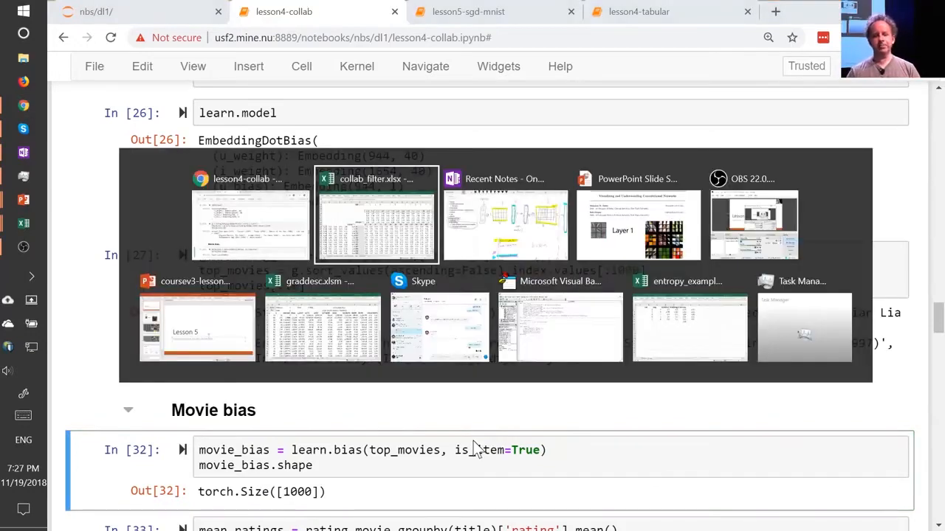
pyautogui.click(375, 214)
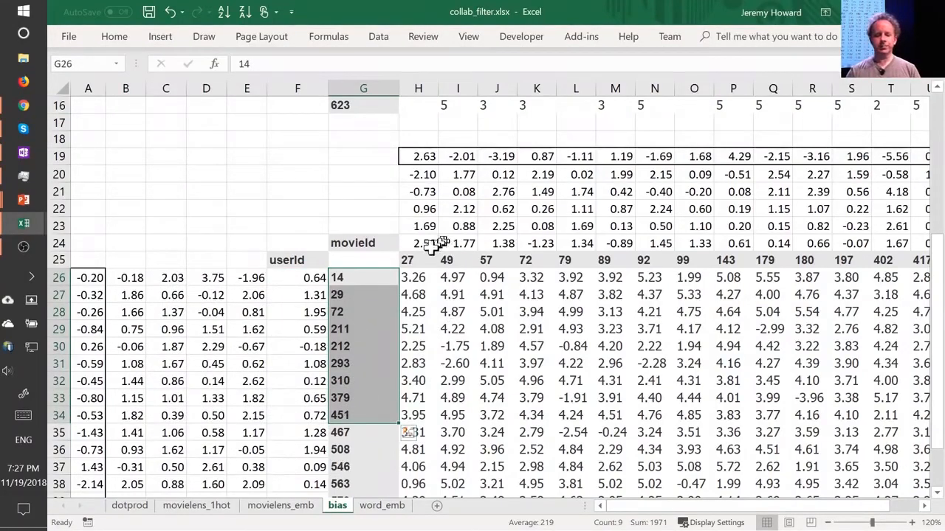
pyautogui.click(424, 243)
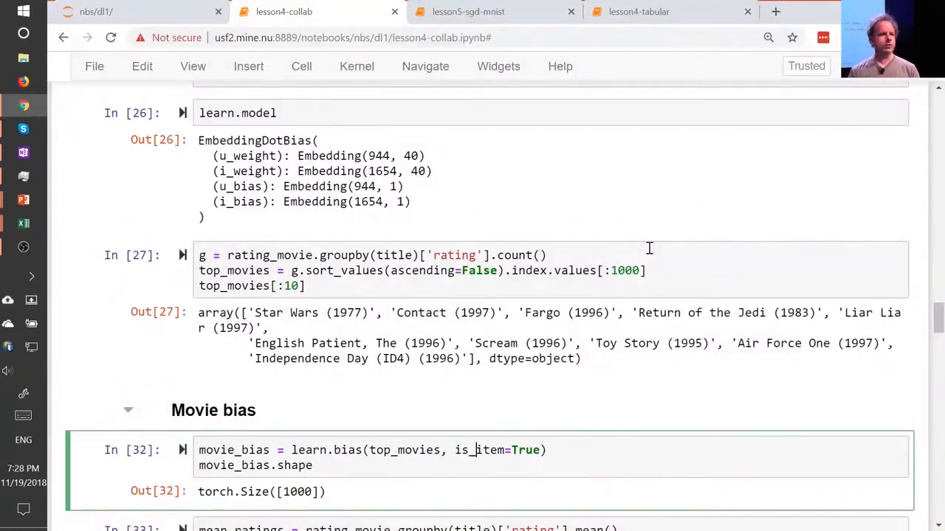
pyautogui.moveTo(473, 406)
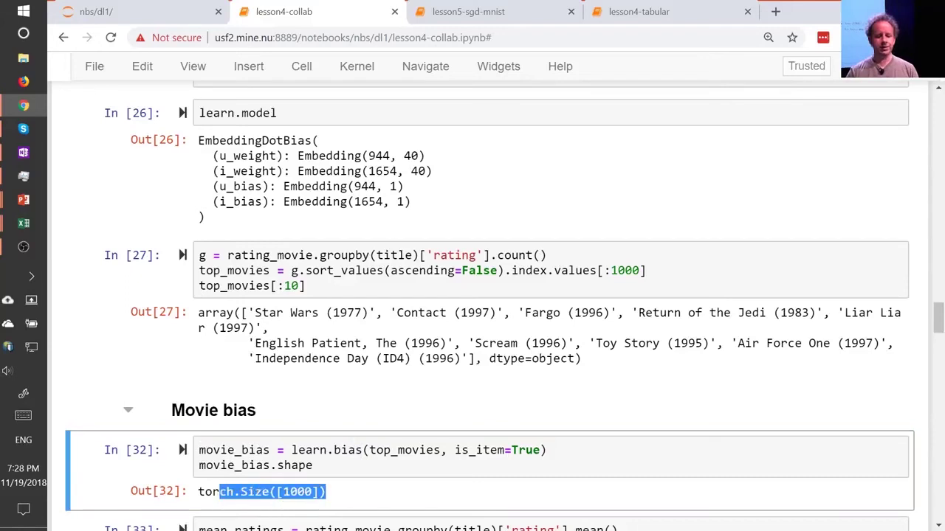
pyautogui.click(327, 491)
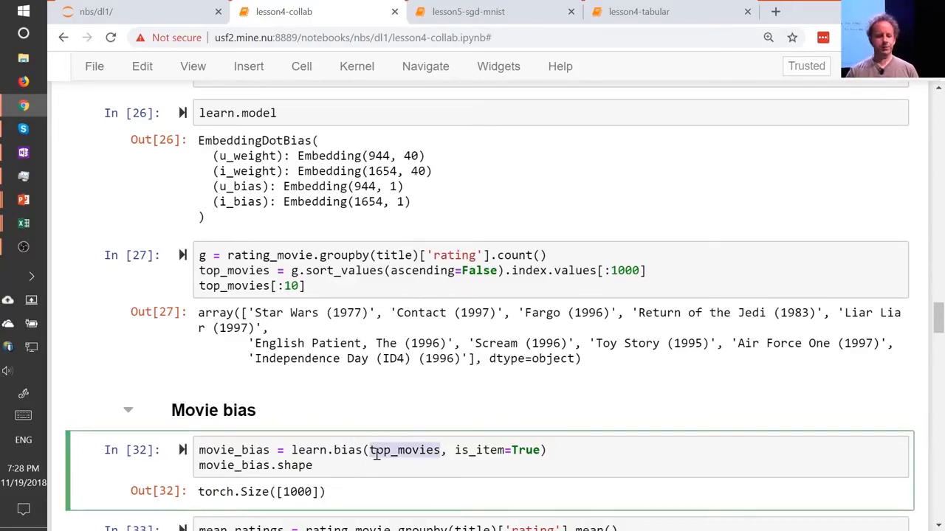
pyautogui.scroll(-3)
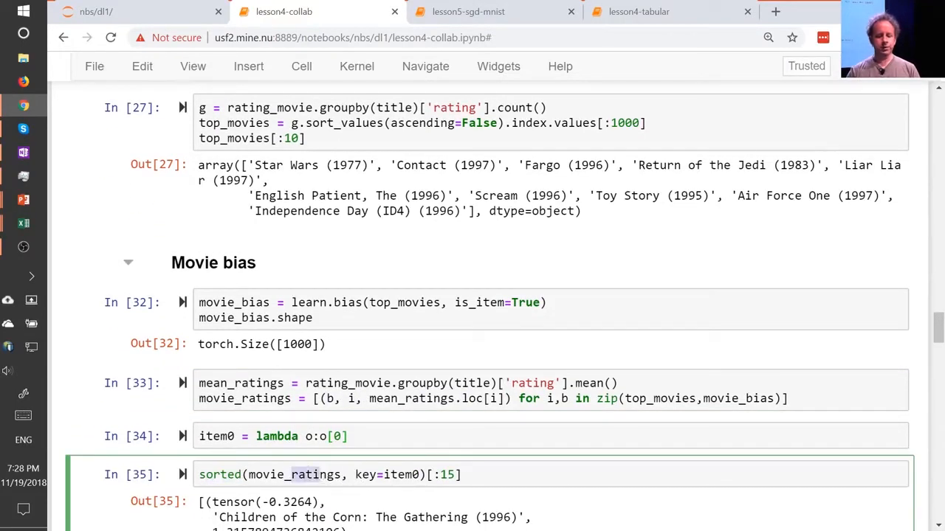
# Scroll to the fifteen lowest-bias movies and highlight the Island of Dr. Moreau title.
pyautogui.click(347, 437)
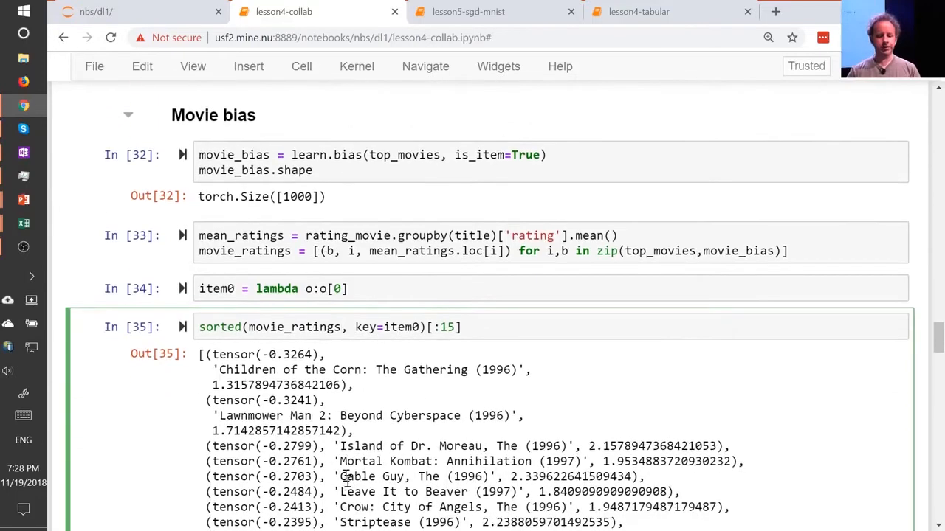
pyautogui.scroll(-3)
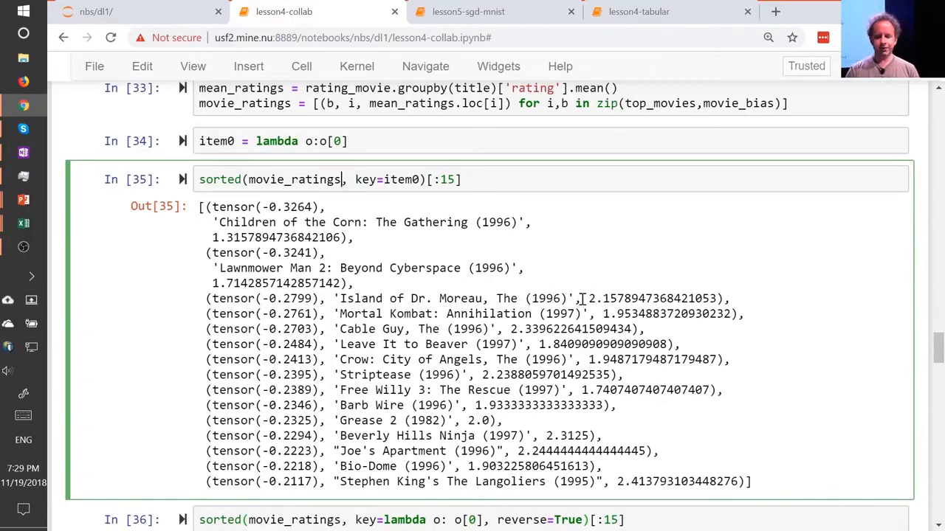
pyautogui.doubleClick(647, 299)
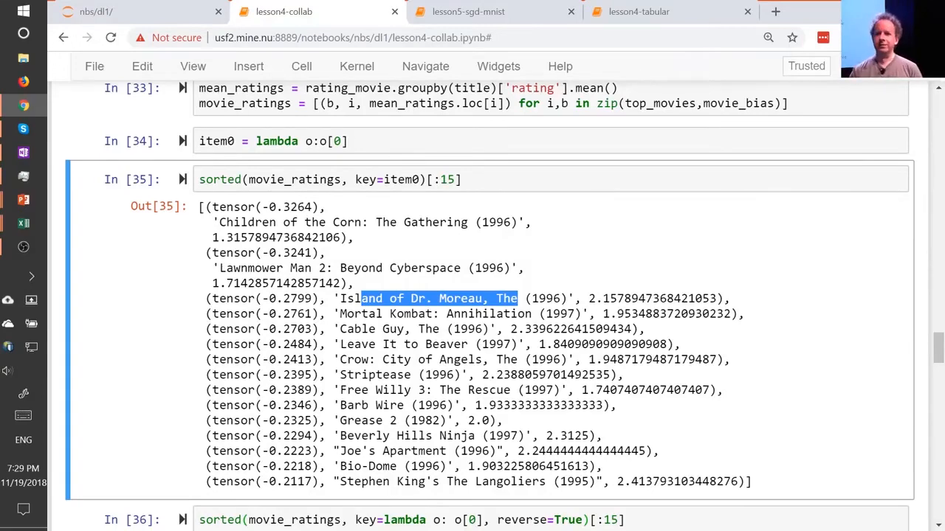
# Scroll to Out[36] listing the highest-bias movies led by Schindler's List and Titanic.
pyautogui.scroll(-3)
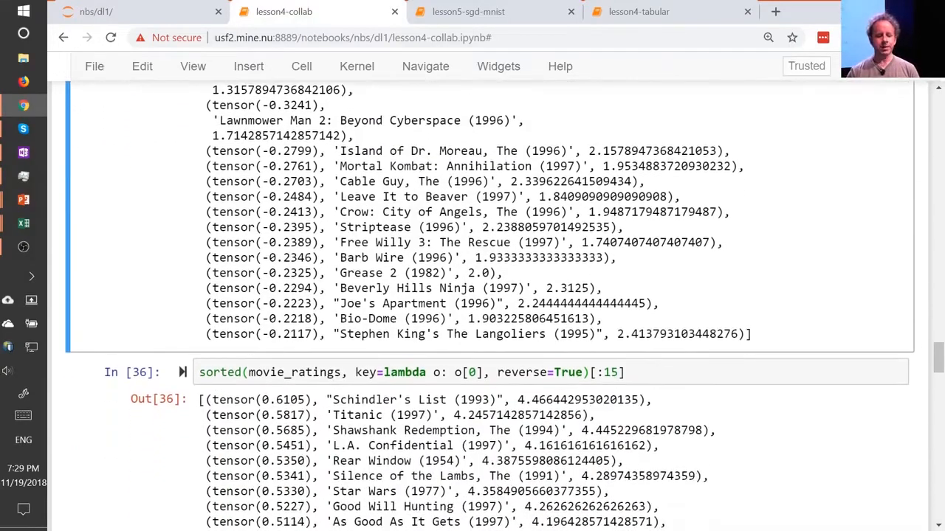
pyautogui.scroll(-3)
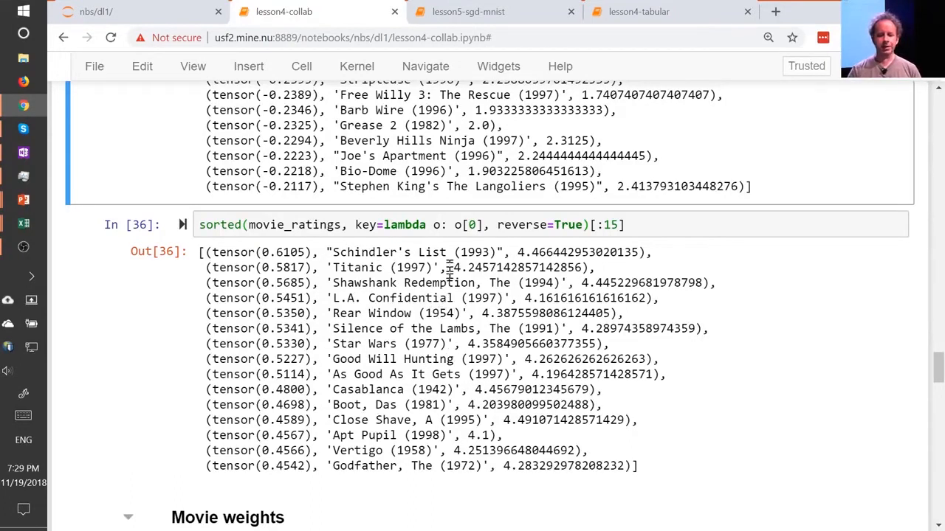
pyautogui.doubleClick(488, 268)
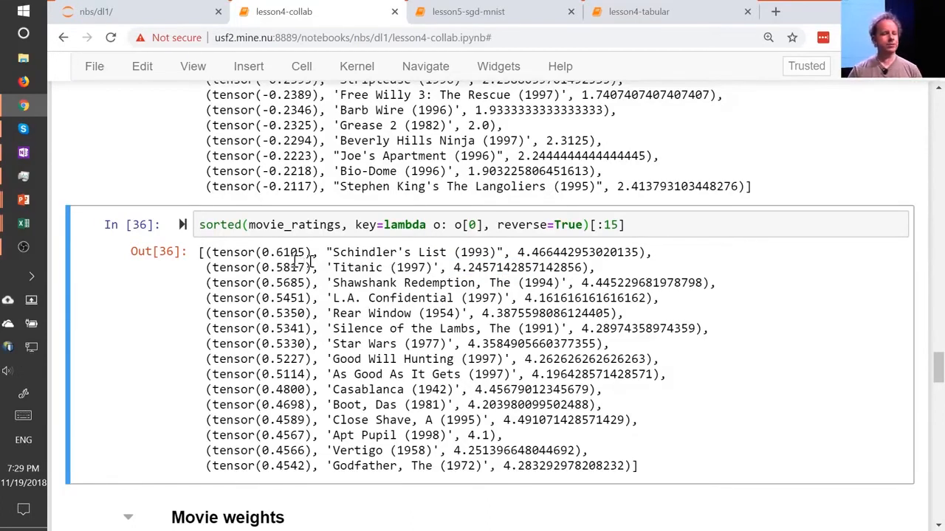
pyautogui.moveTo(354, 258)
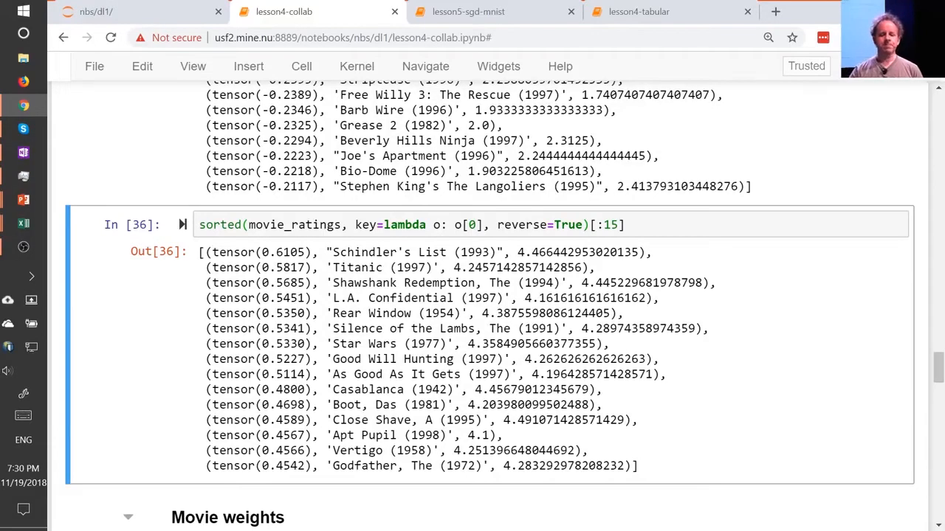
# Scroll to the Movie weights heading, glancing at the embedding spreadsheet for comparison.
pyautogui.scroll(-3)
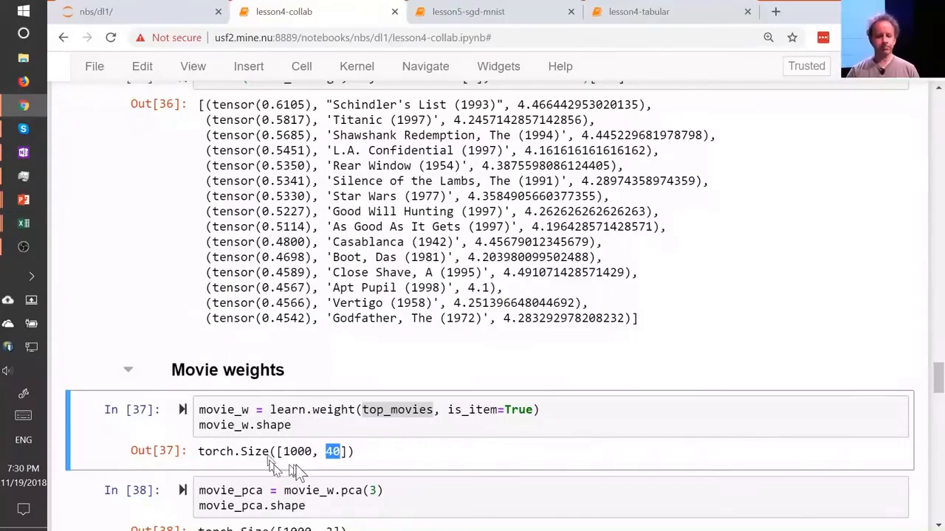
pyautogui.click(23, 223)
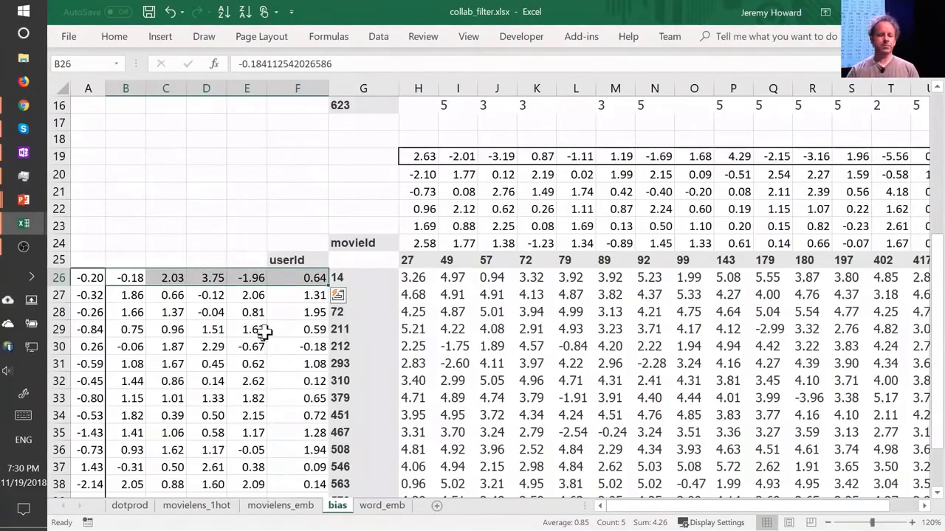
pyautogui.click(246, 329)
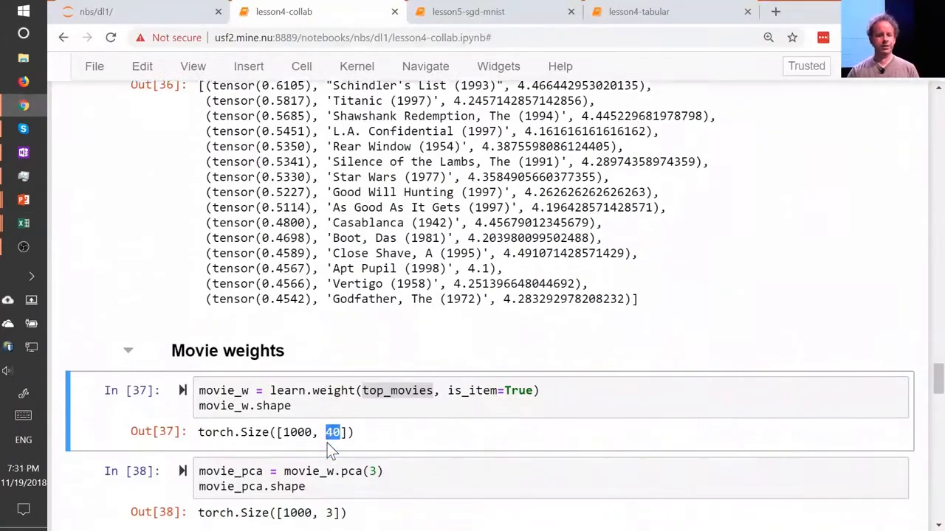
# Point out the pca reduction and the movie_w variable, then scroll to the fac0, fac1, fac2 split.
pyautogui.scroll(-3)
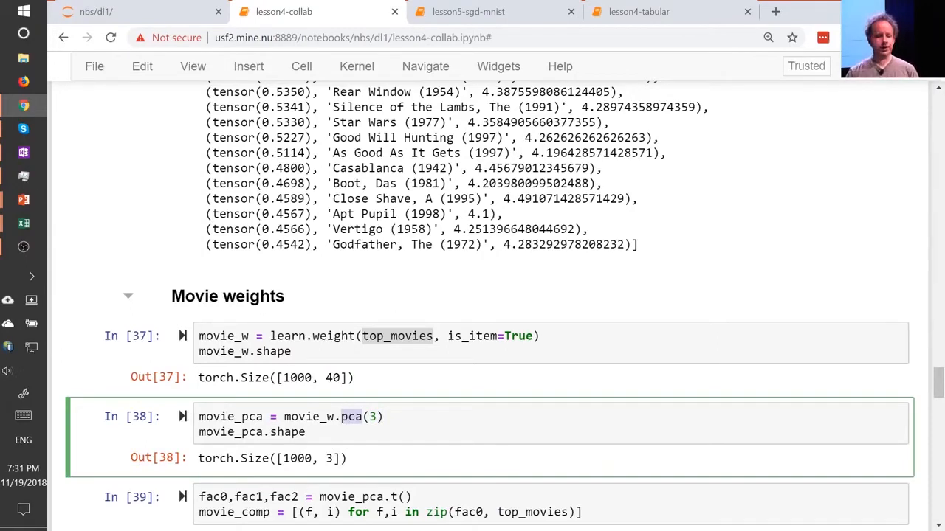
pyautogui.click(369, 342)
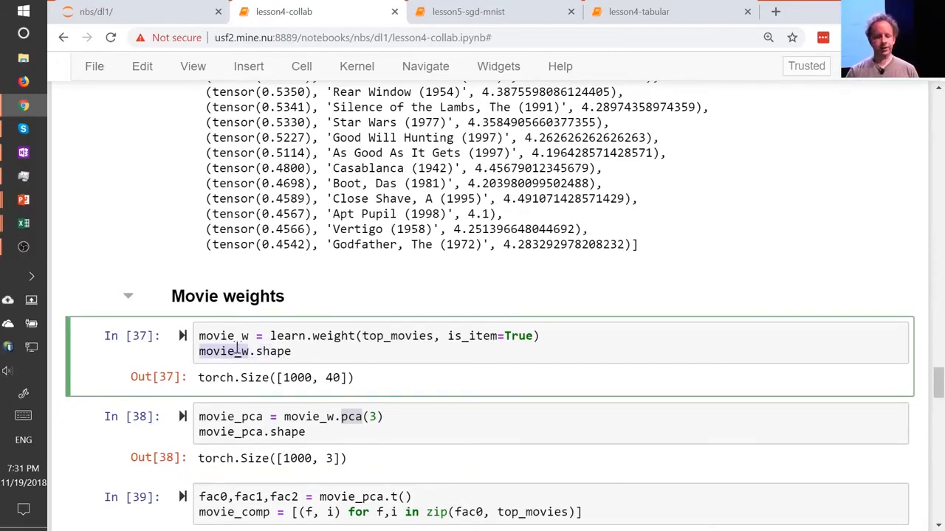
pyautogui.click(347, 416)
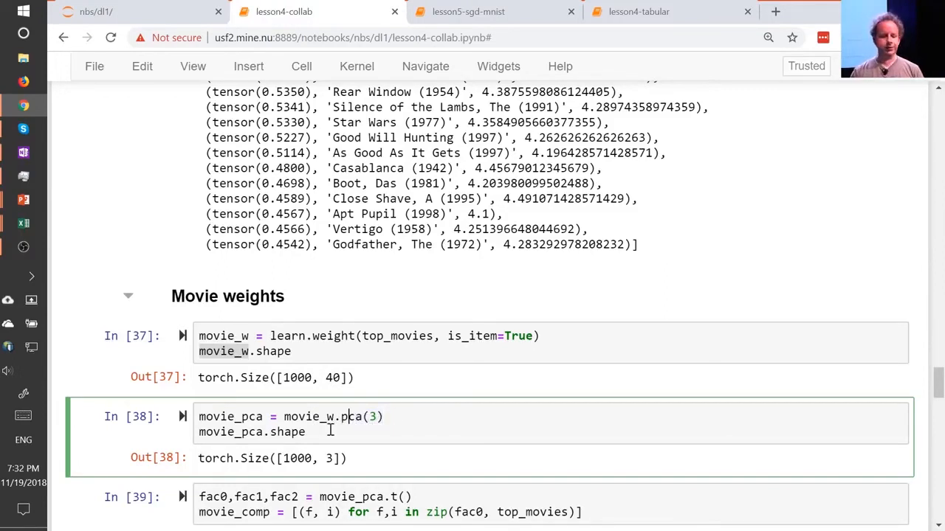
pyautogui.scroll(-3)
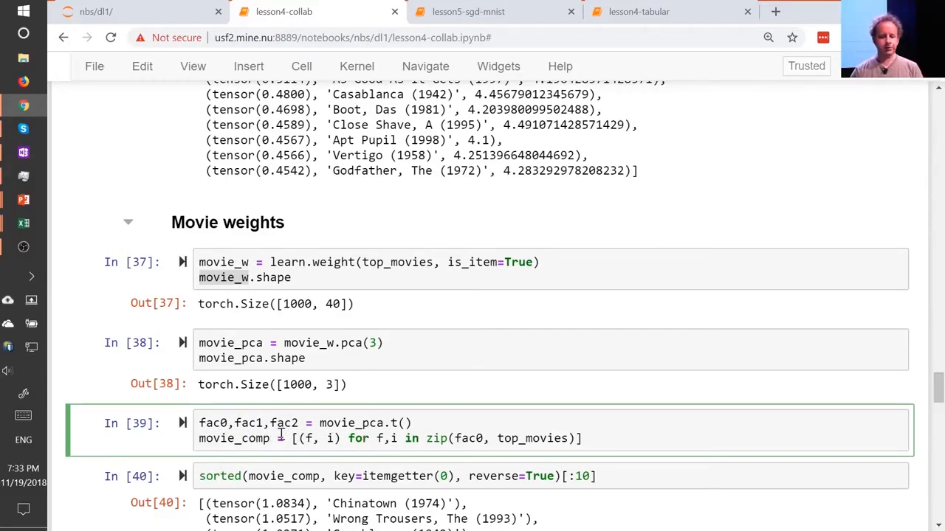
# Scroll through the top first-factor movies and highlight 12 Angry Men.
pyautogui.scroll(-3)
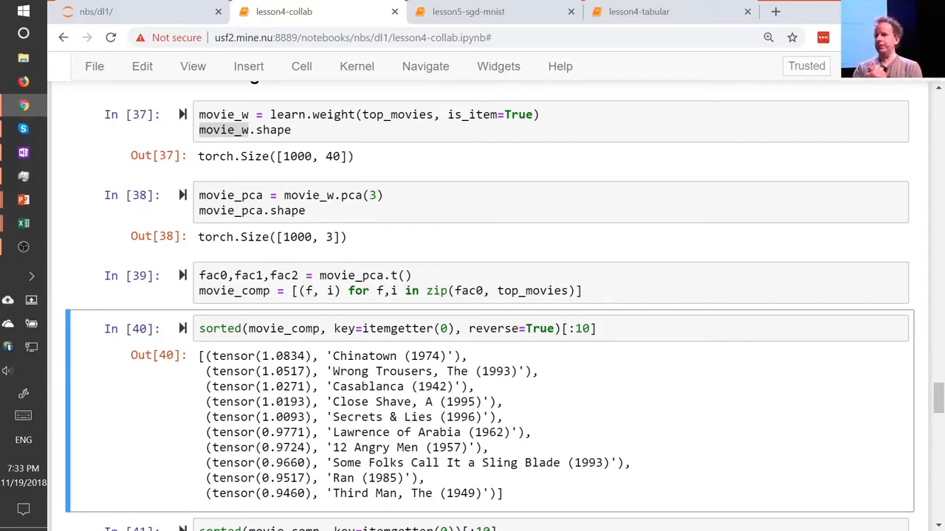
pyautogui.scroll(-3)
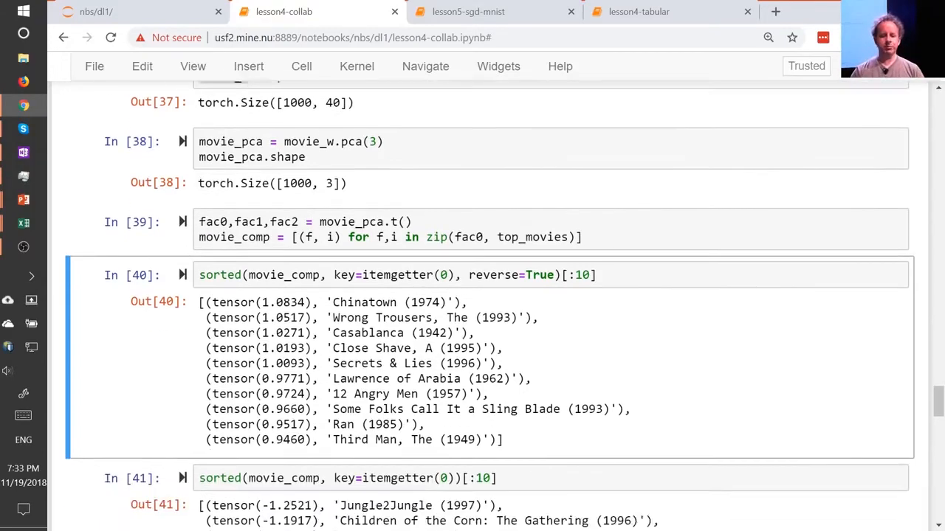
pyautogui.scroll(-3)
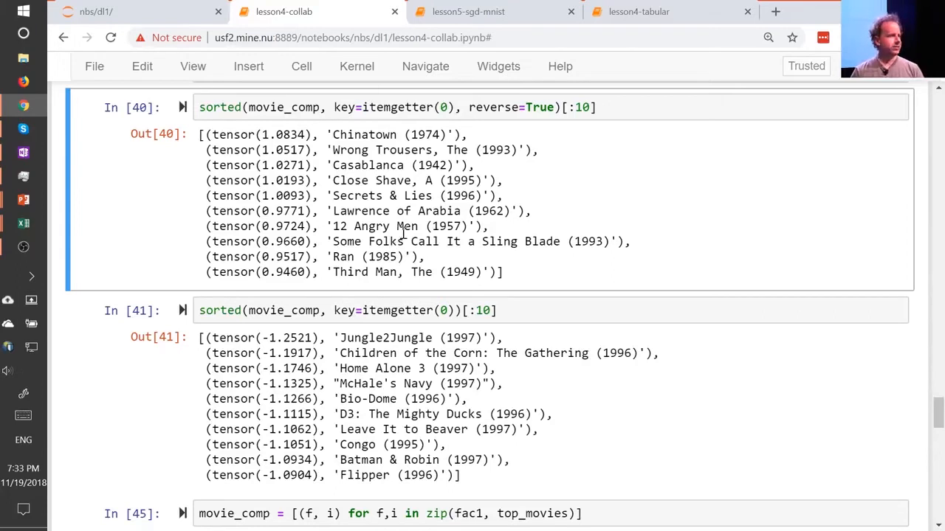
pyautogui.doubleClick(366, 134)
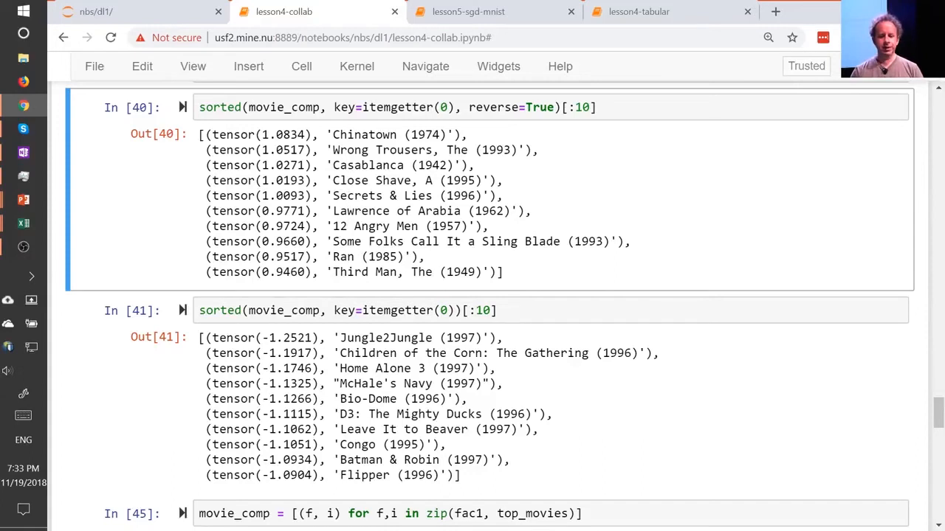
# Highlight titles among the lowest first-factor movies such as Secrets & Lies, then move to the fac1 rankings.
pyautogui.doubleClick(351, 369)
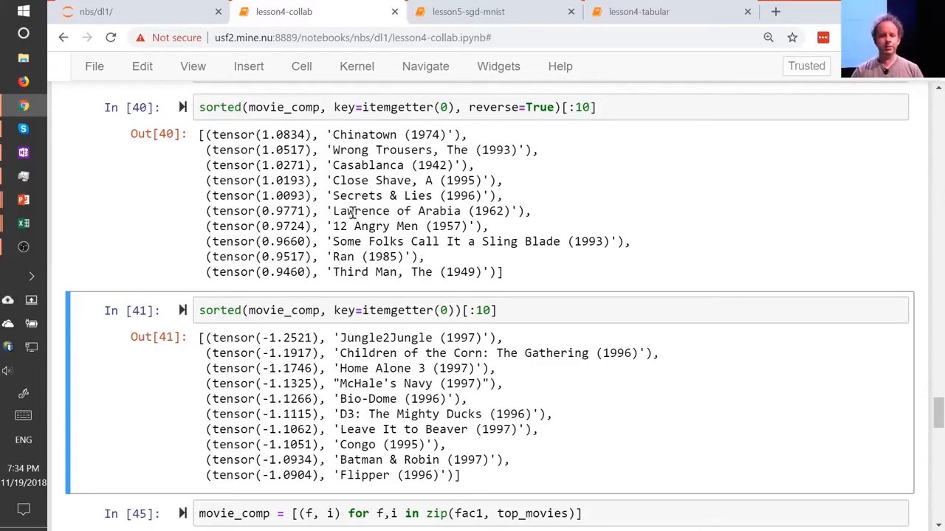
pyautogui.doubleClick(359, 195)
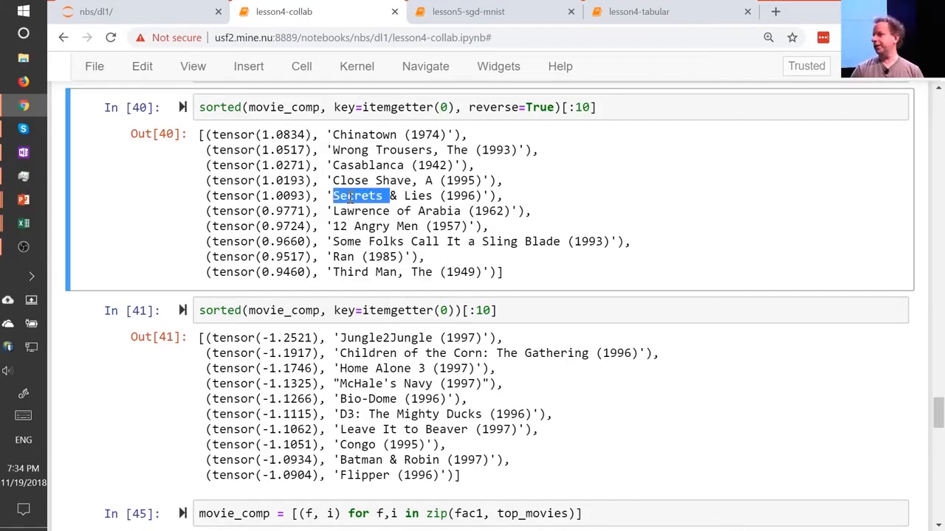
pyautogui.click(357, 195)
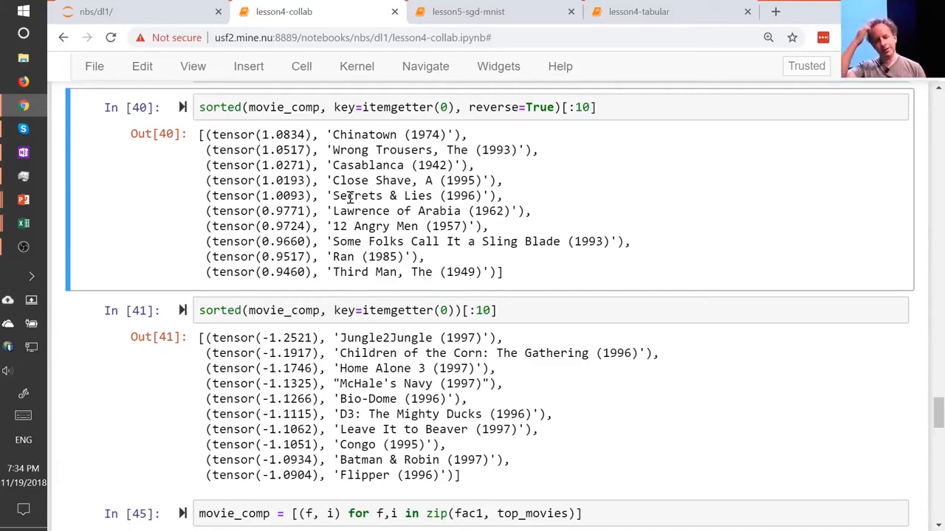
pyautogui.scroll(-3)
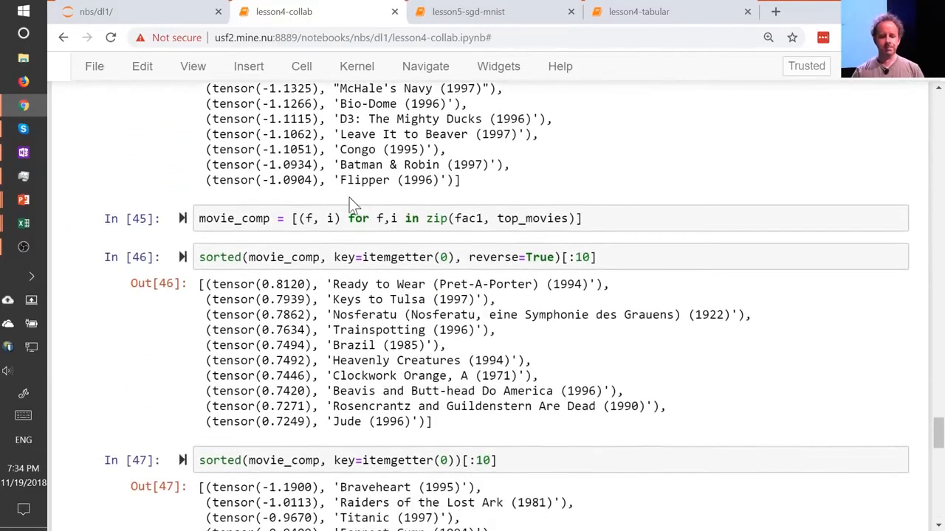
# Scroll through the fac1 rankings toward the lowest titles like Braveheart and Titanic, highlighting one.
pyautogui.scroll(-3)
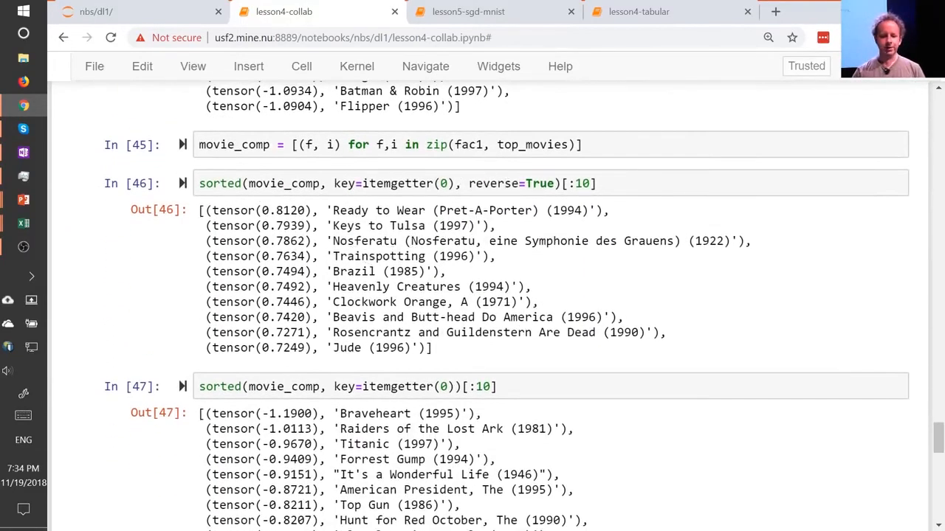
pyautogui.scroll(-3)
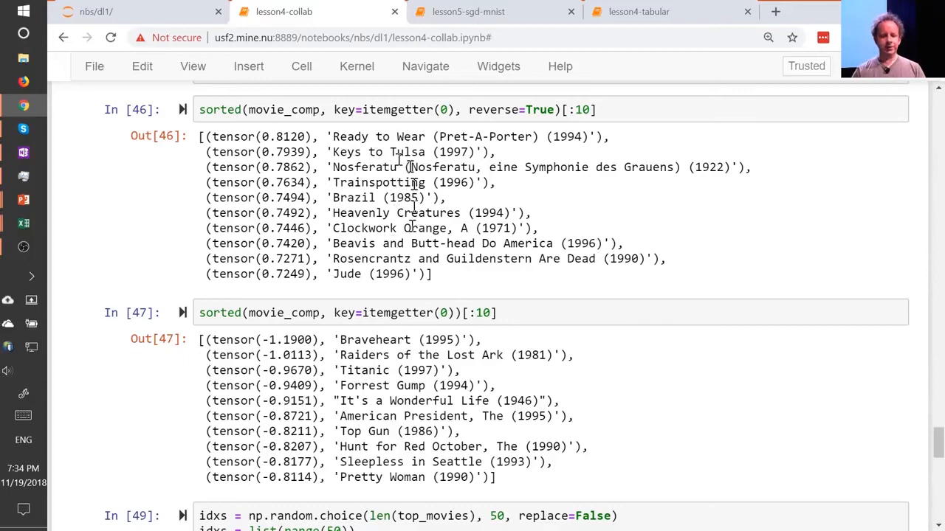
pyautogui.doubleClick(378, 183)
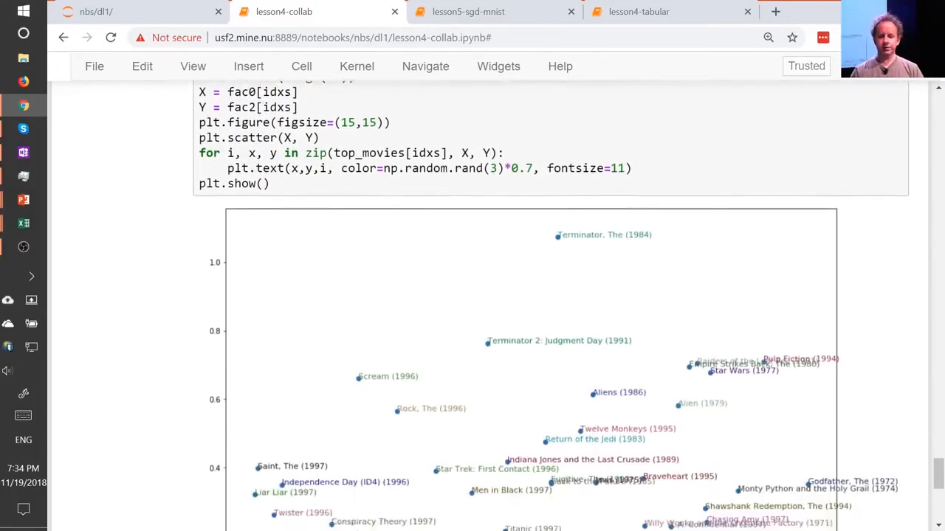
# Scroll through the scatter plot output down to English Patient and Full Monty near its bottom.
pyautogui.scroll(3)
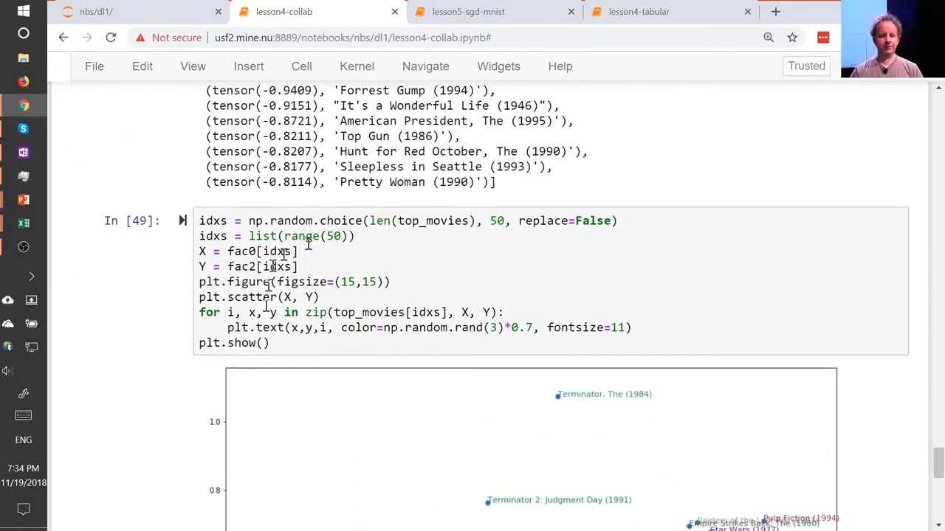
pyautogui.scroll(-3)
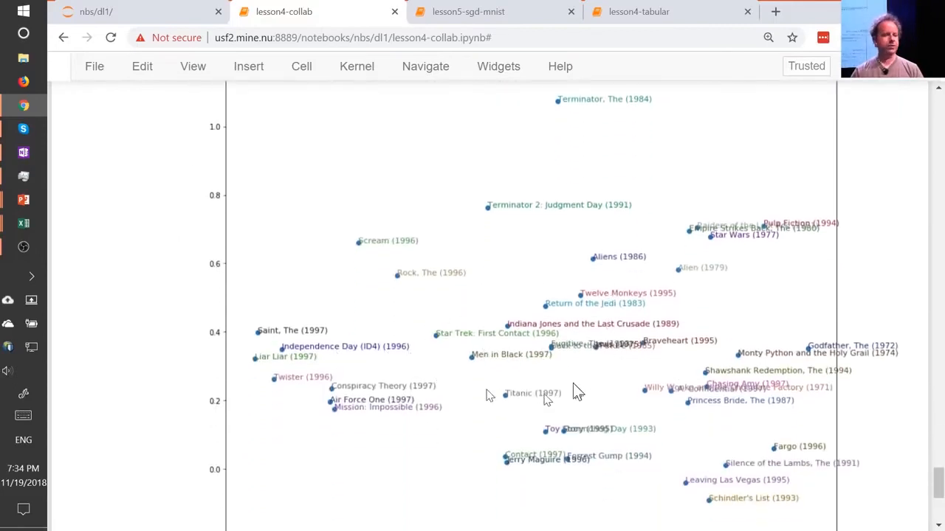
pyautogui.moveTo(665, 180)
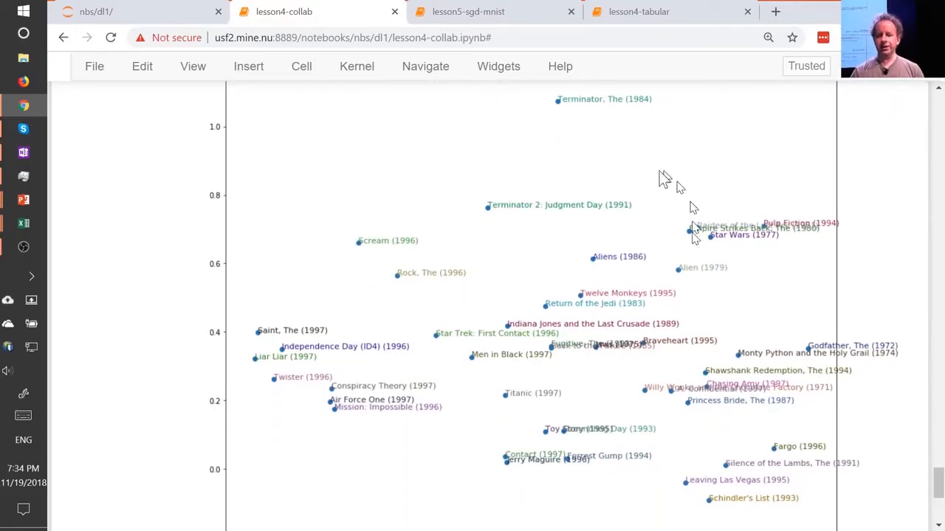
pyautogui.scroll(3)
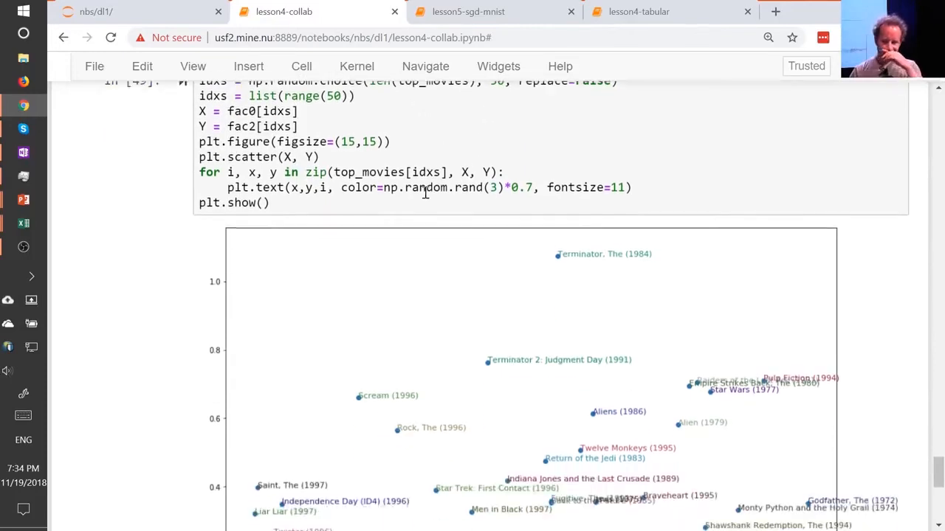
pyautogui.scroll(-3)
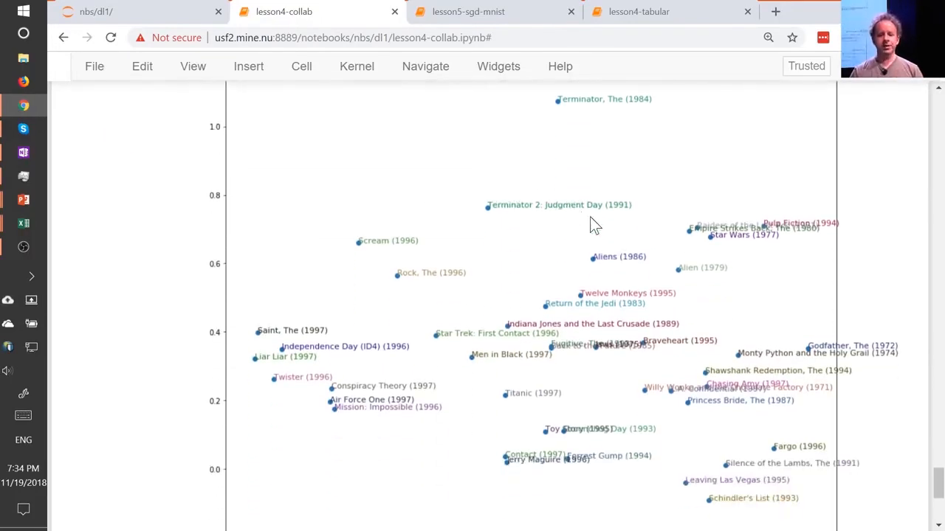
pyautogui.moveTo(599, 228)
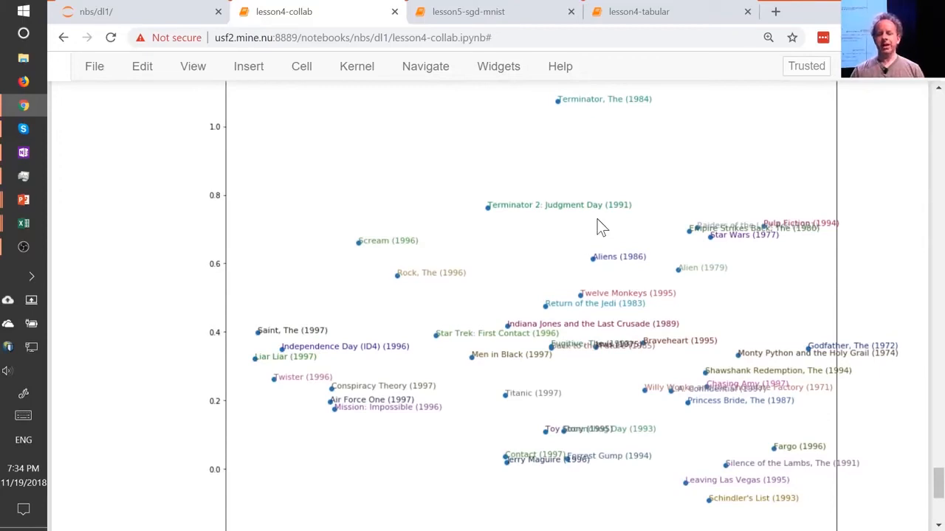
pyautogui.moveTo(588, 130)
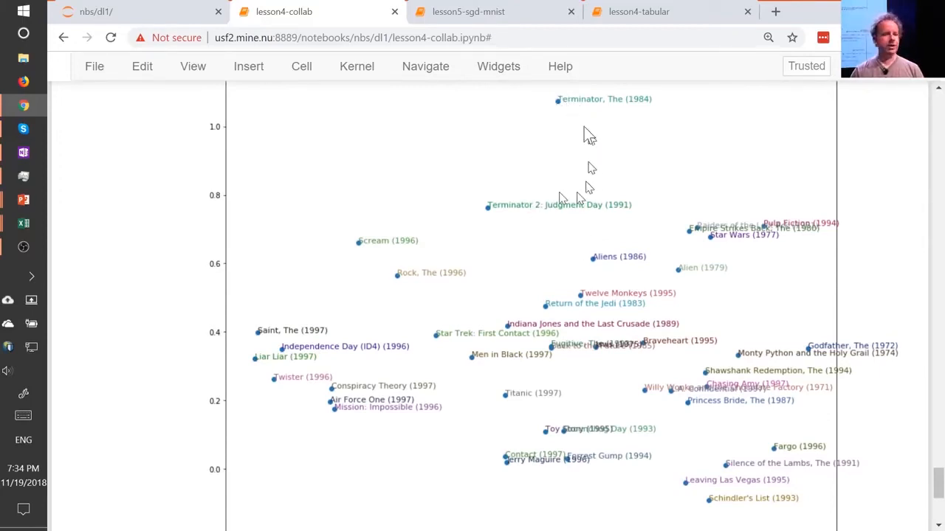
pyautogui.scroll(-3)
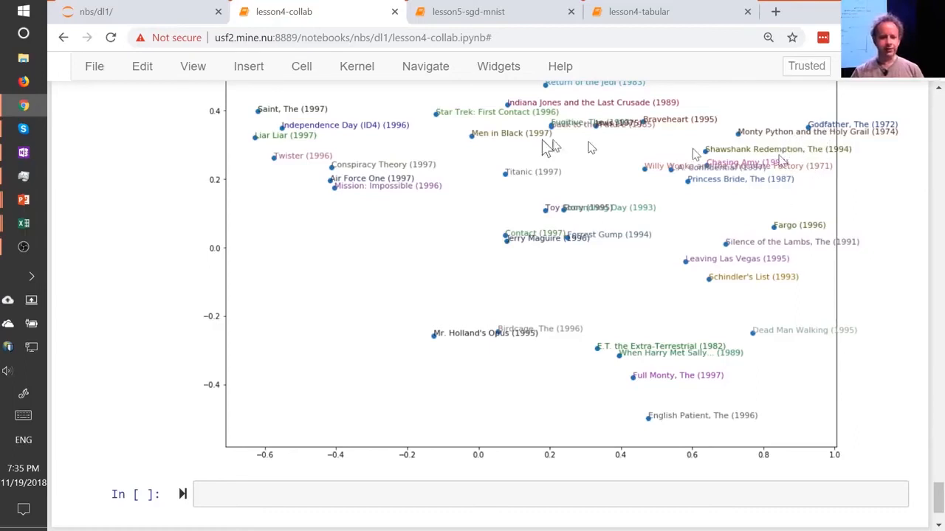
pyautogui.moveTo(277, 148)
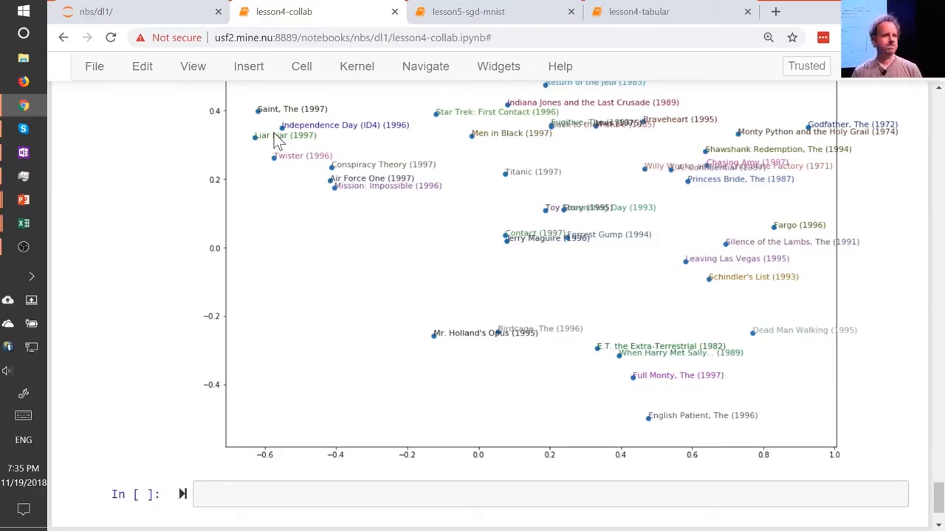
pyautogui.moveTo(435, 234)
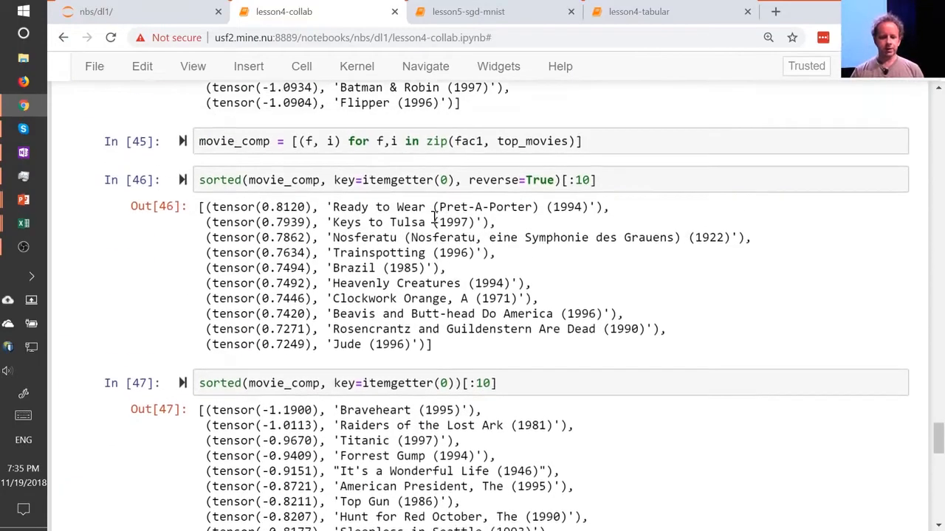
# Scroll up to the Movie weights cells showing the 1000-by-40 weights and their 1000-by-3 PCA.
pyautogui.scroll(3)
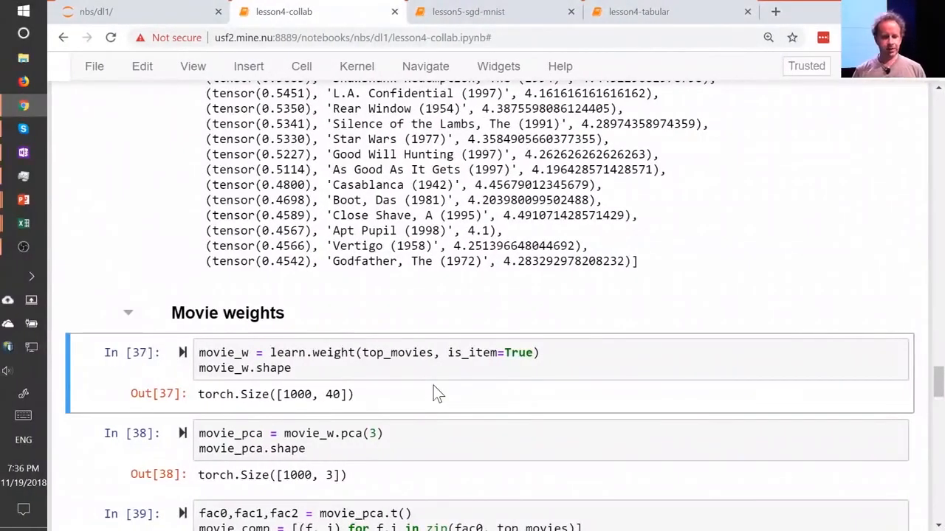
# Scroll up to the Setup section showing the learn.model EmbeddingDotBias output.
pyautogui.scroll(3)
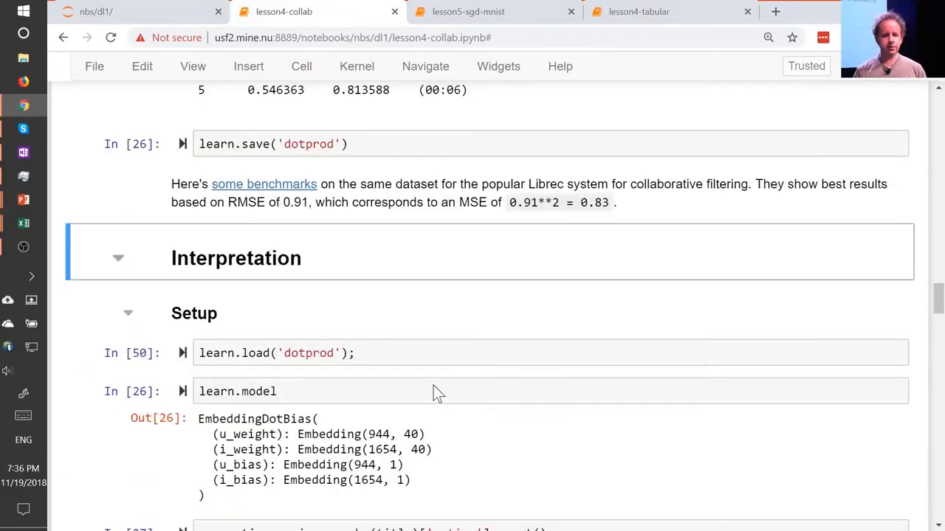
pyautogui.scroll(3)
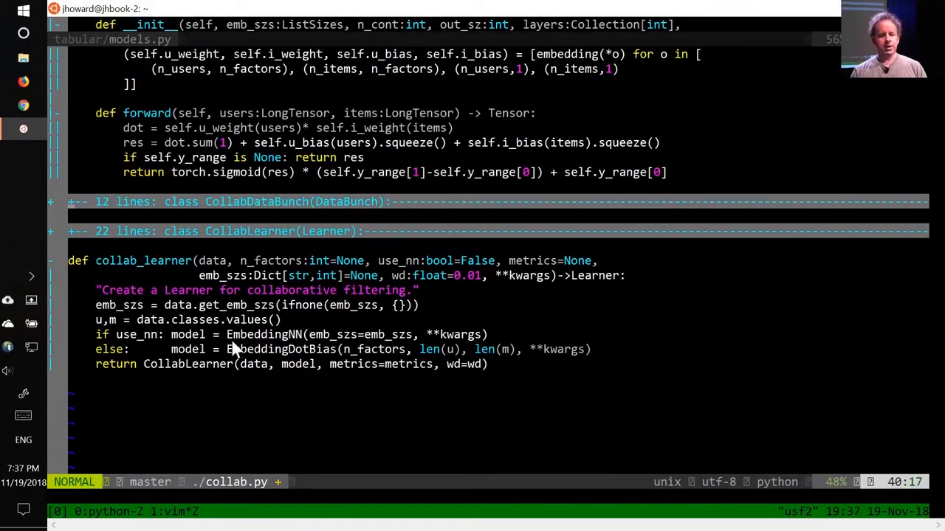
pyautogui.moveTo(224, 278)
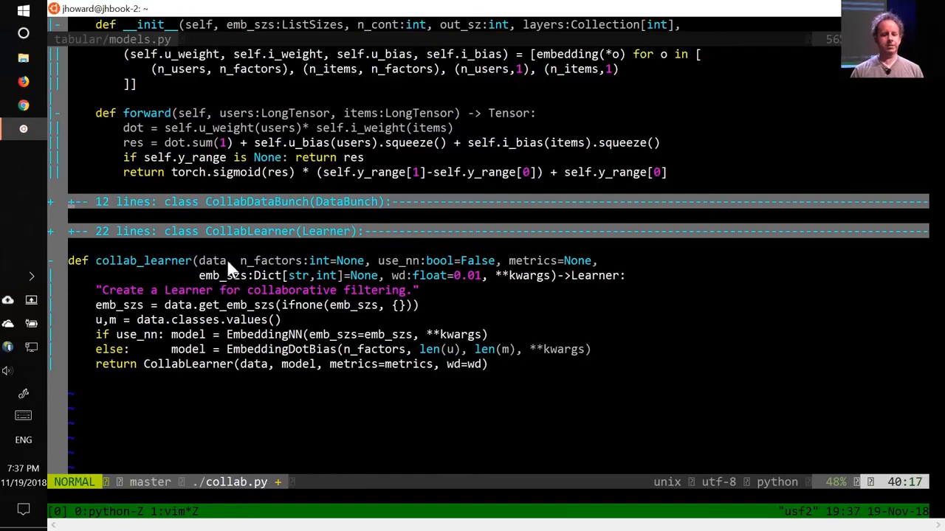
pyautogui.moveTo(384, 262)
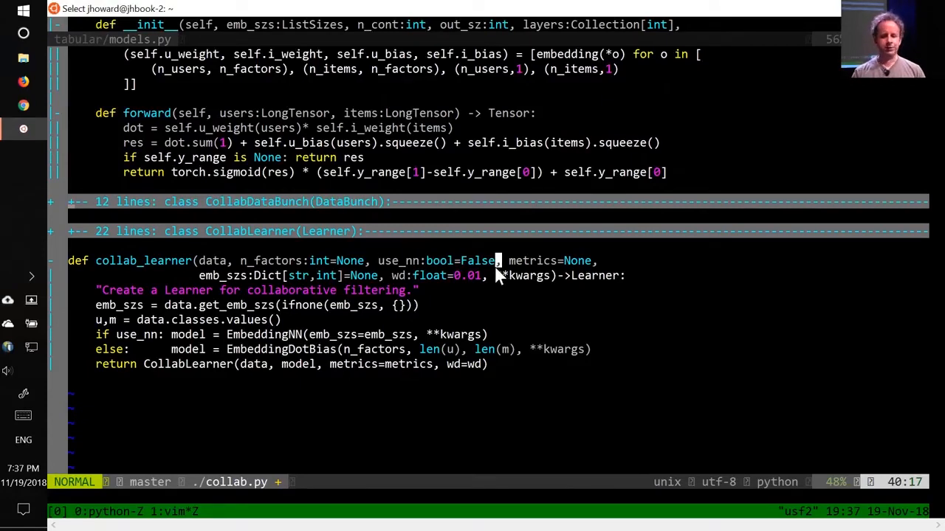
pyautogui.moveTo(413, 284)
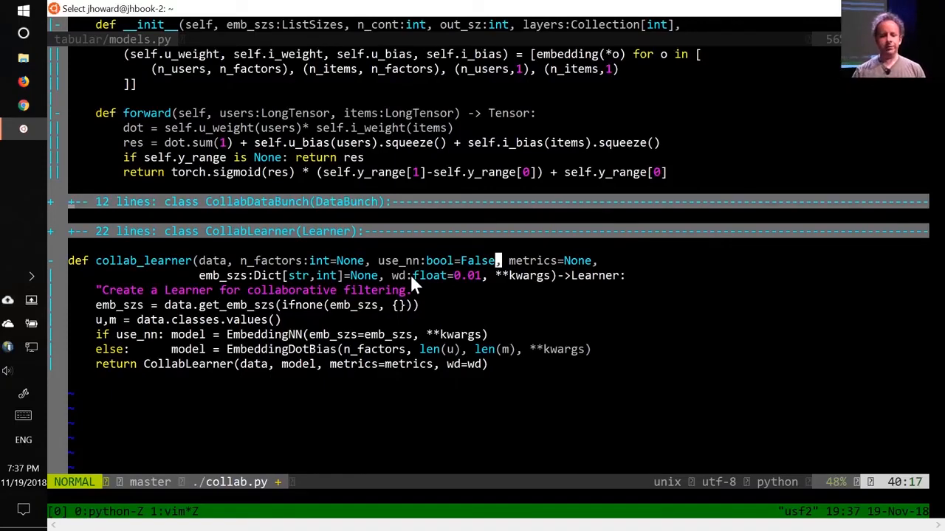
pyautogui.moveTo(206, 330)
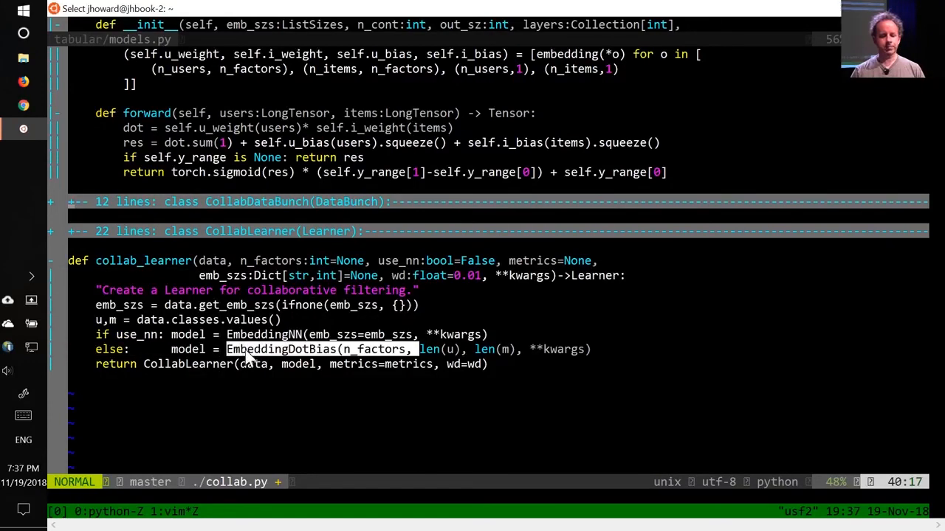
pyautogui.moveTo(288, 359)
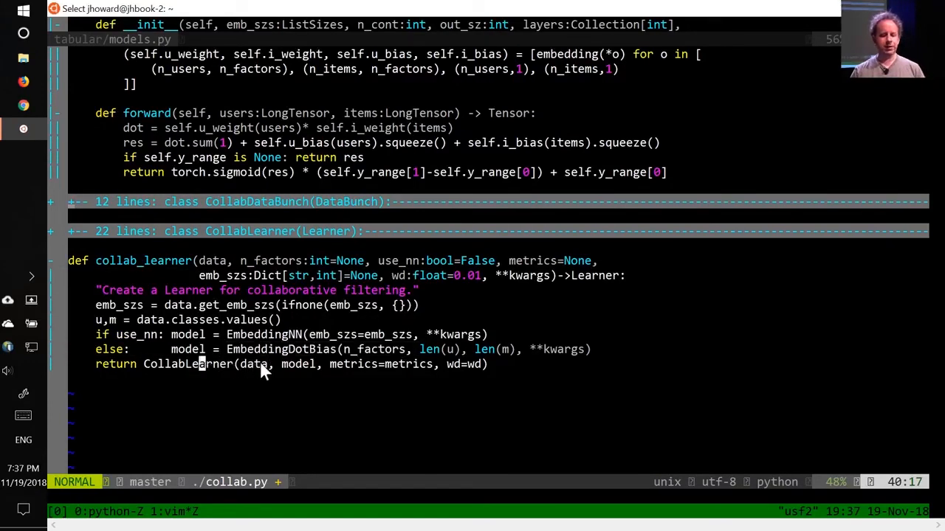
pyautogui.moveTo(307, 370)
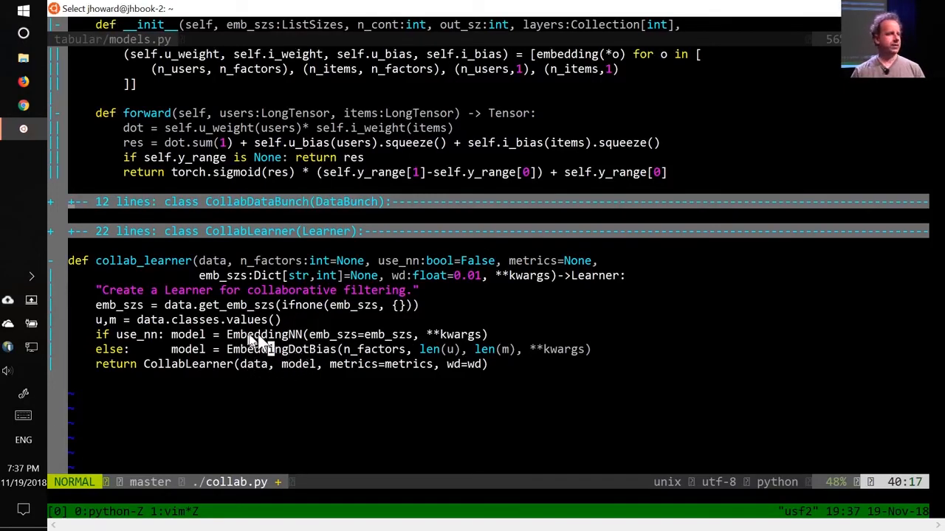
# Unfold the CollabDataBunch class above collab_learner and look over the surrounding source.
pyautogui.press('0')
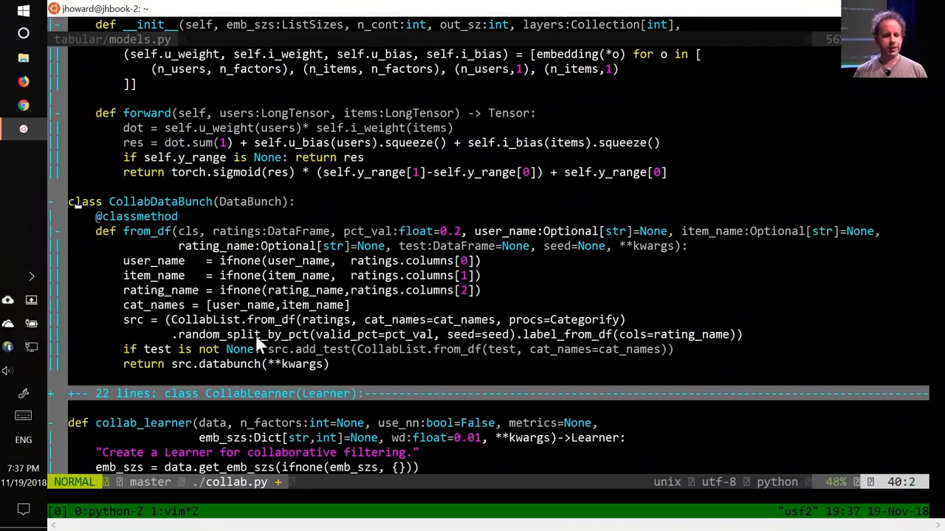
pyautogui.scroll(-3)
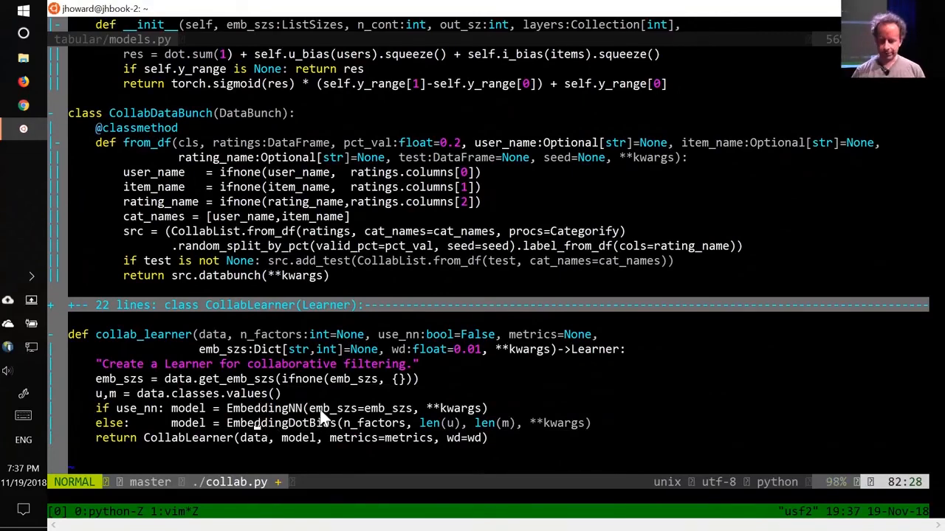
pyautogui.scroll(3)
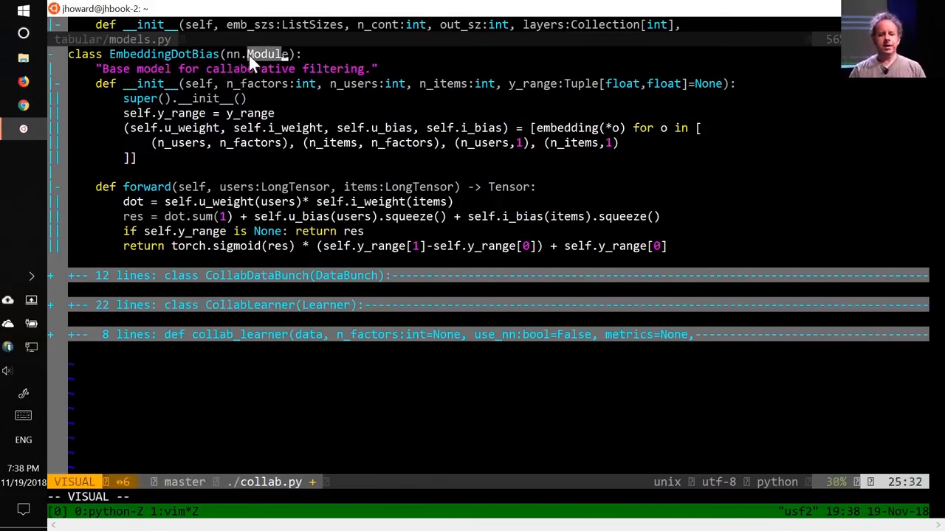
# Leave visual mode, dropping the selection on the Module name in EmbeddingDotBias.
pyautogui.press('Escape')
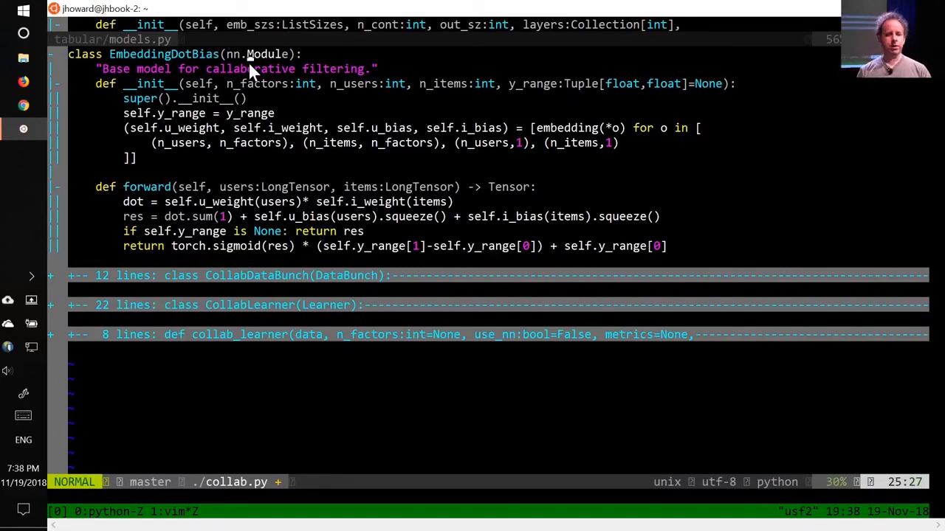
pyautogui.moveTo(279, 51)
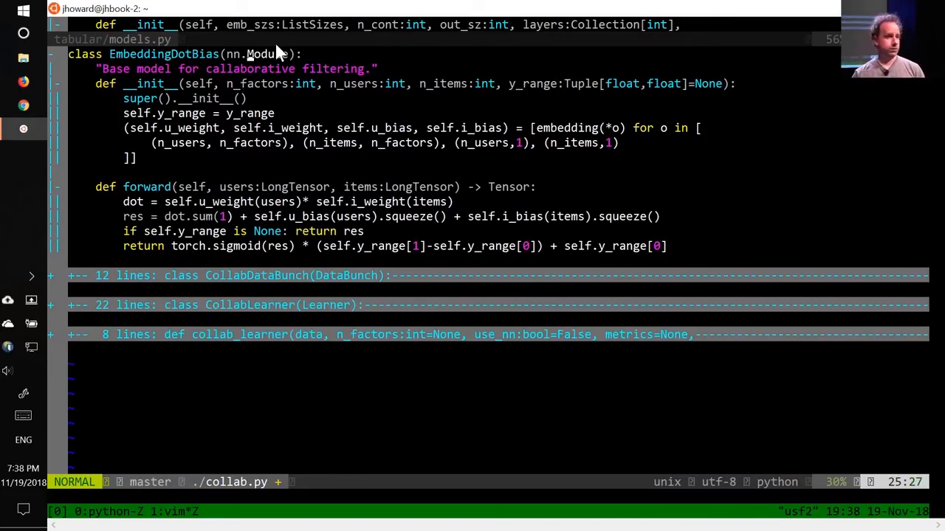
pyautogui.moveTo(141, 181)
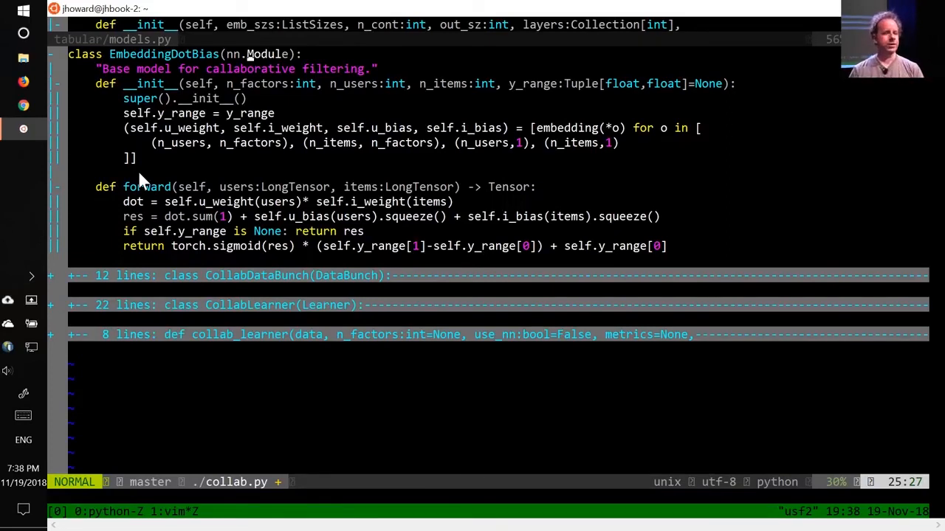
pyautogui.moveTo(244, 77)
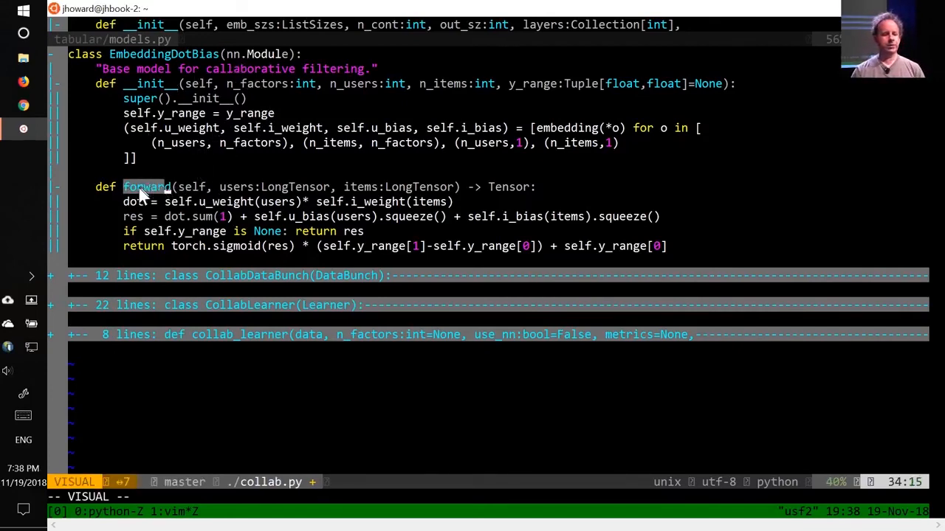
pyautogui.press('Escape')
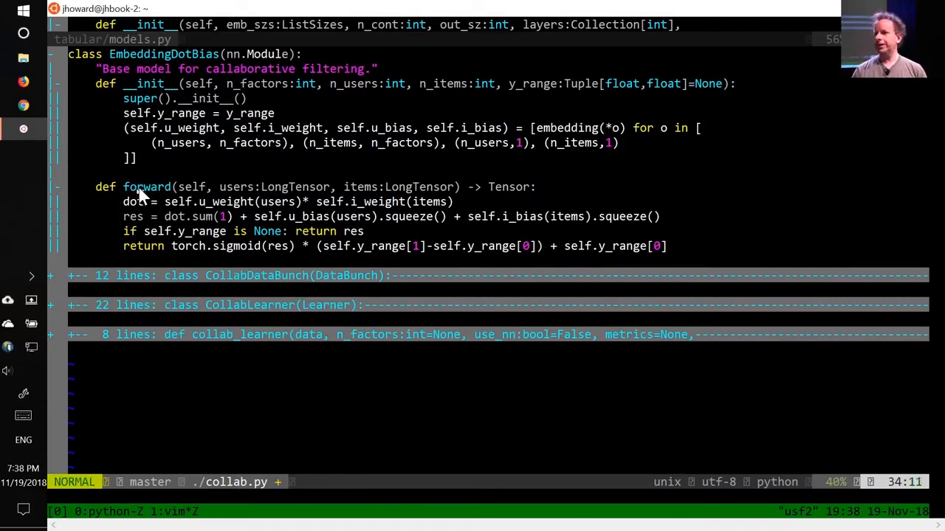
pyautogui.moveTo(145, 183)
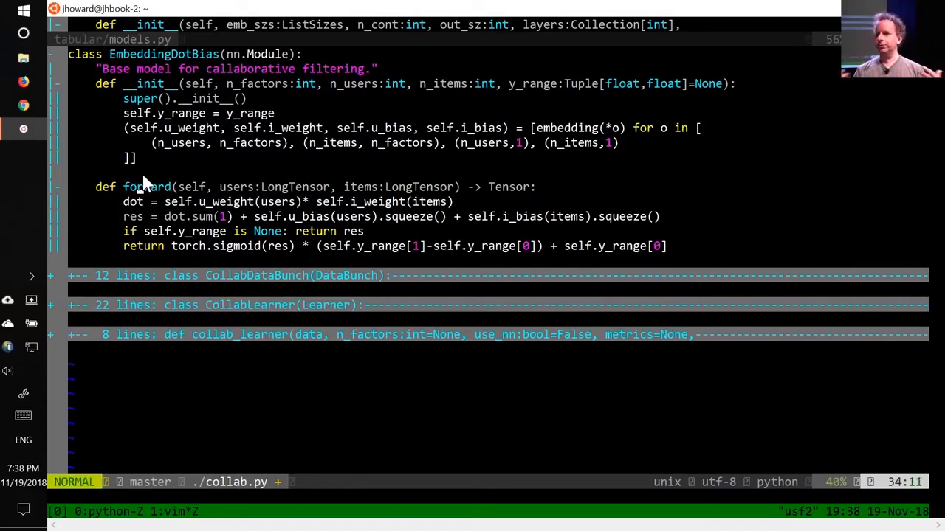
pyautogui.moveTo(159, 215)
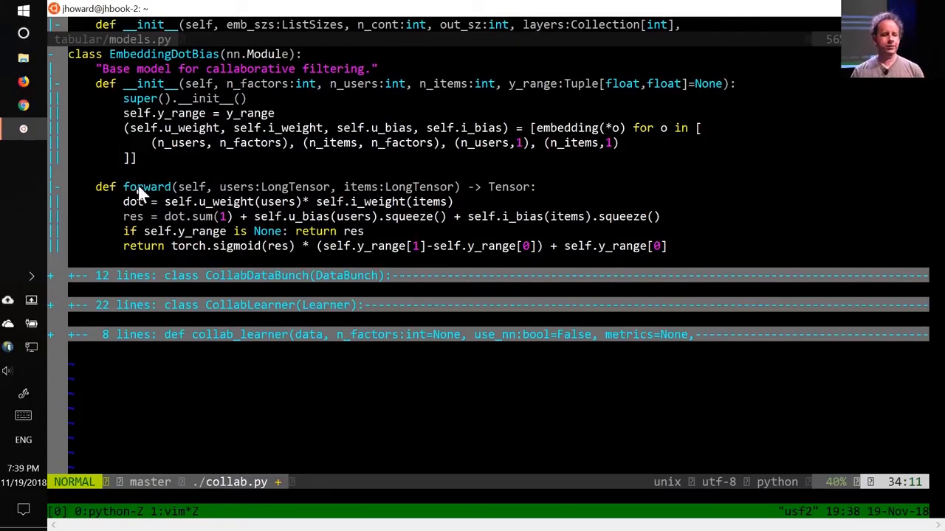
pyautogui.press('v')
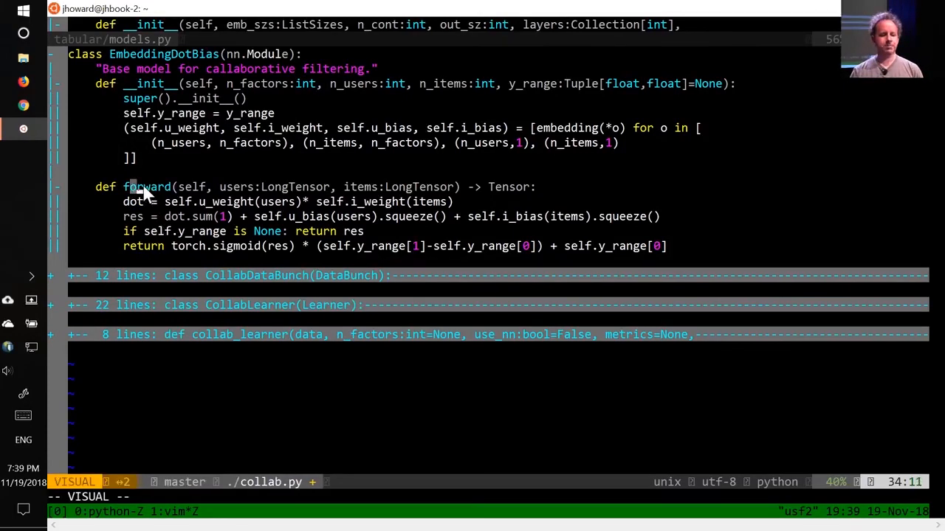
pyautogui.press('Escape')
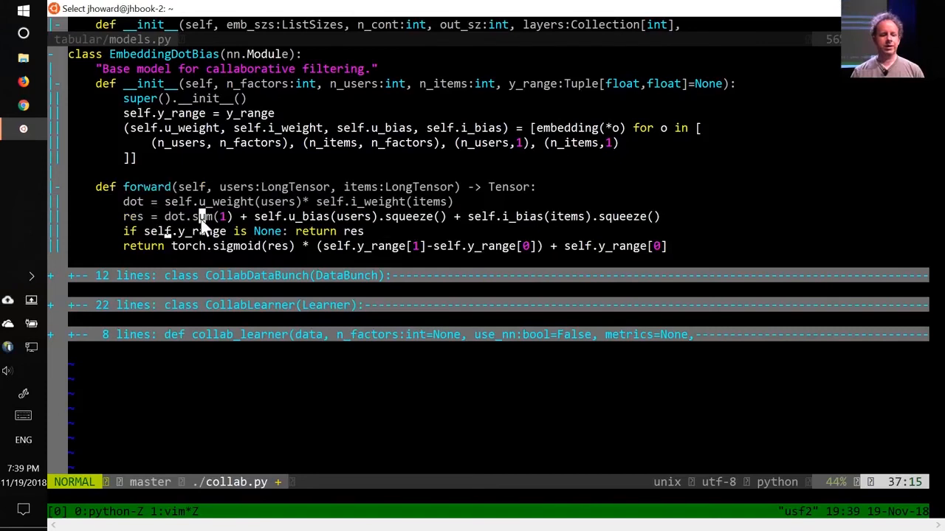
pyautogui.moveTo(131, 219)
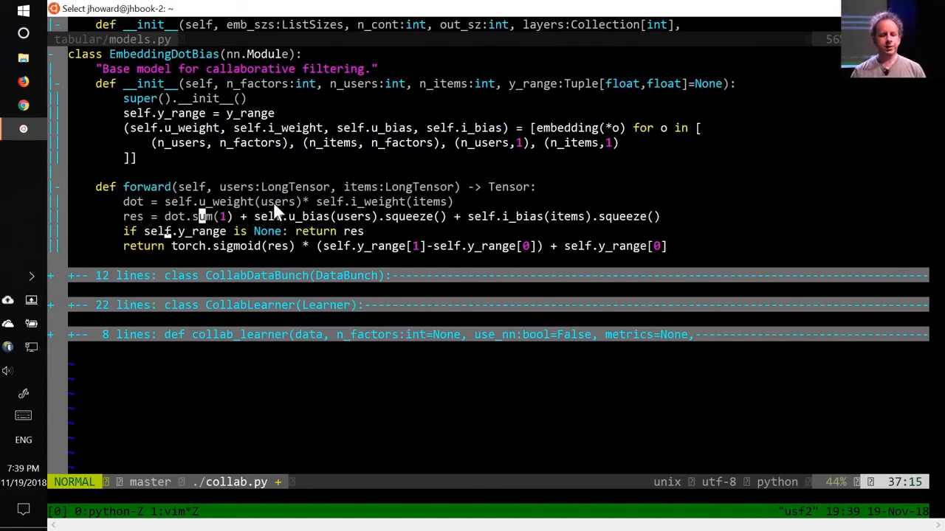
pyautogui.moveTo(251, 209)
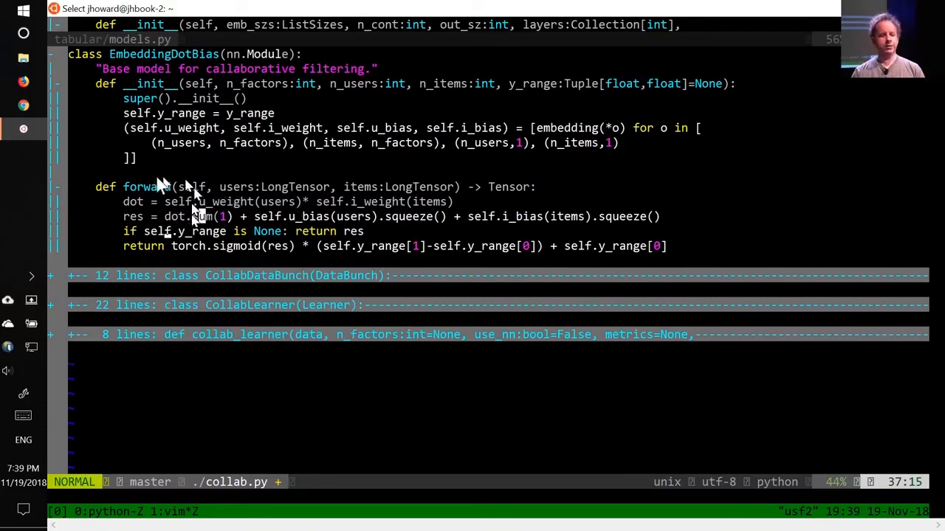
pyautogui.moveTo(207, 195)
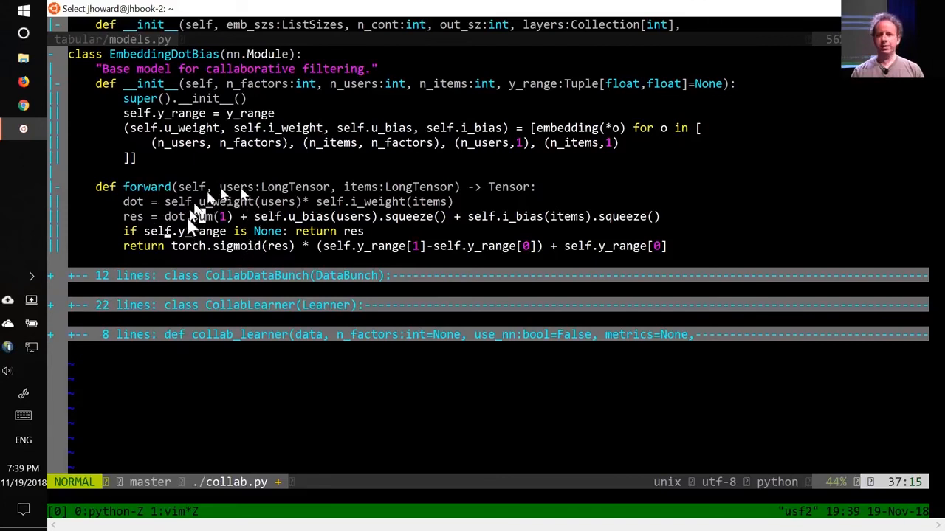